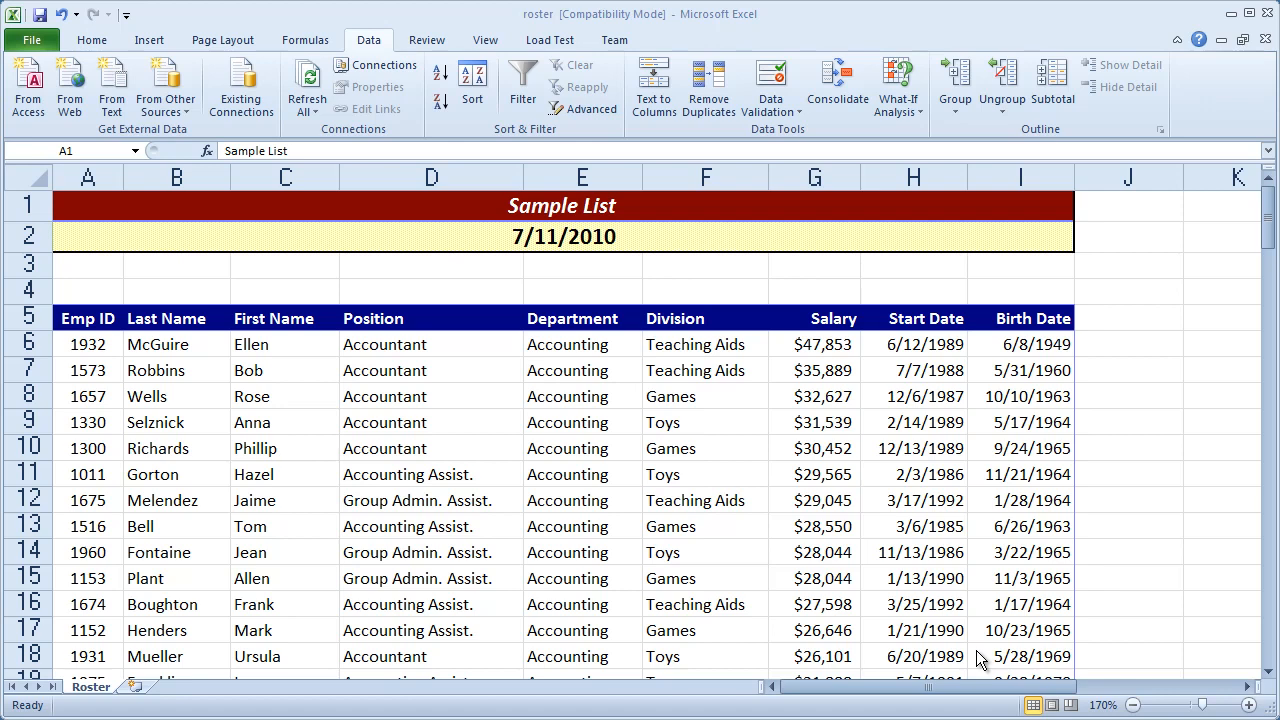
pyautogui.moveTo(560, 535)
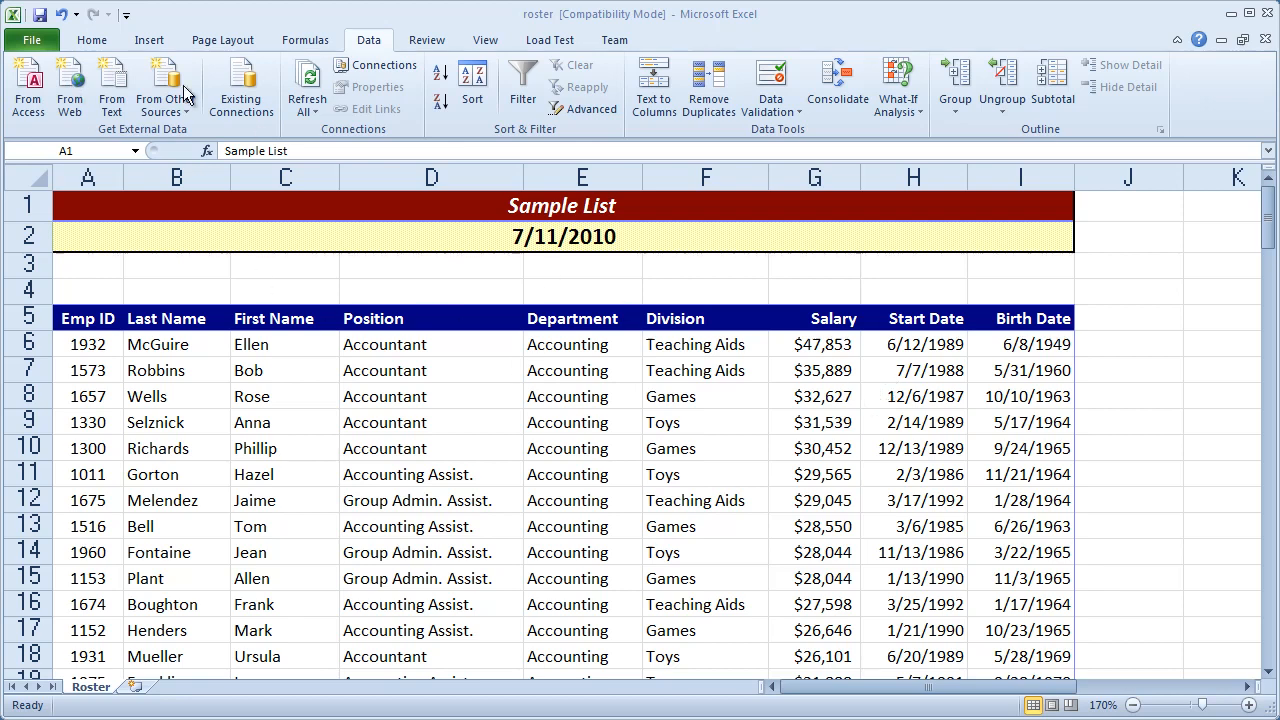
# Select the roster's salary figures by choosing the Salary named range from the Name Box.
pyautogui.click(91, 40)
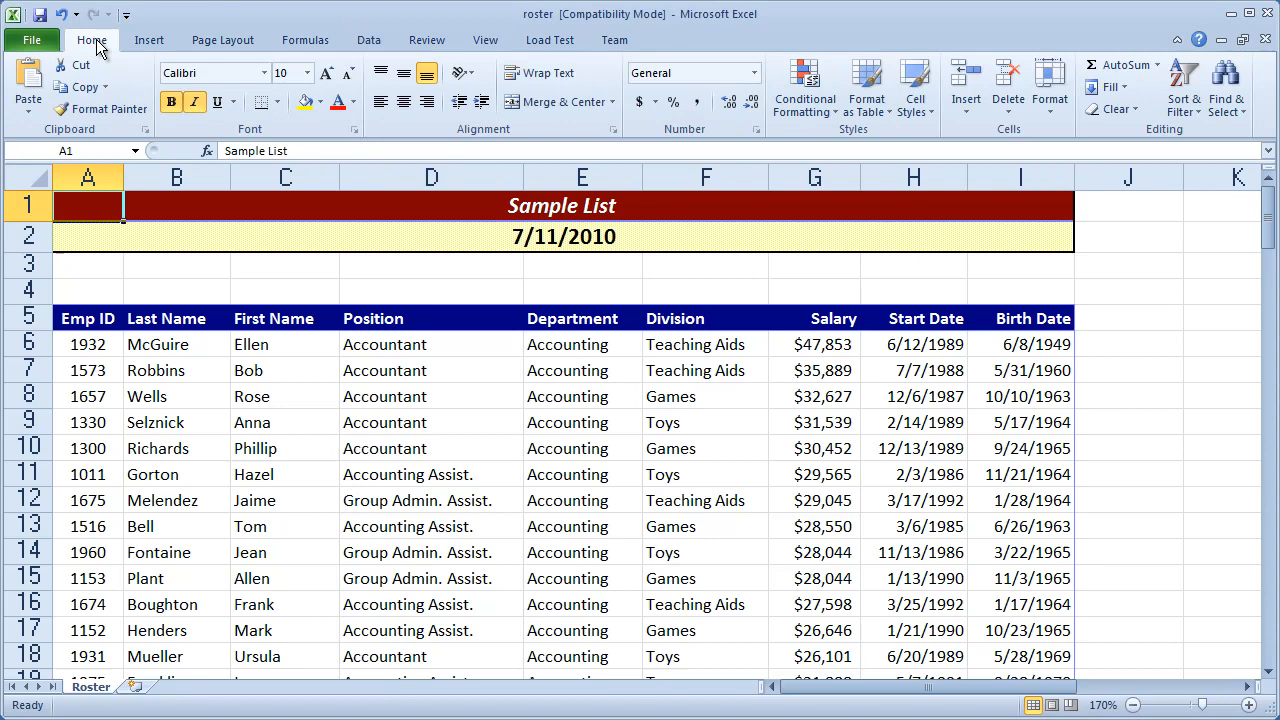
pyautogui.moveTo(804, 85)
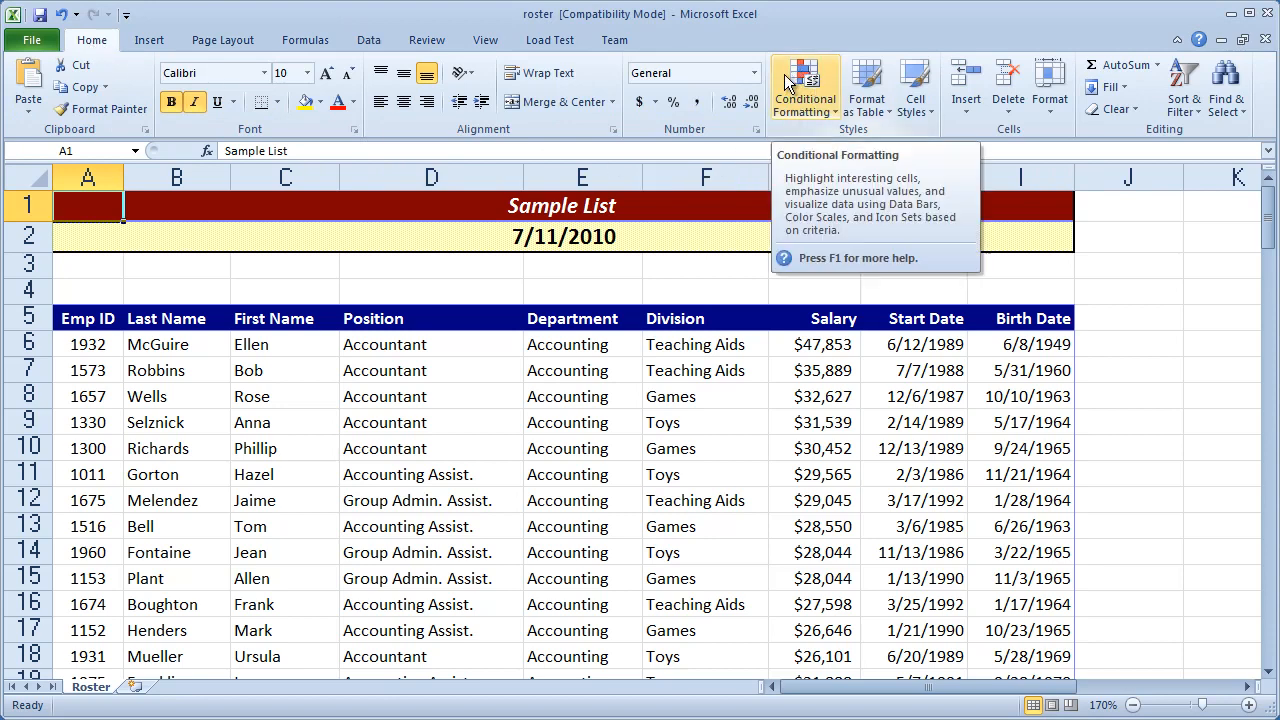
pyautogui.moveTo(650, 130)
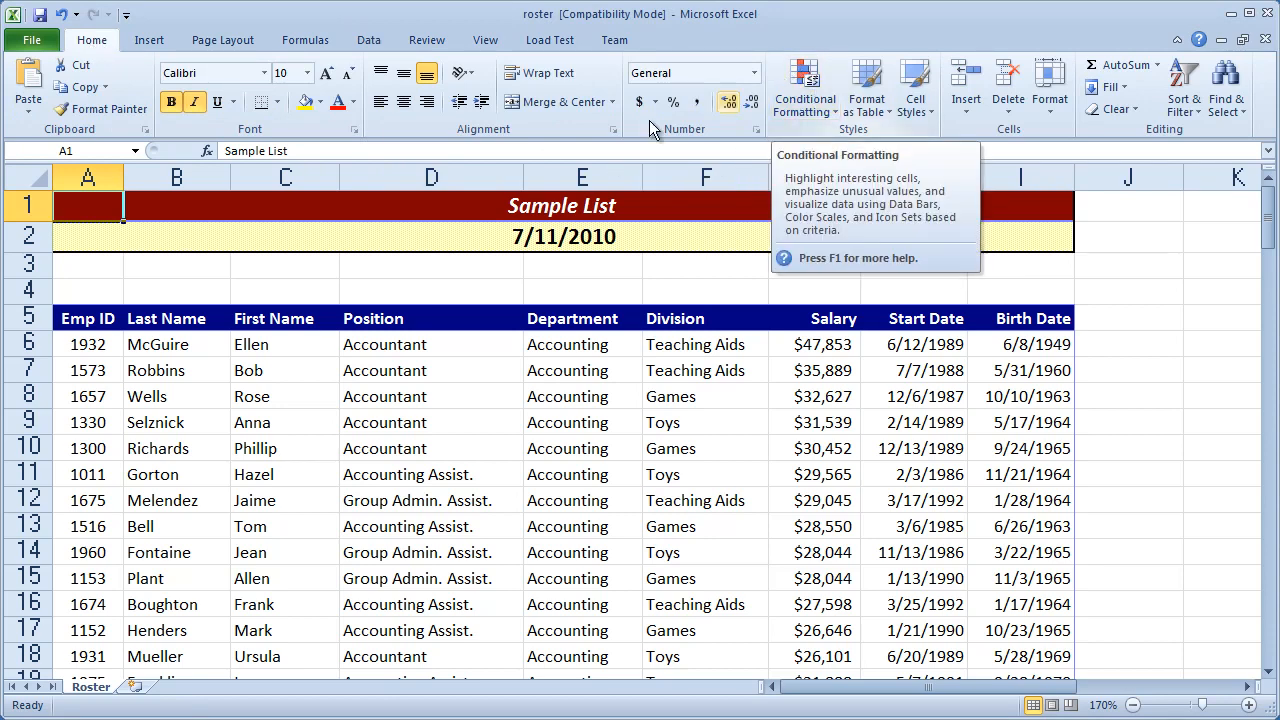
pyautogui.moveTo(814, 312)
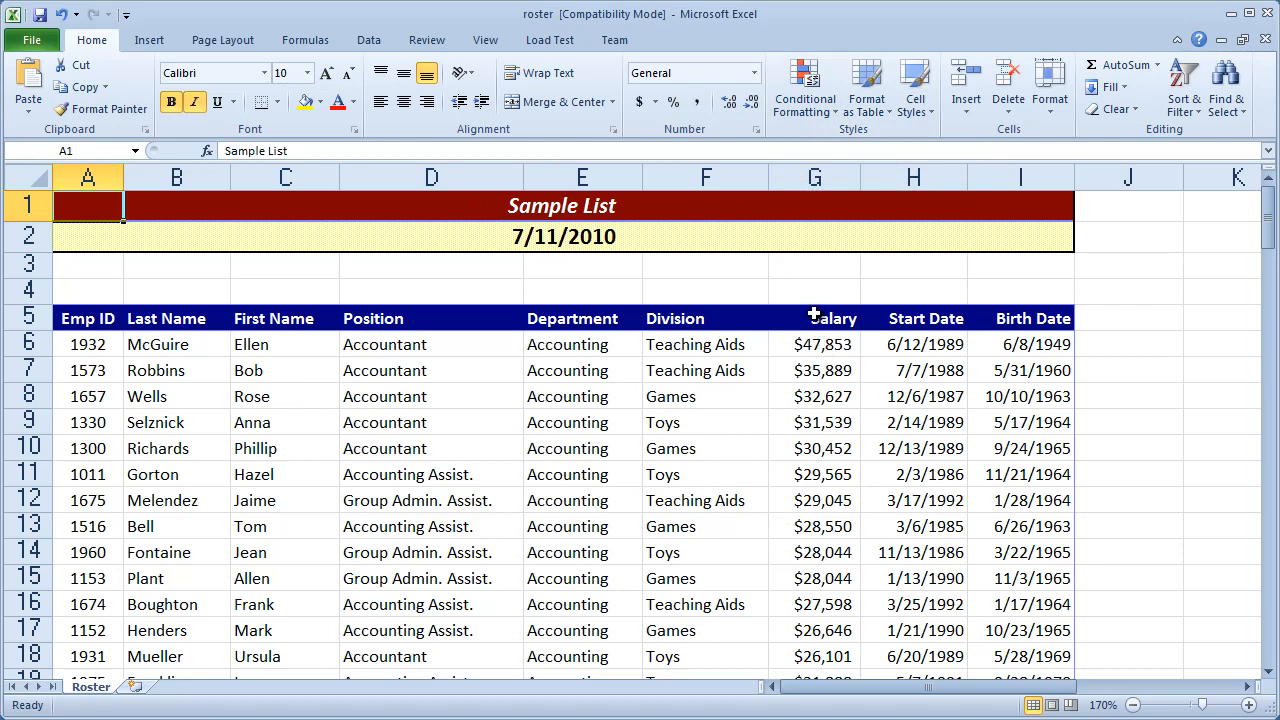
pyautogui.click(814, 318)
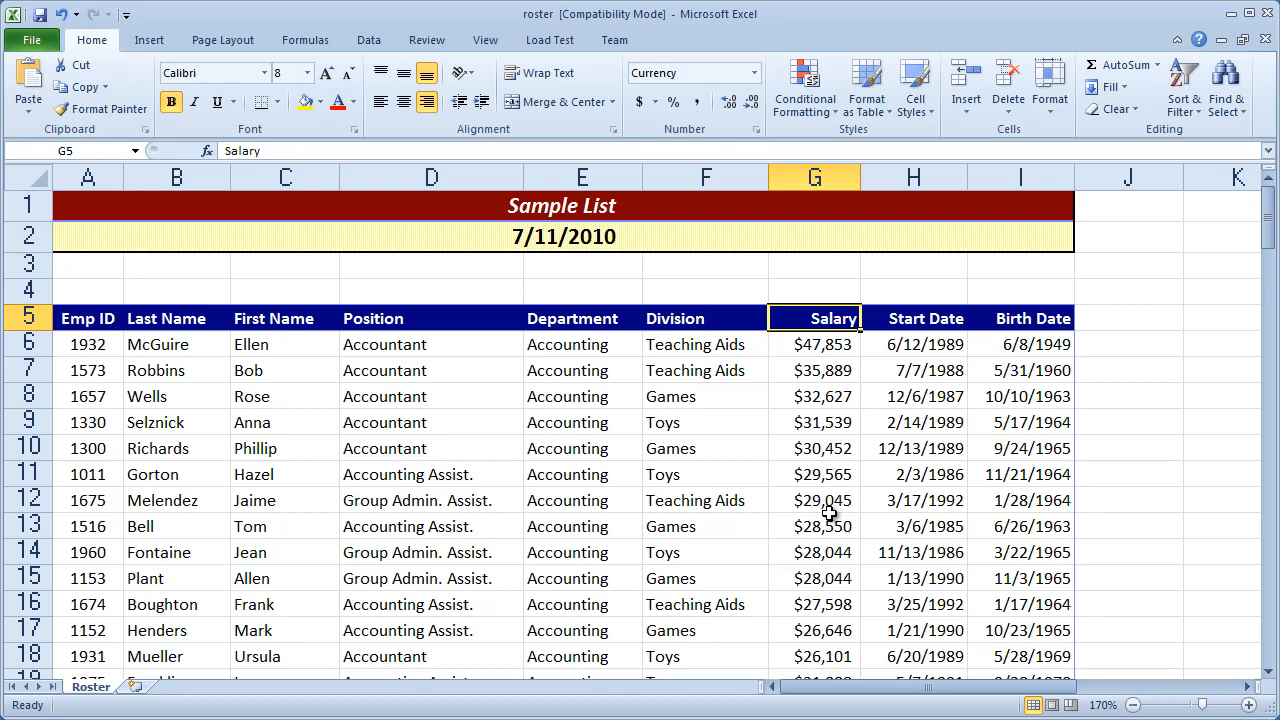
pyautogui.moveTo(135, 160)
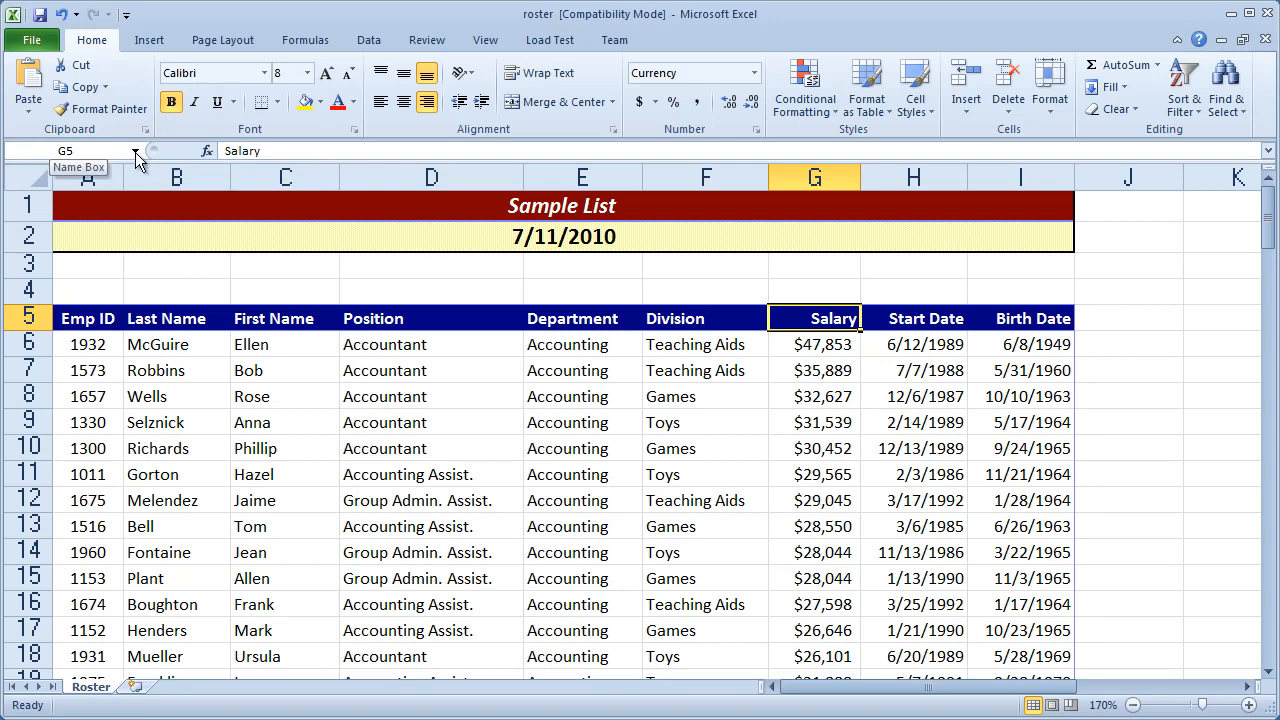
pyautogui.click(137, 151)
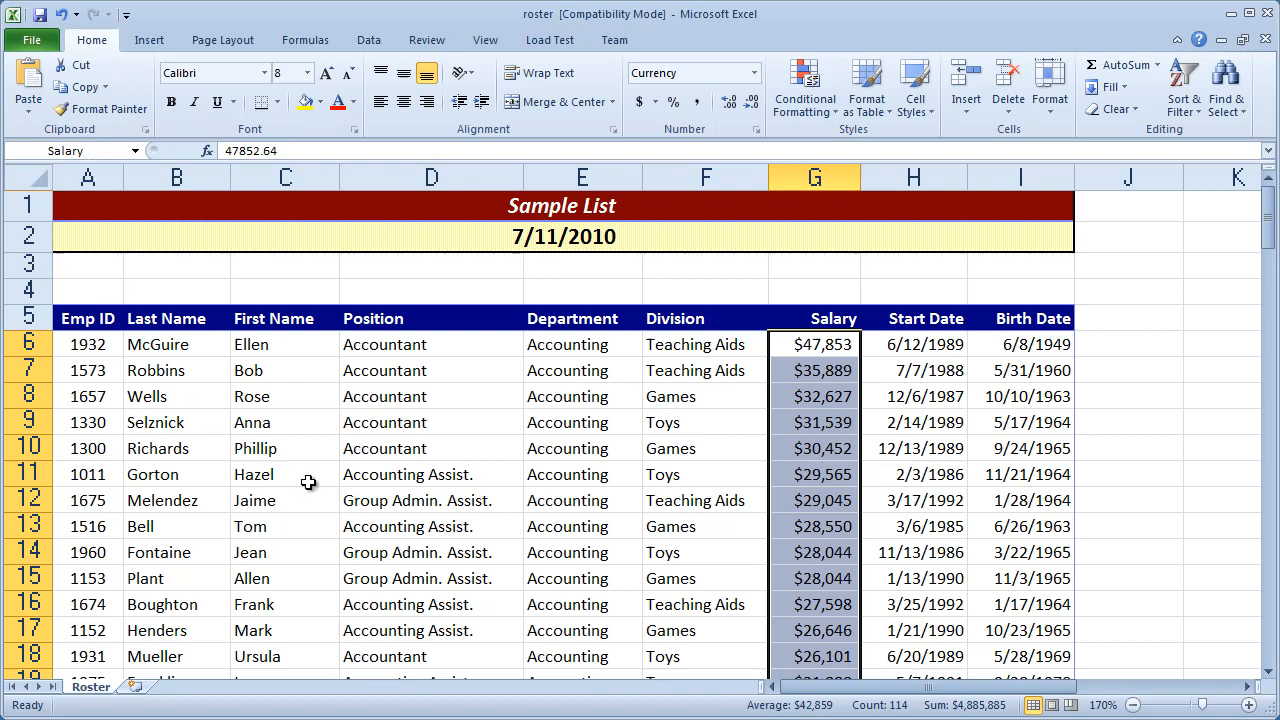
pyautogui.moveTo(210, 378)
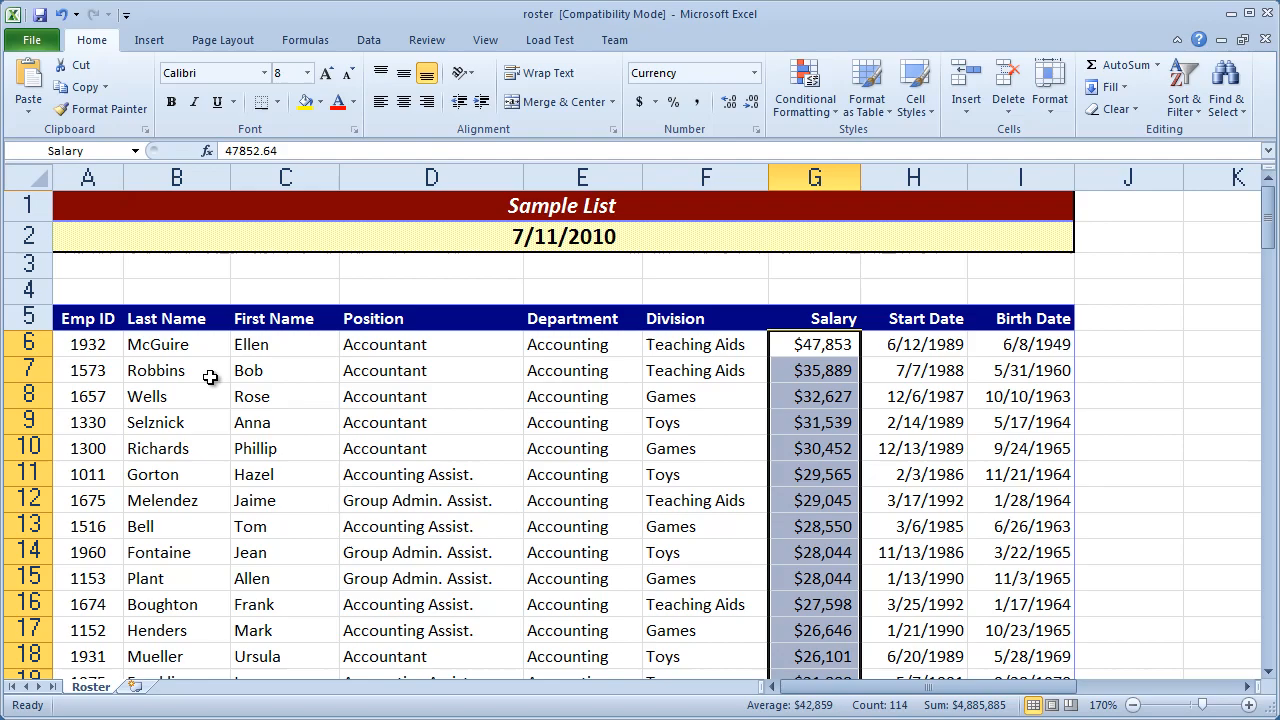
pyautogui.scroll(-3)
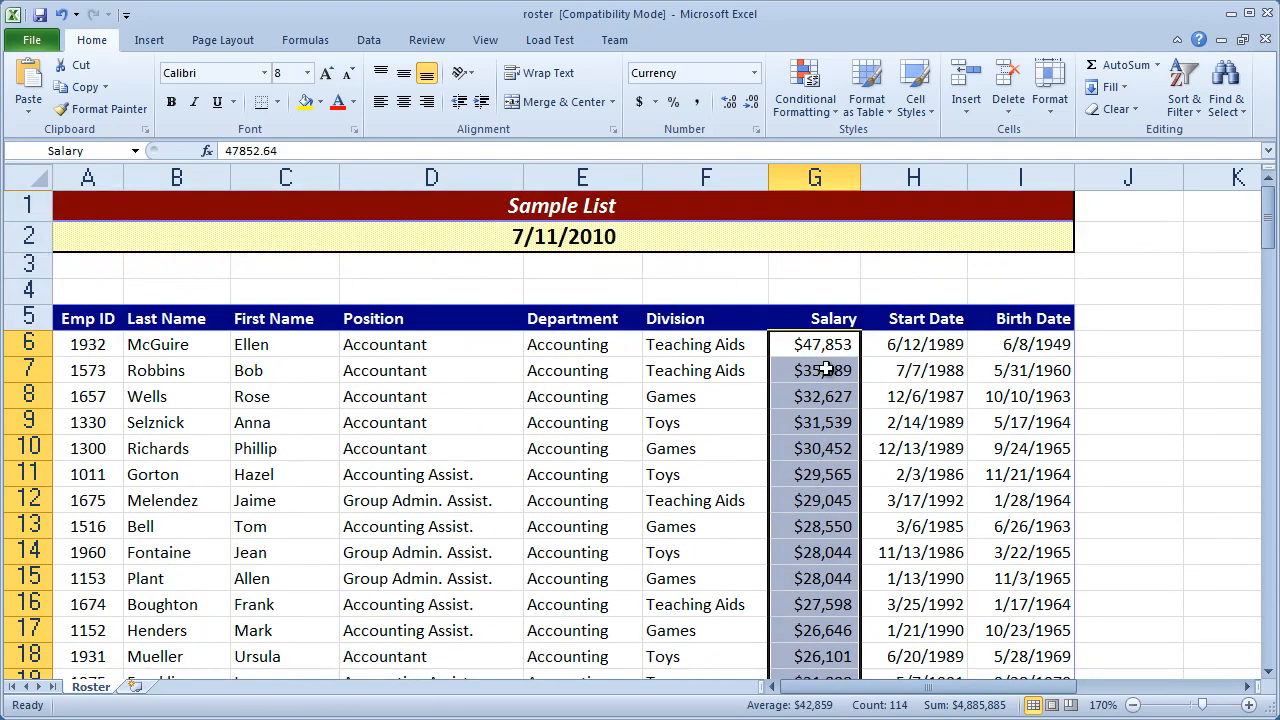
pyautogui.click(805, 85)
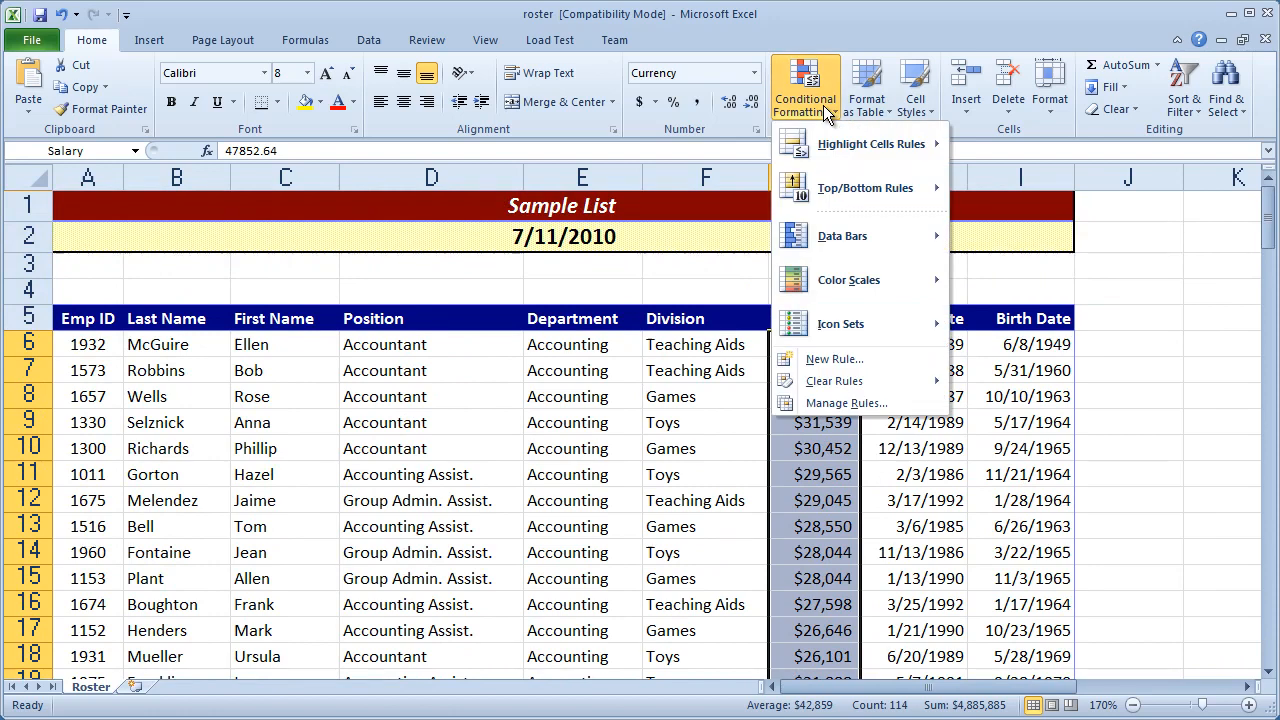
pyautogui.moveTo(808, 105)
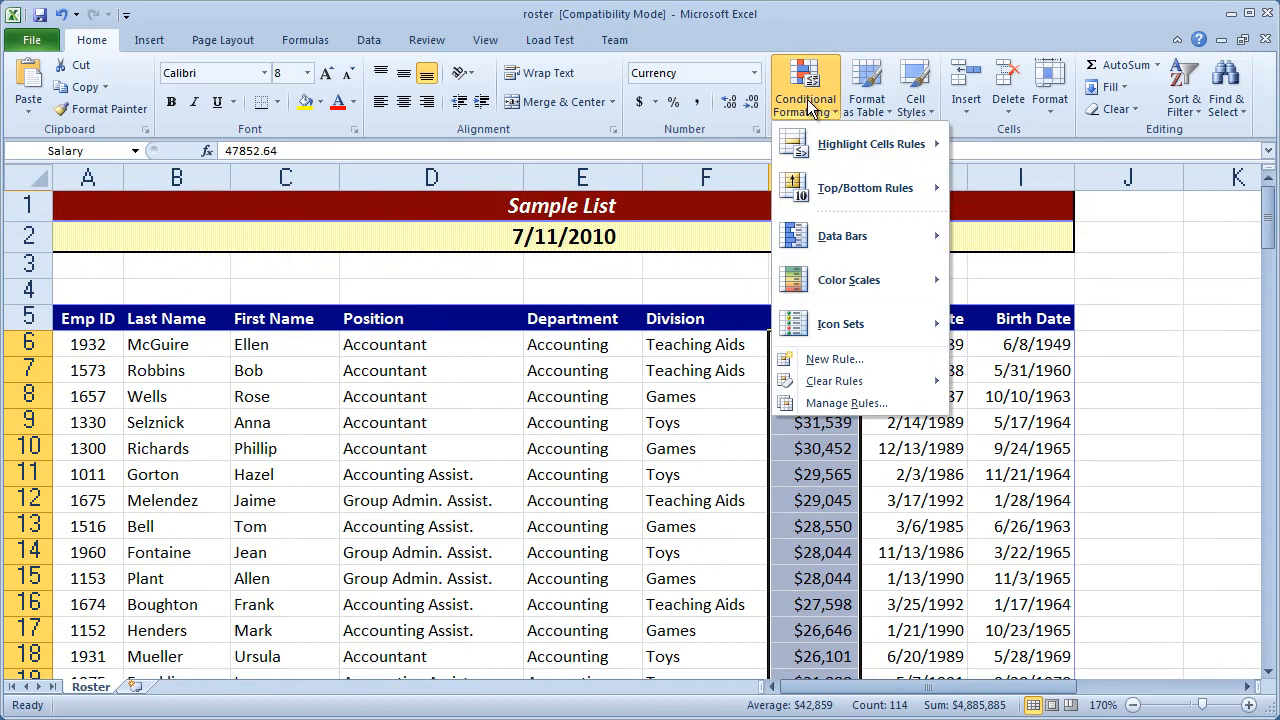
pyautogui.moveTo(870, 144)
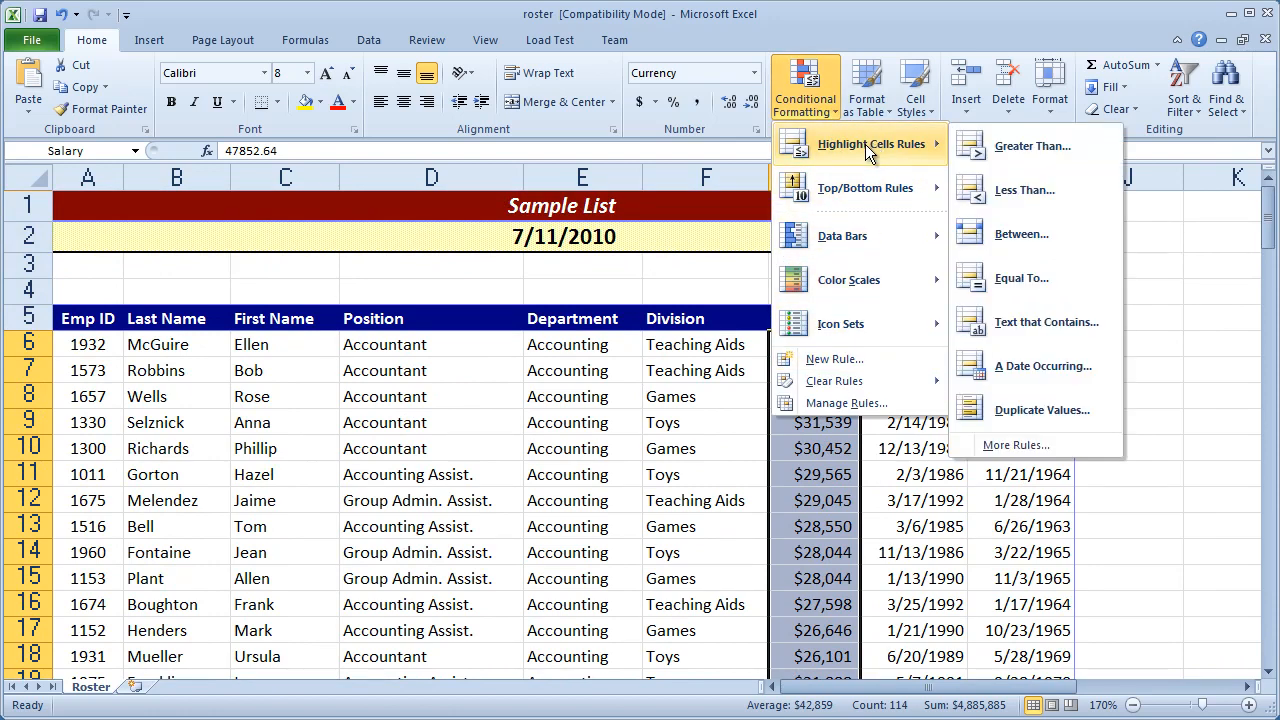
pyautogui.moveTo(870, 144)
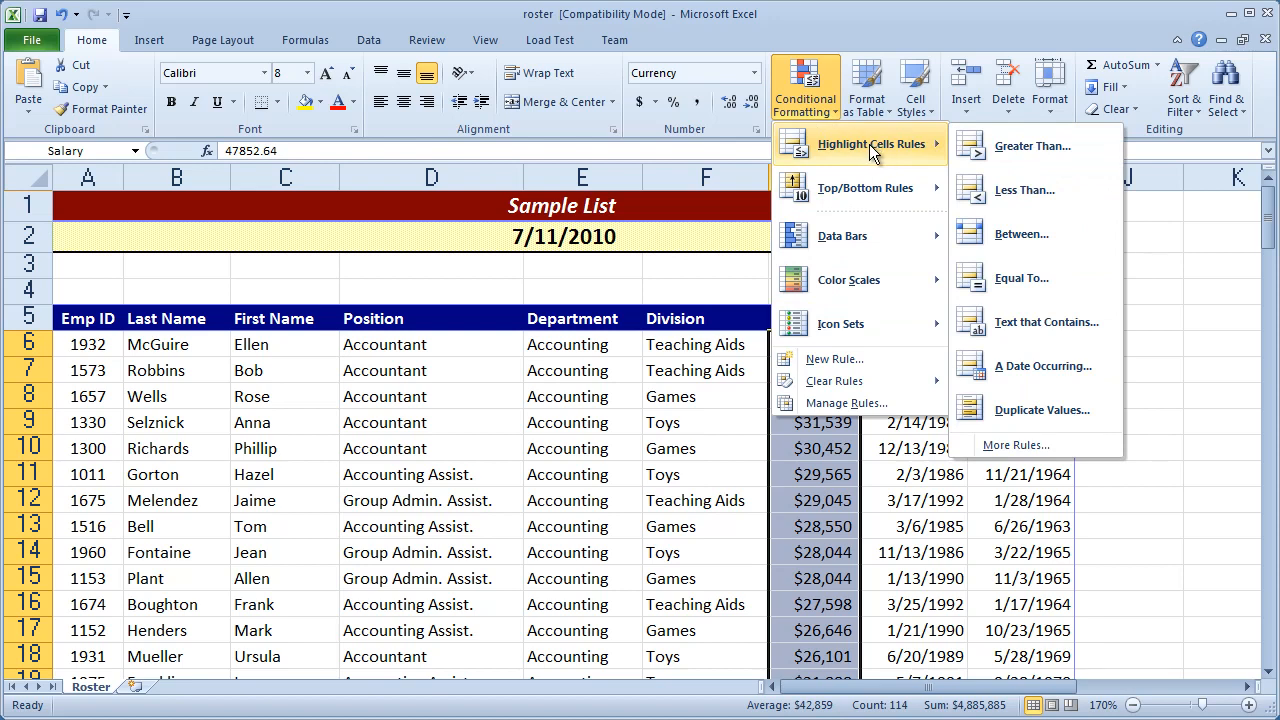
pyautogui.moveTo(1030, 146)
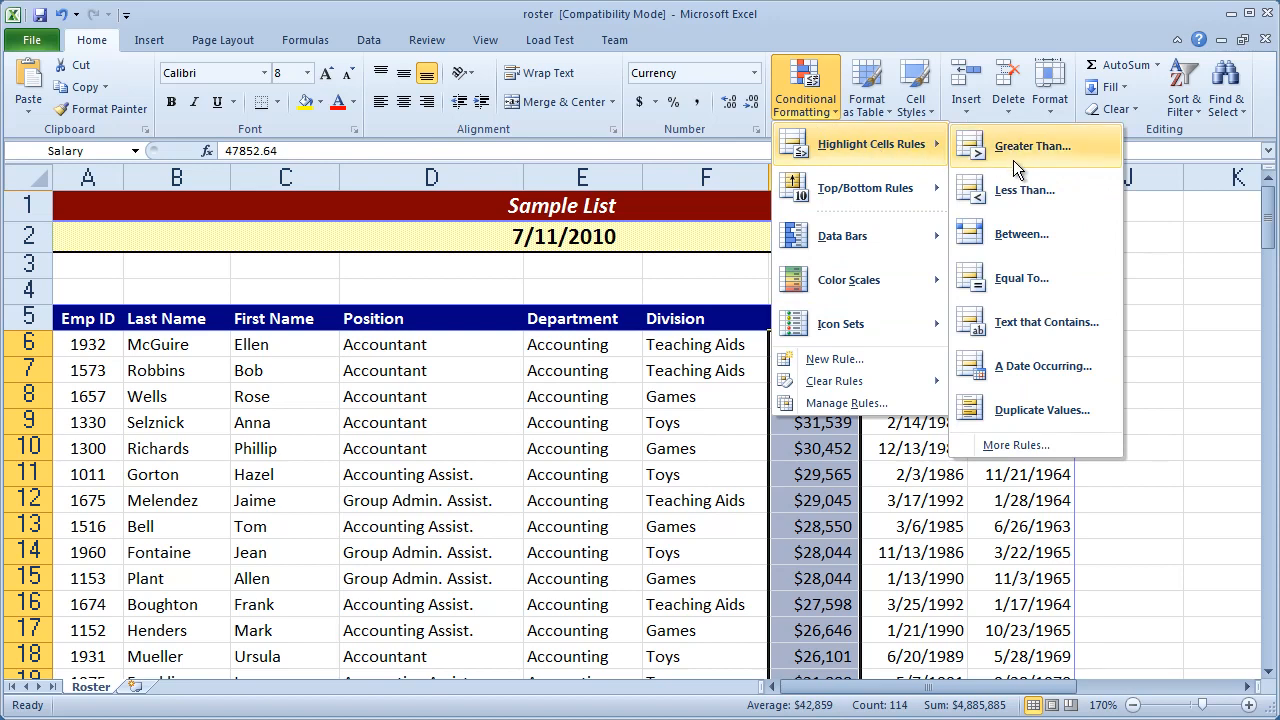
pyautogui.moveTo(1037, 160)
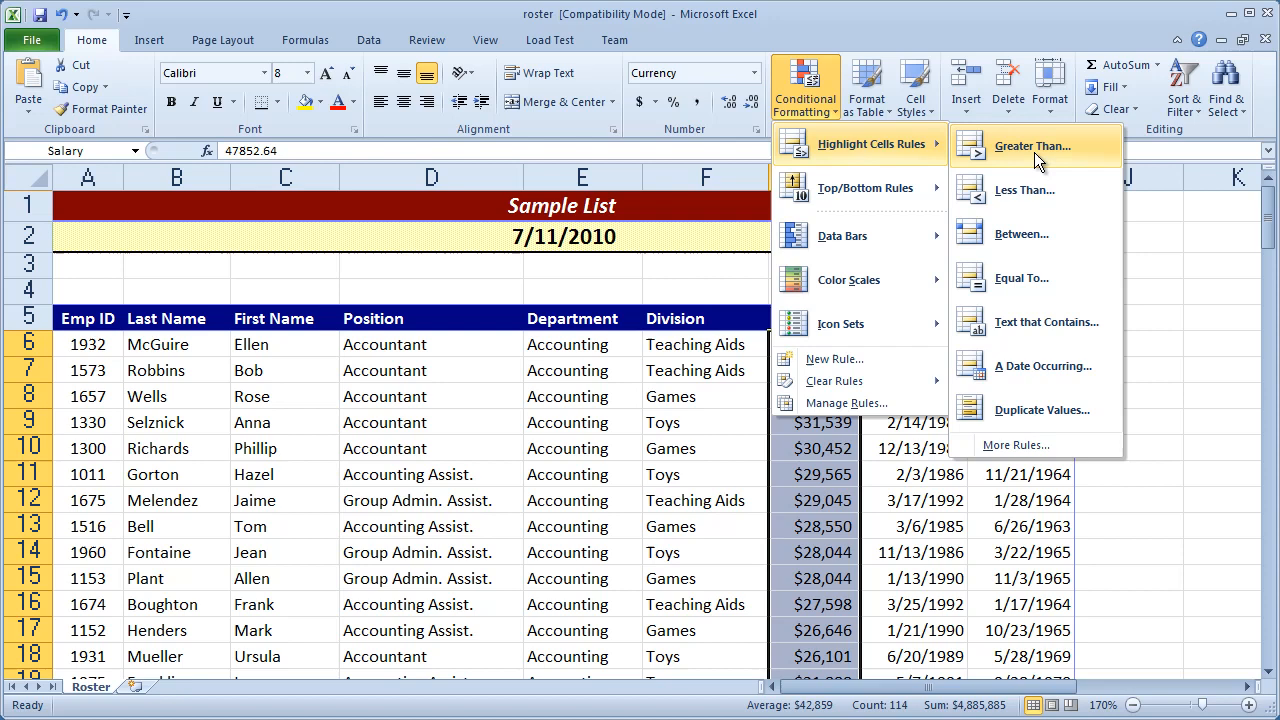
pyautogui.moveTo(1040, 196)
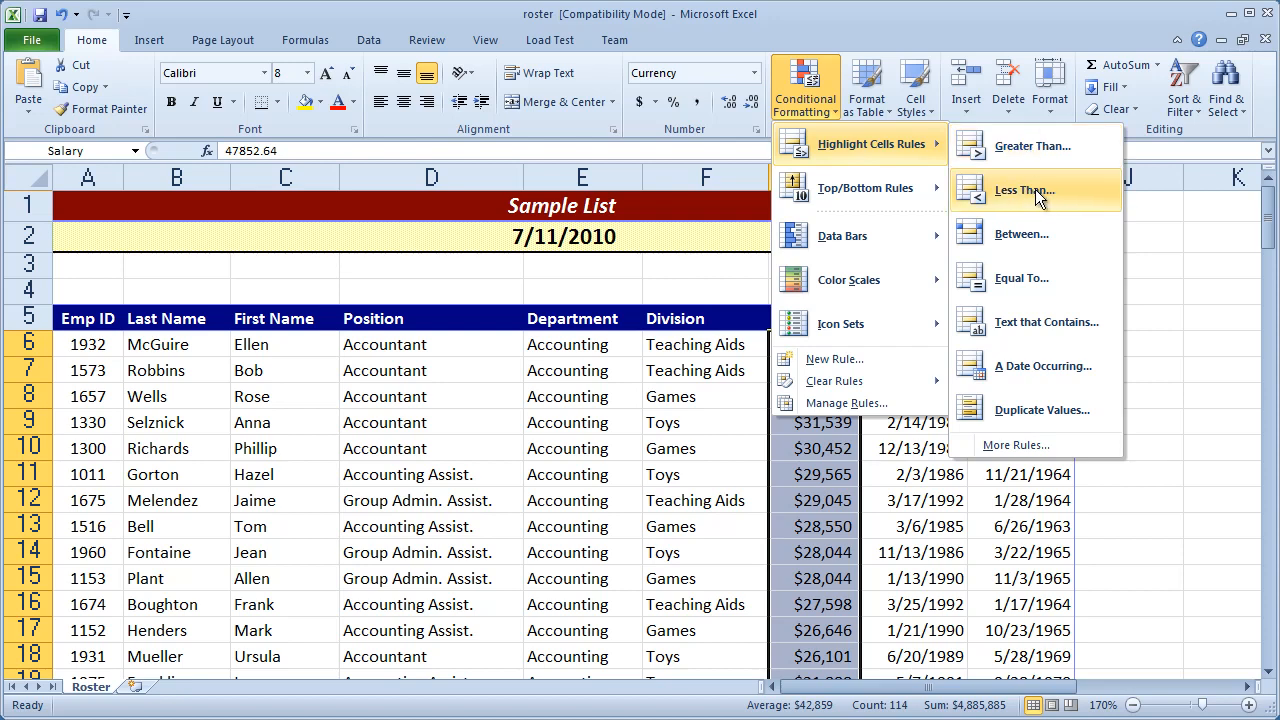
pyautogui.click(814, 318)
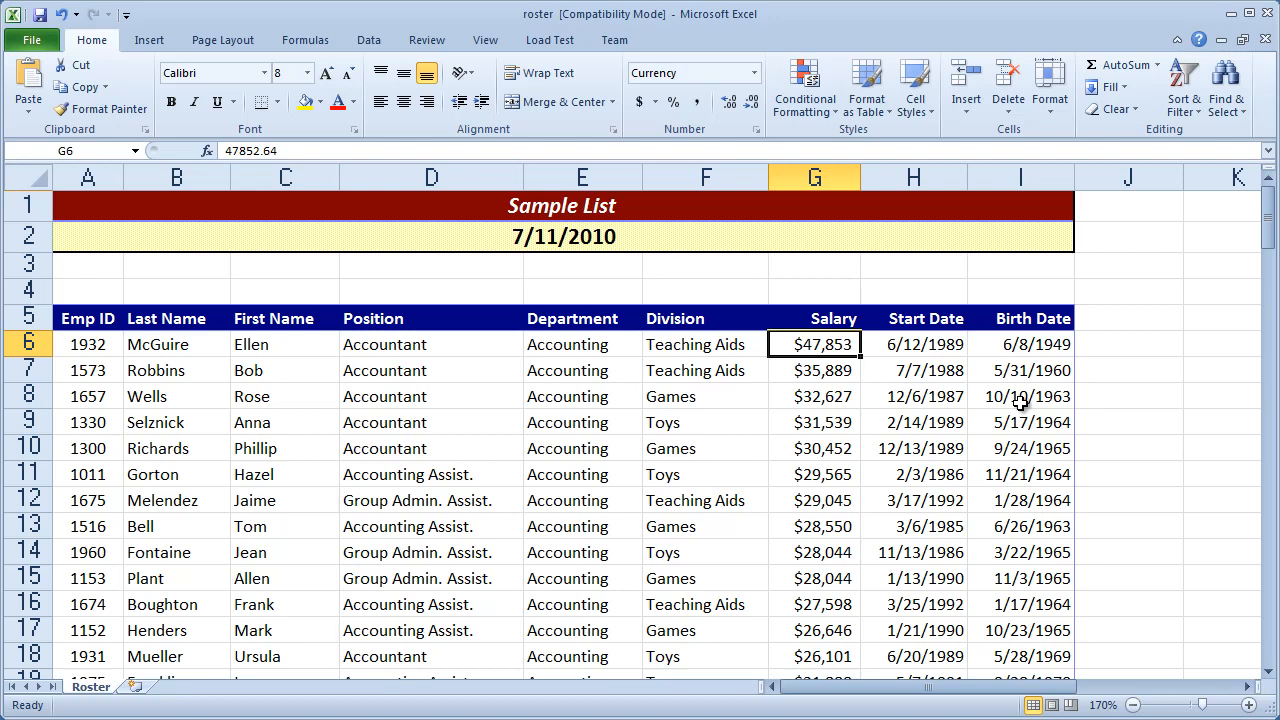
pyautogui.moveTo(810, 288)
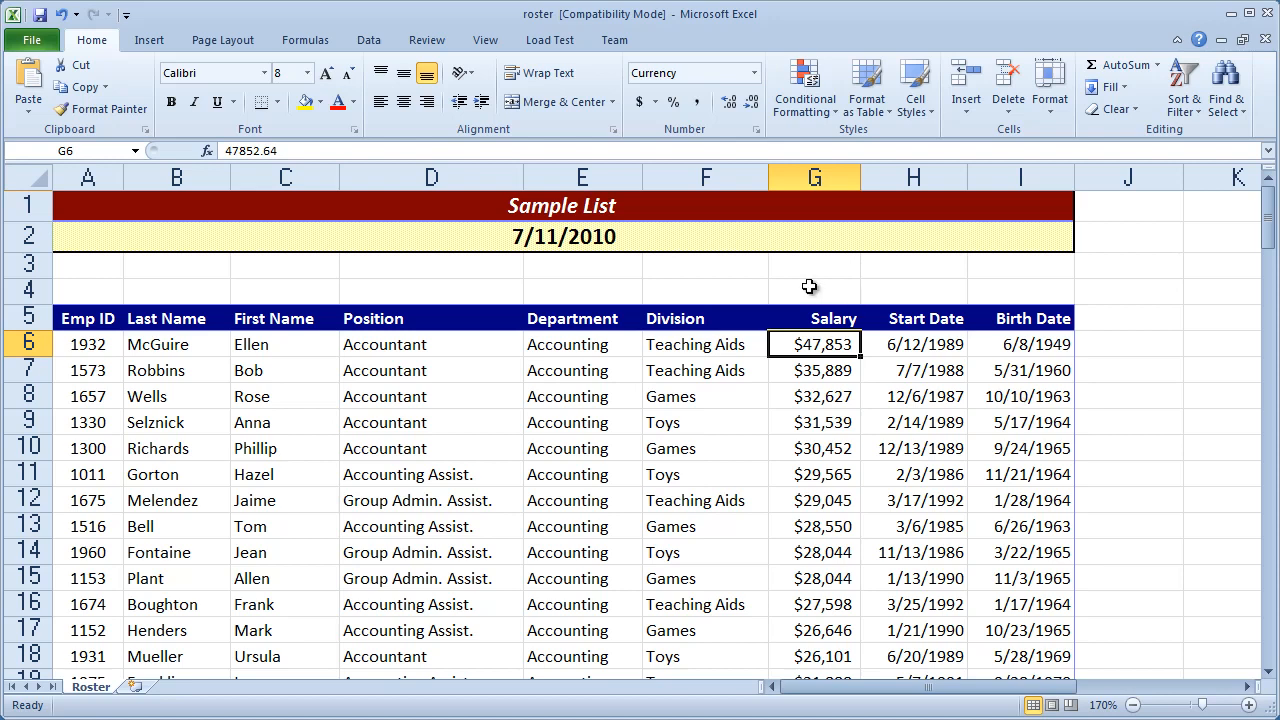
pyautogui.moveTo(895, 494)
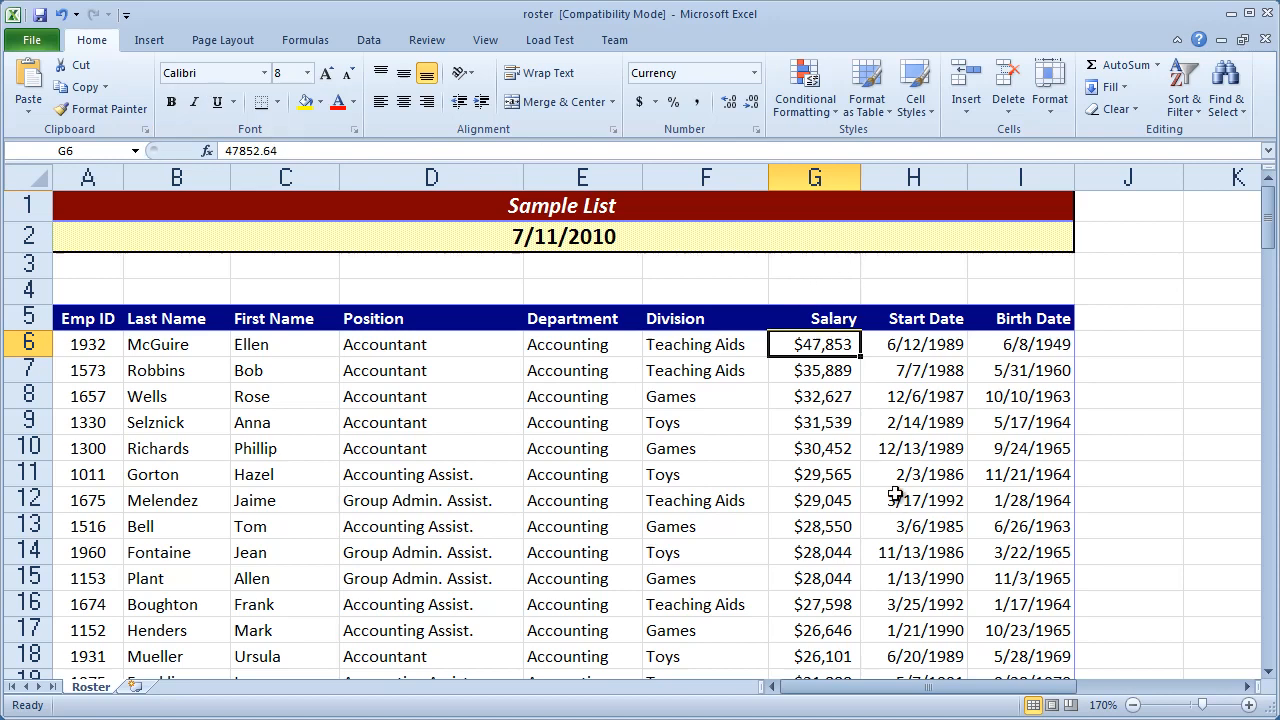
# Reselect the Salary range and start a Highlight Cells Greater Than rule.
pyautogui.click(814, 448)
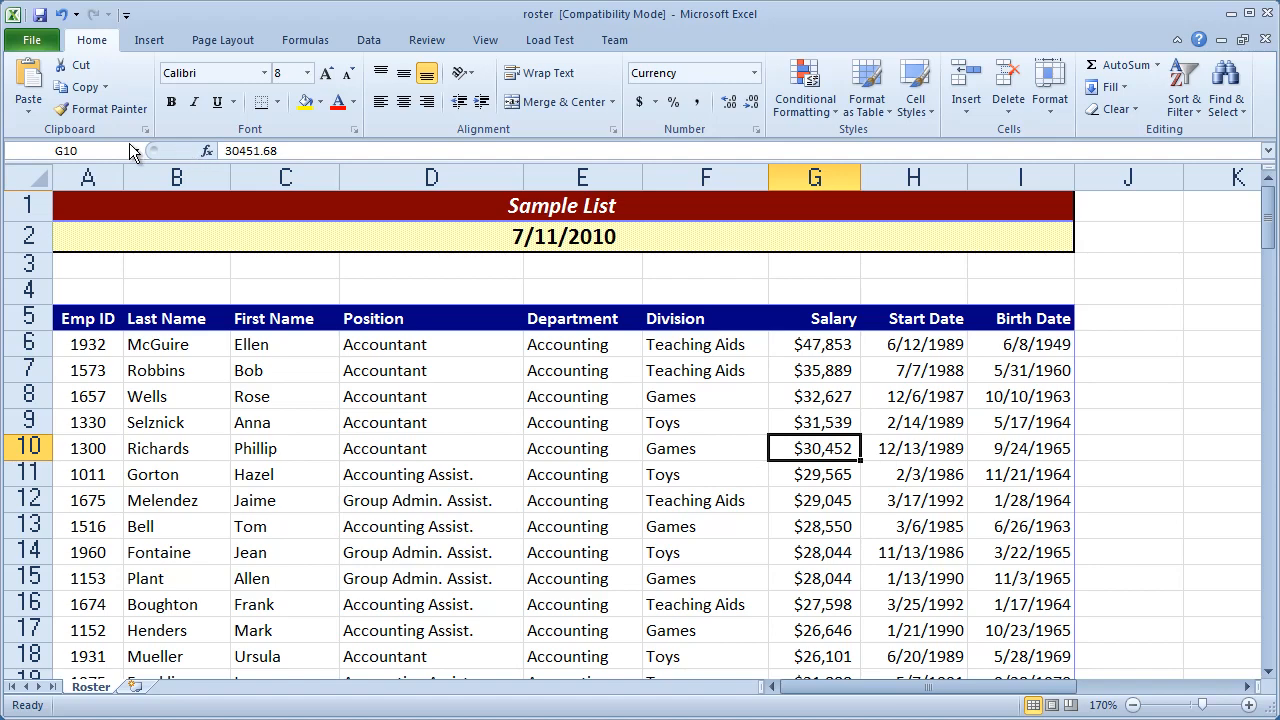
pyautogui.scroll(-3)
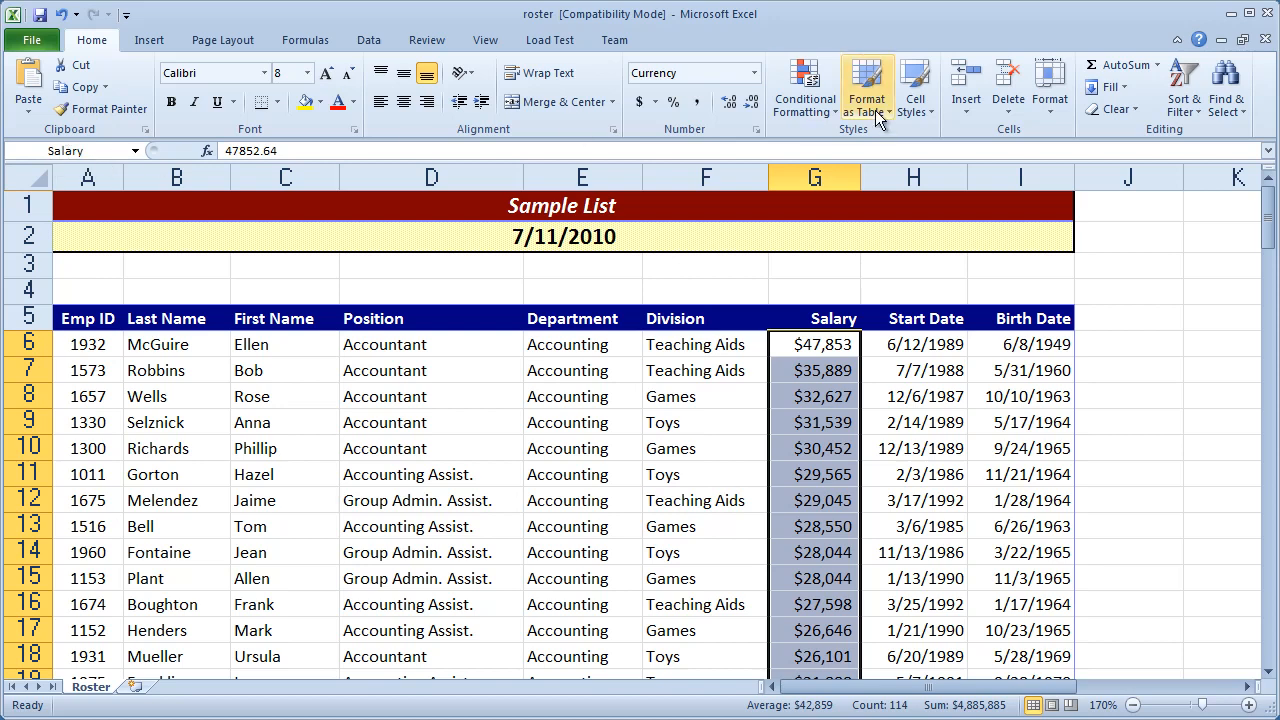
pyautogui.click(804, 85)
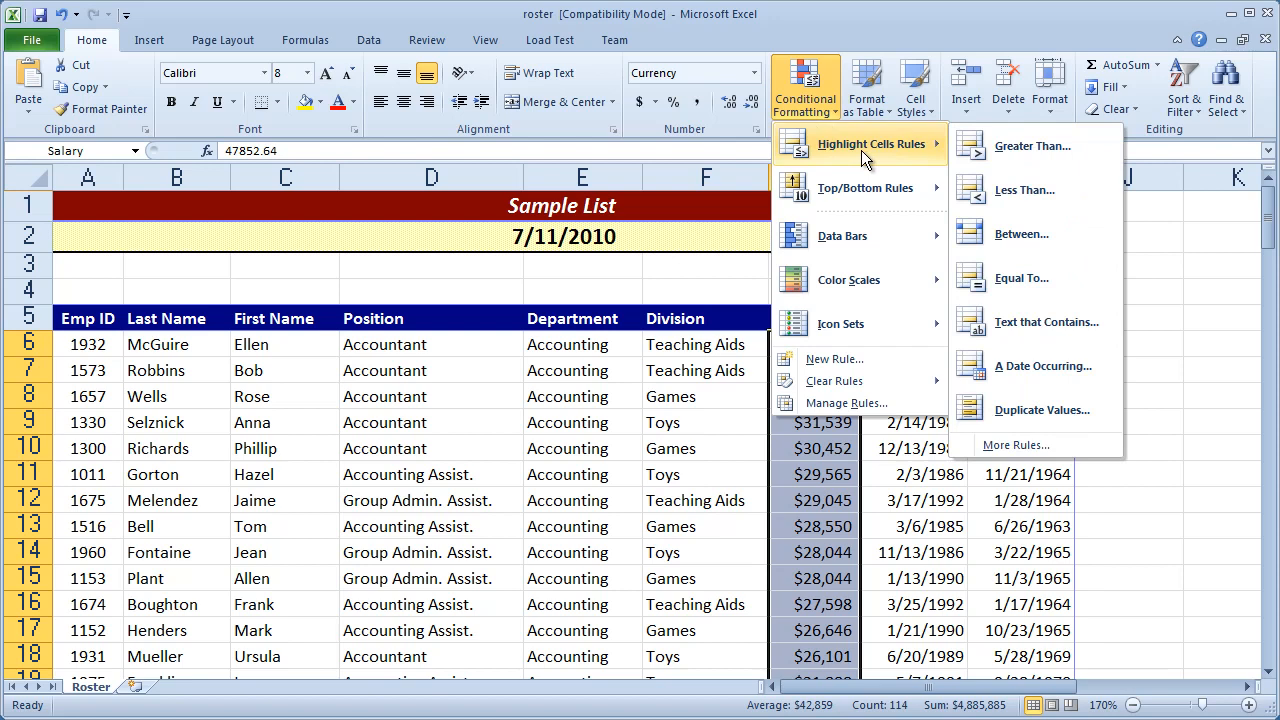
pyautogui.moveTo(1035, 146)
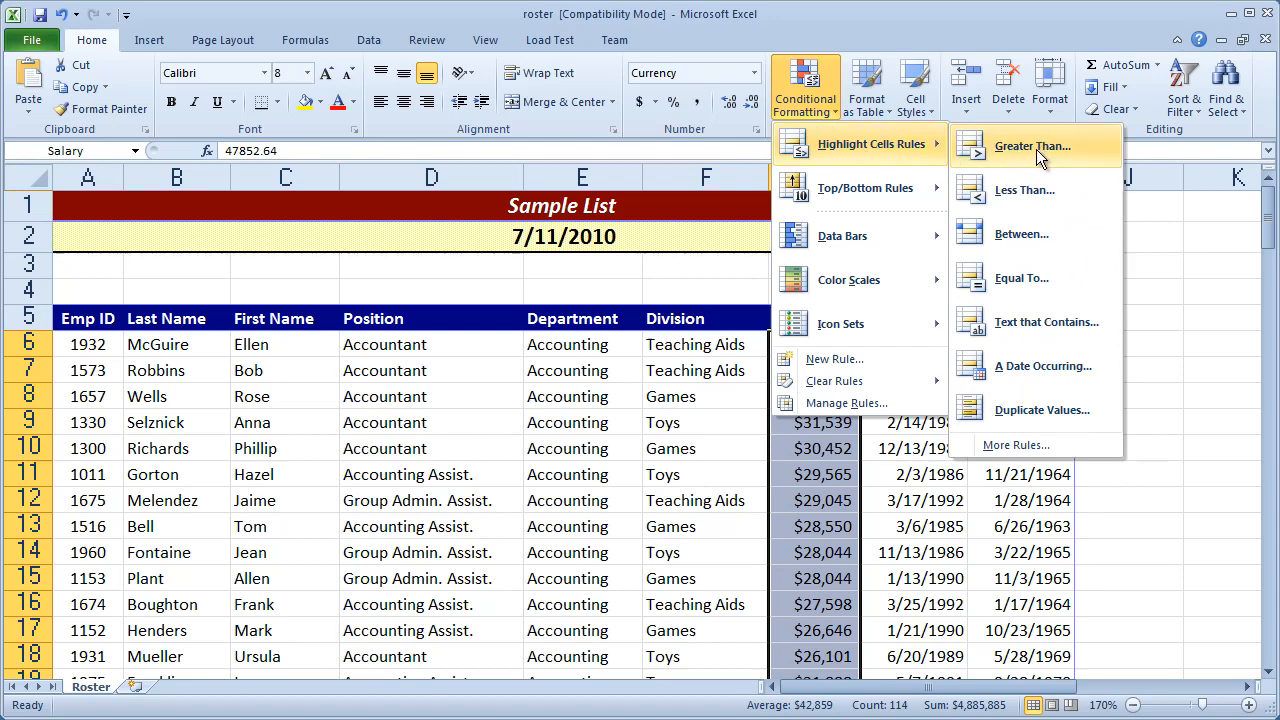
pyautogui.click(1032, 146)
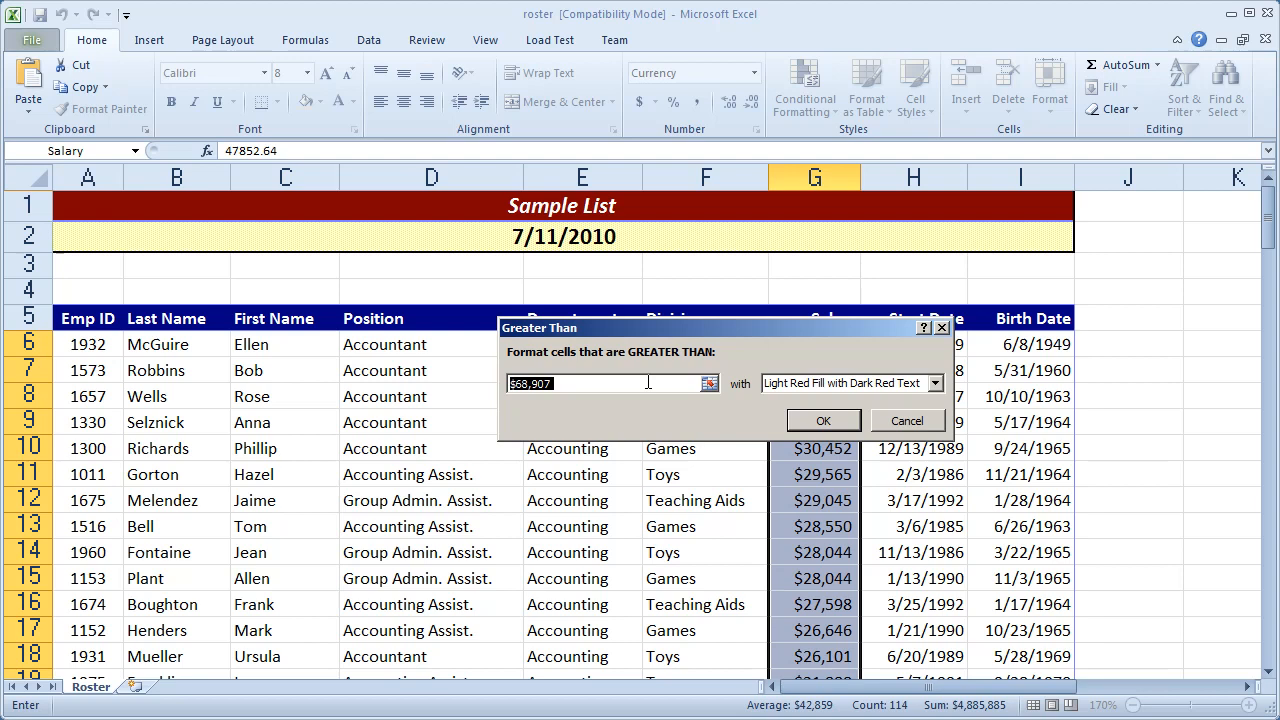
# Set the threshold to 70000 with Green Fill with Dark Green Text, then review the results.
pyautogui.write('70000')
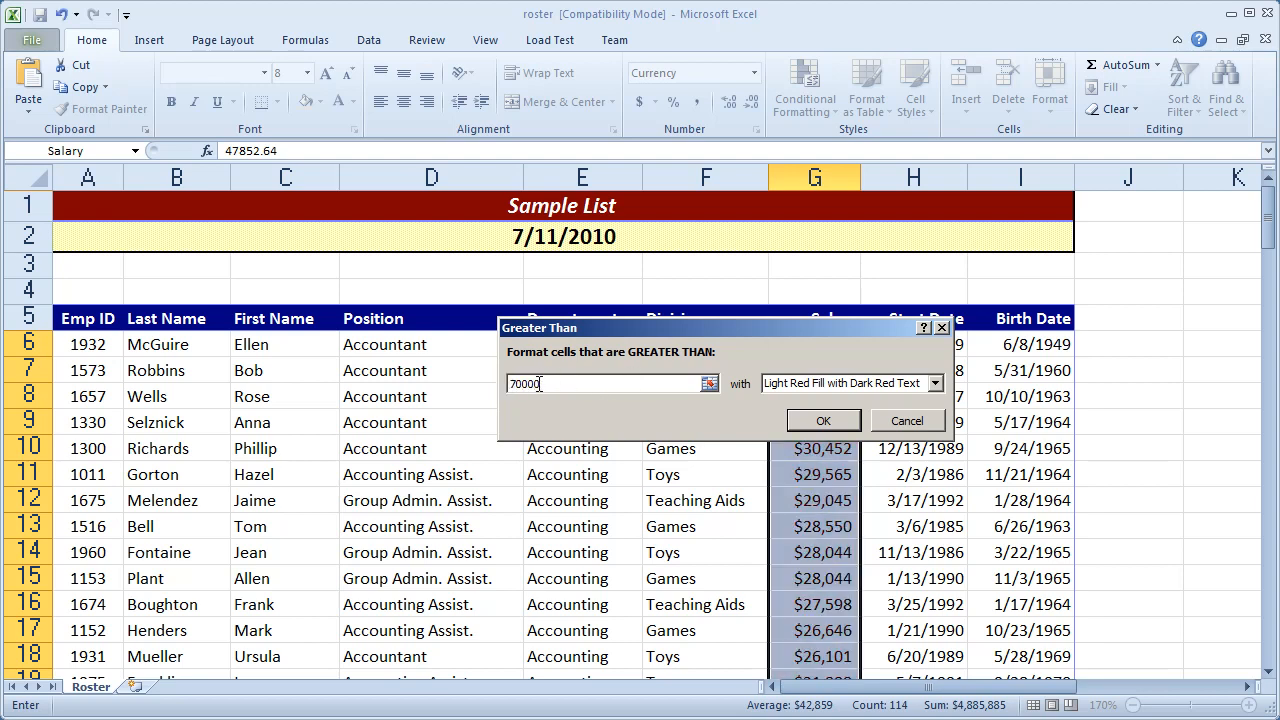
pyautogui.click(934, 383)
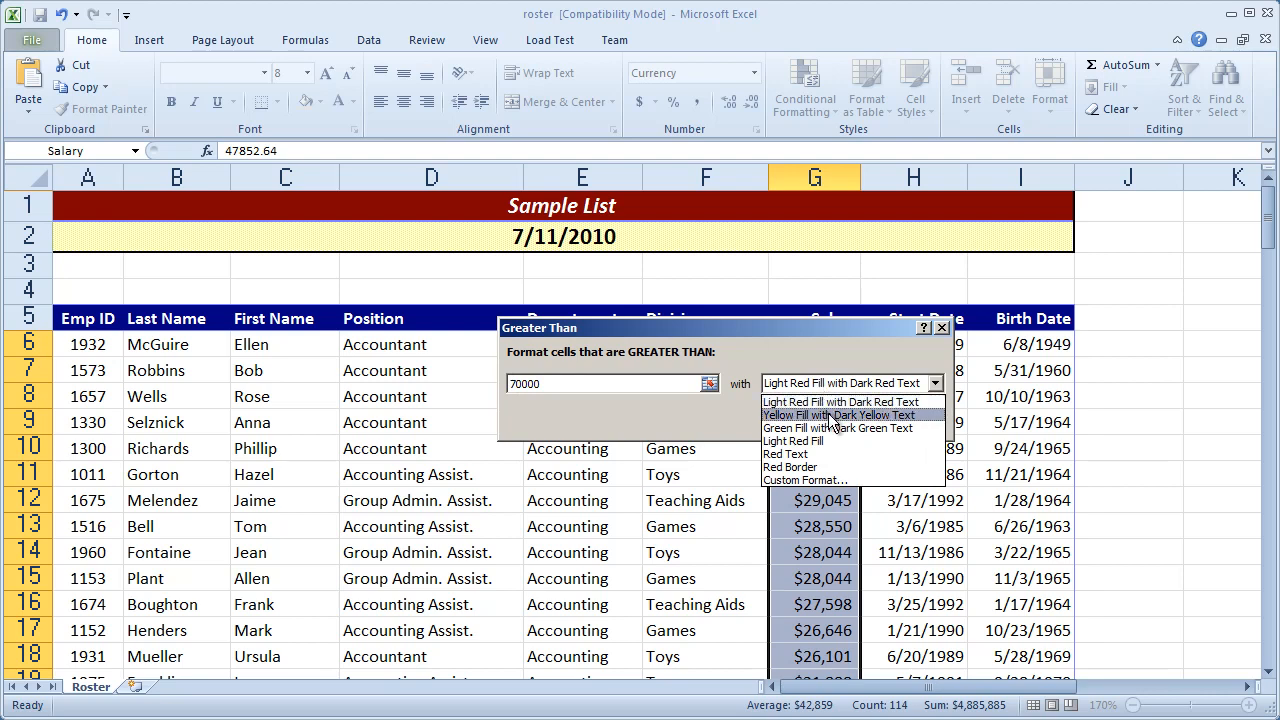
pyautogui.moveTo(838, 428)
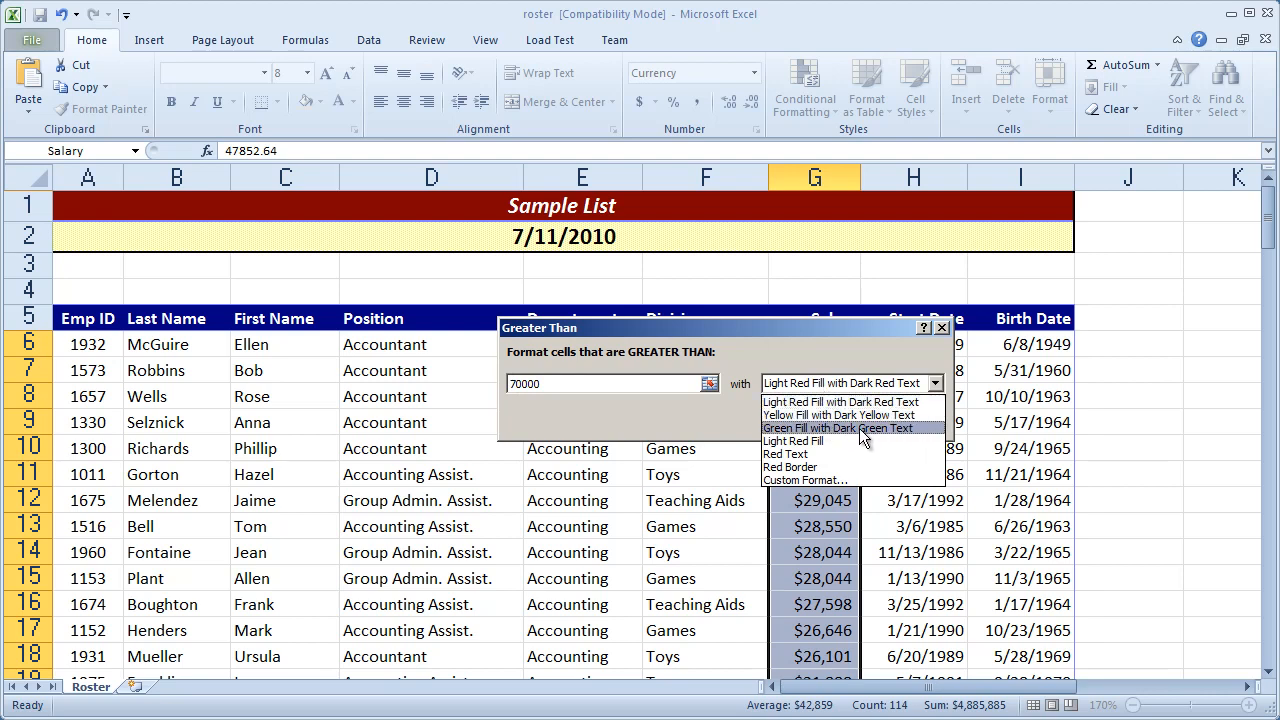
pyautogui.click(837, 428)
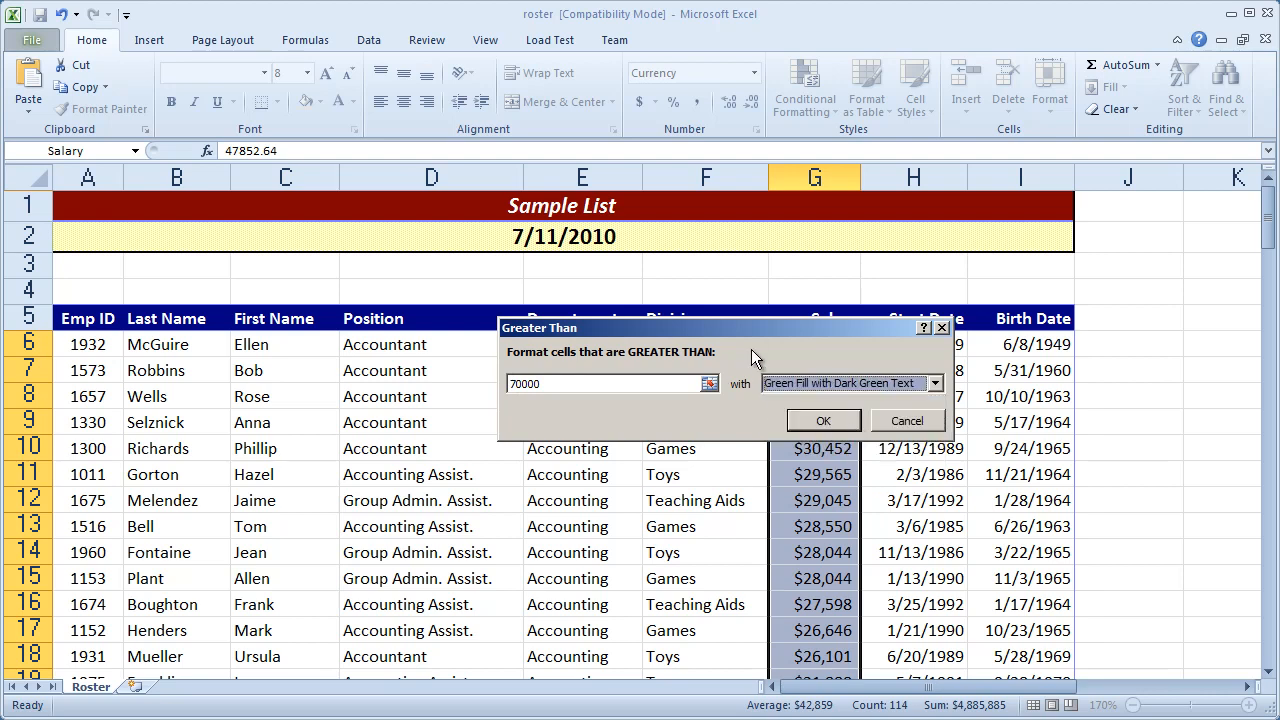
pyautogui.click(823, 420)
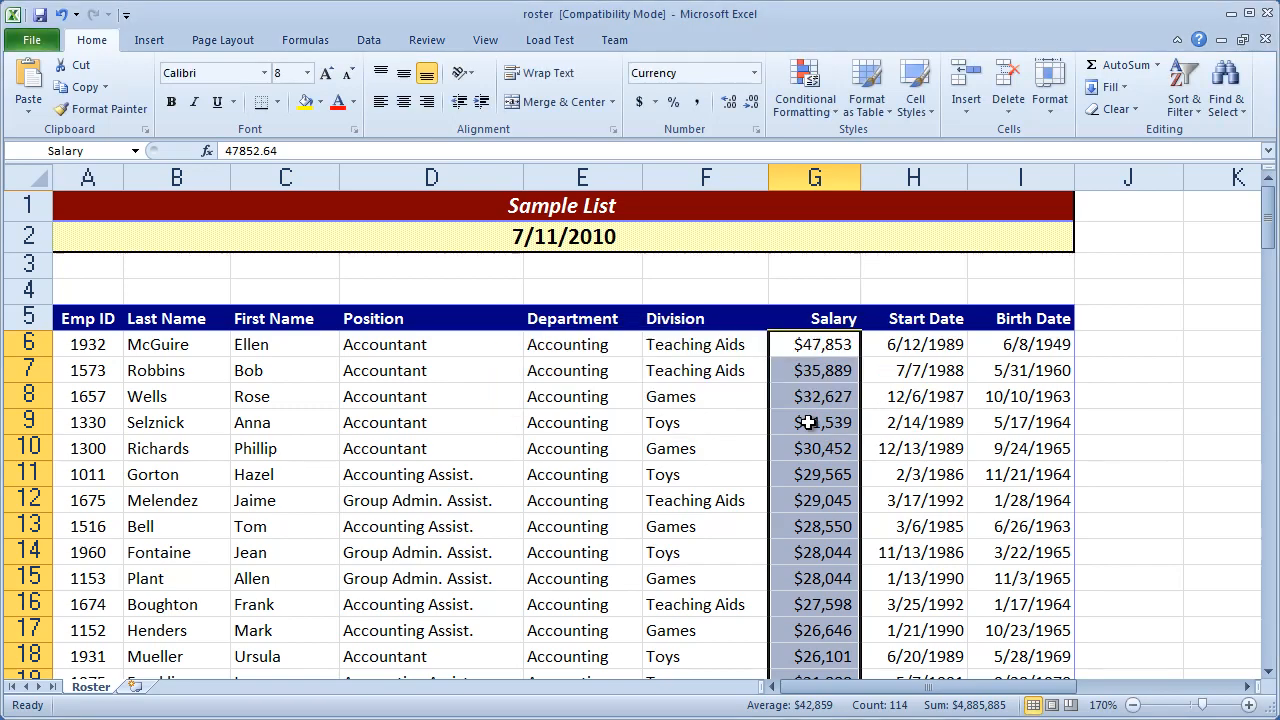
pyautogui.scroll(-3)
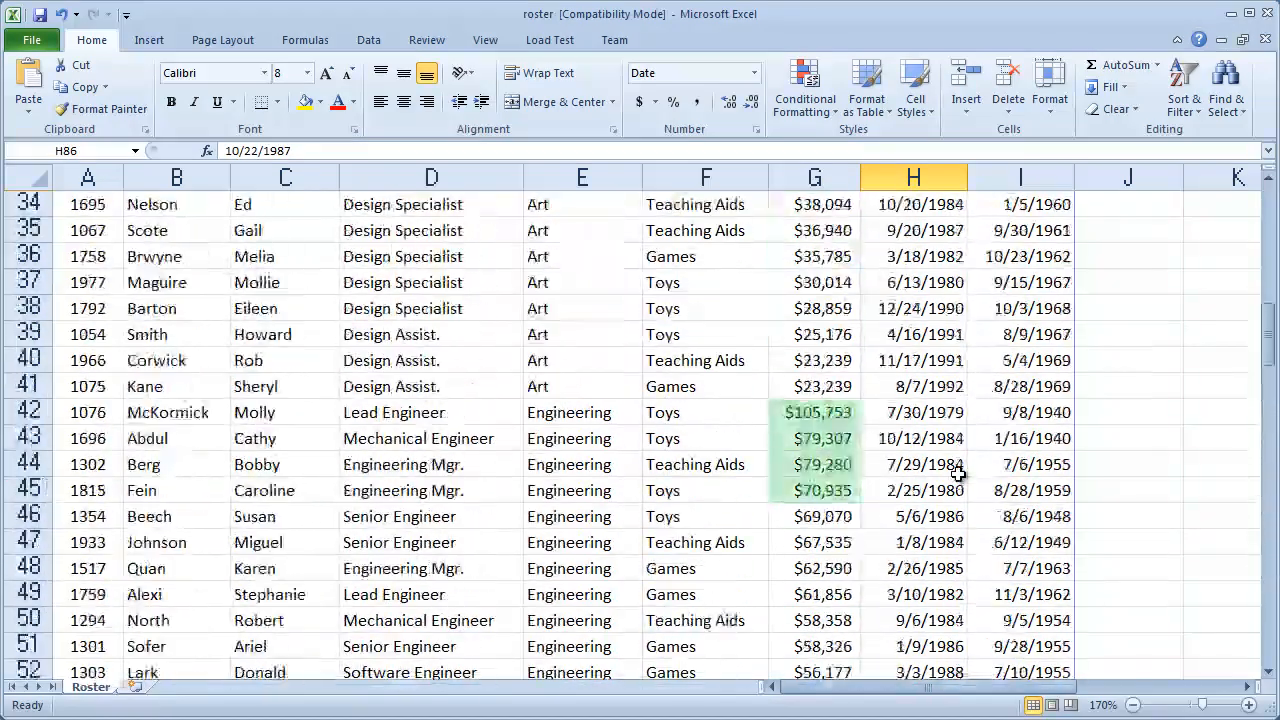
pyautogui.scroll(3)
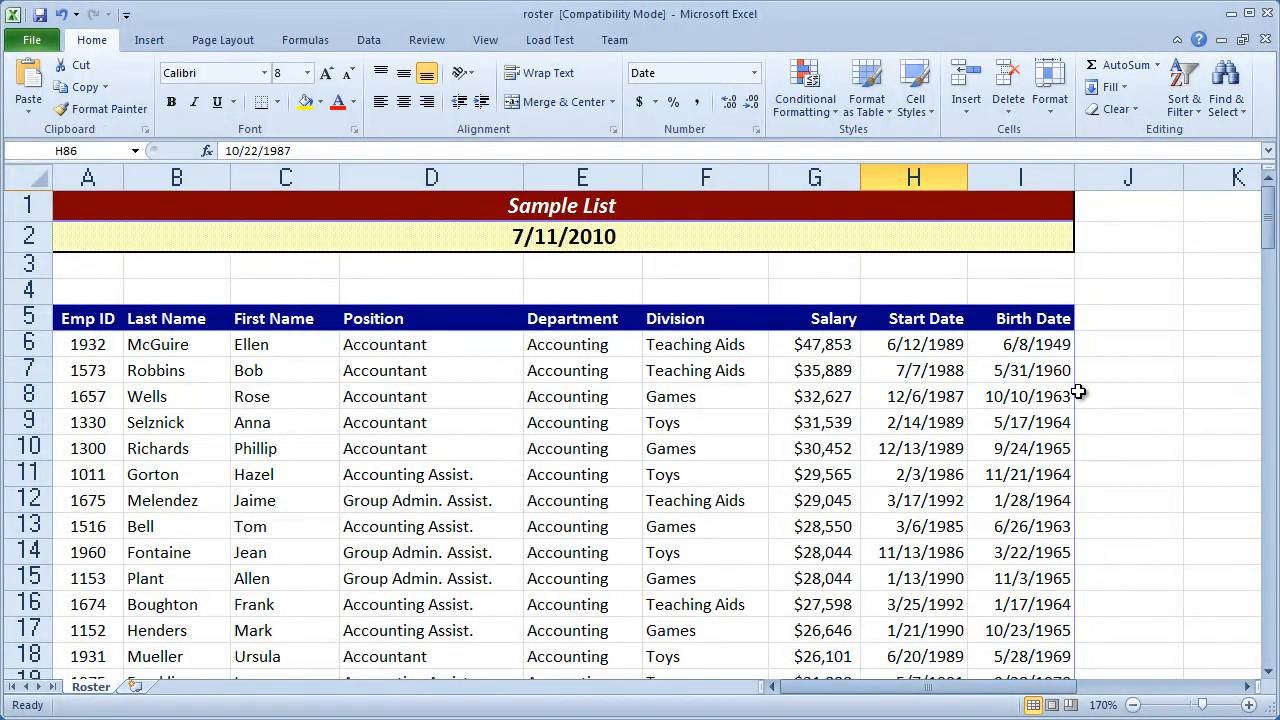
pyautogui.click(814, 177)
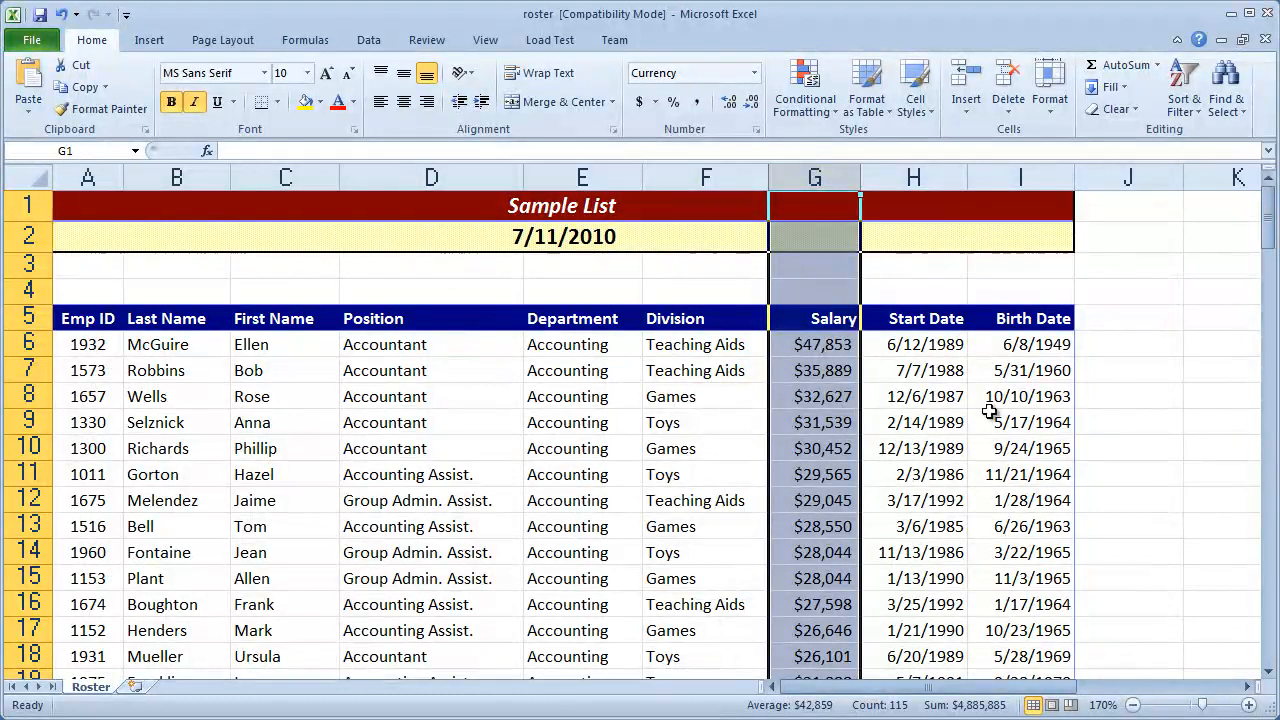
pyautogui.click(1020, 421)
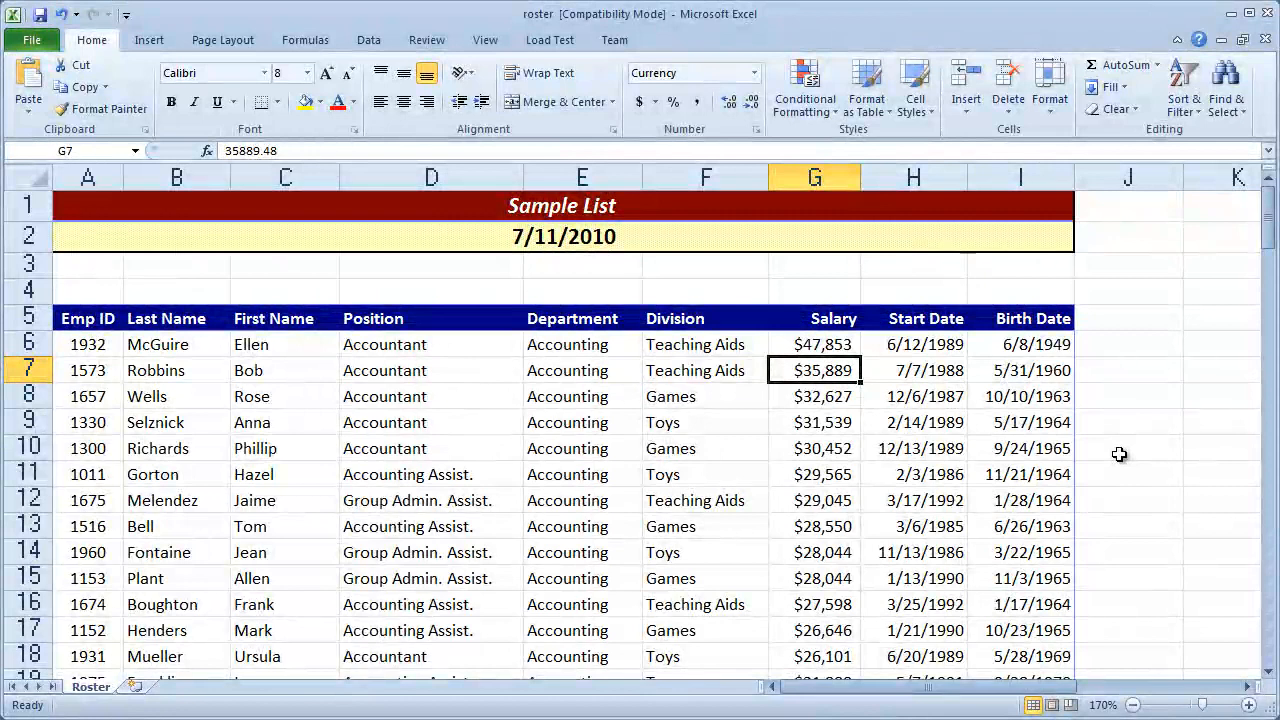
# Enter 90000 as Bob Robbins' salary in G7.
pyautogui.write('90000')
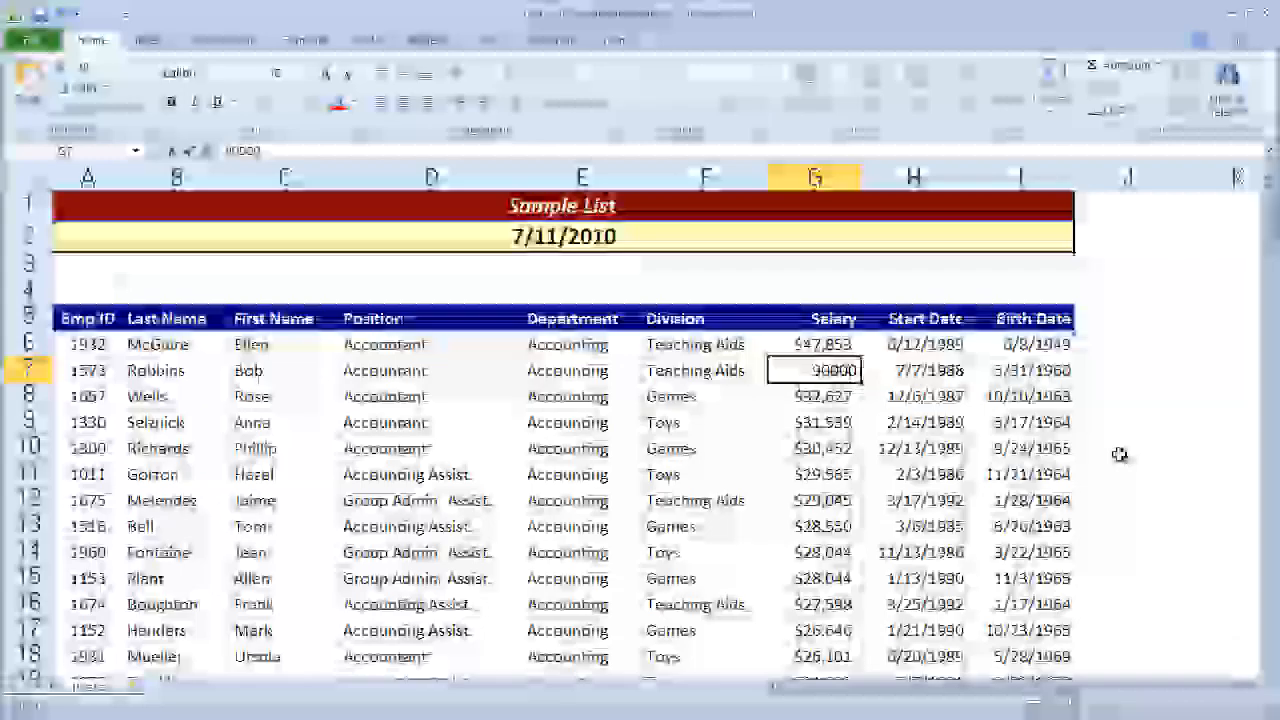
pyautogui.click(1020, 474)
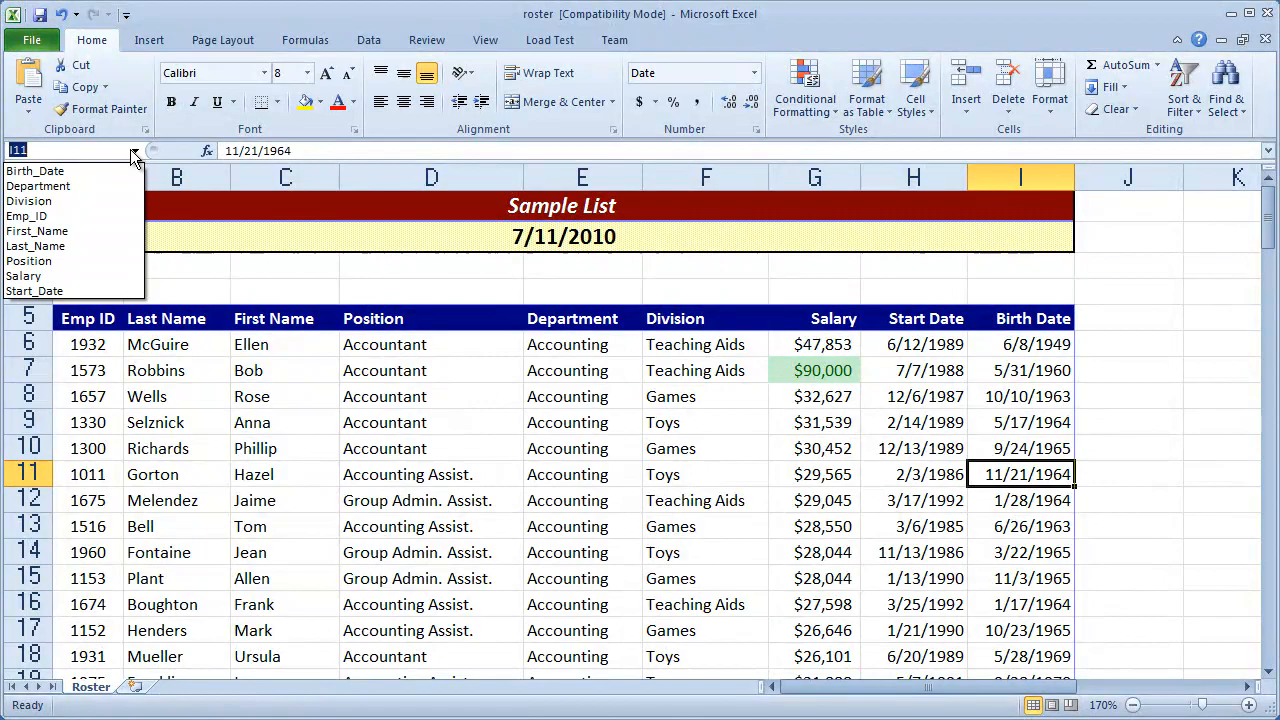
pyautogui.moveTo(23, 276)
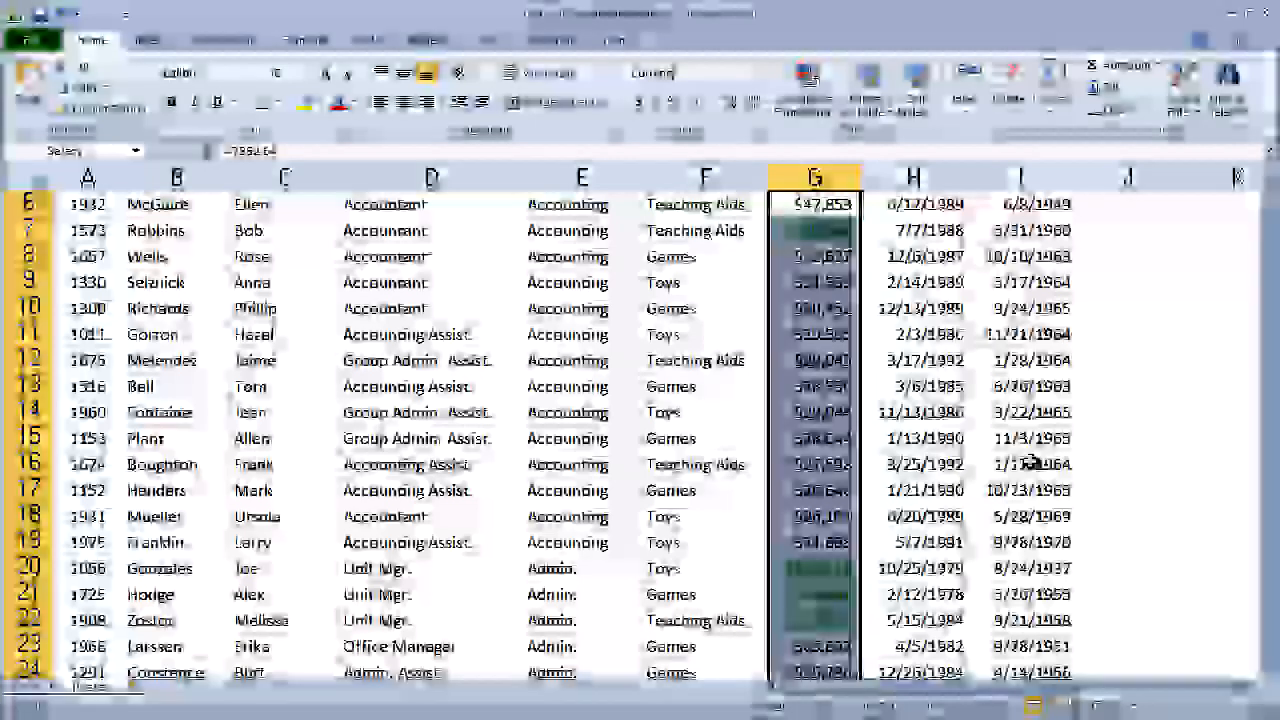
# Add a Less Than 30000 rule using Light Red Fill with Dark Red Text.
pyautogui.click(803, 88)
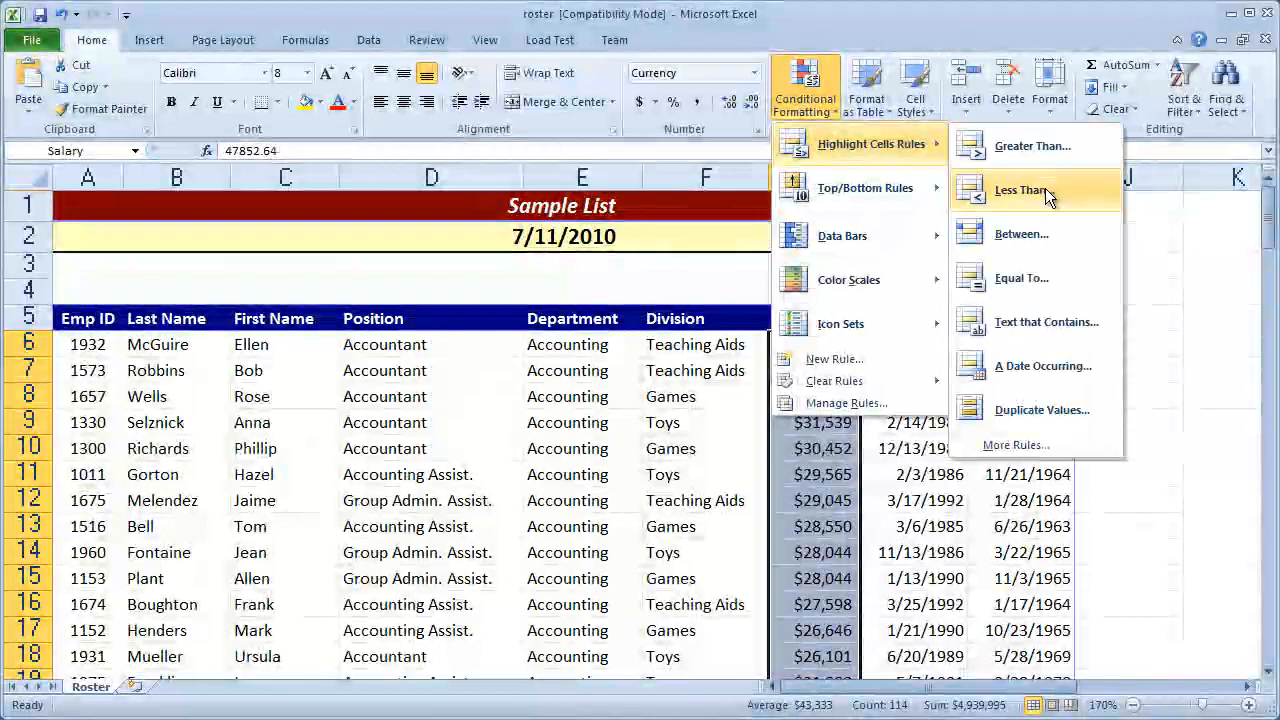
pyautogui.click(1021, 190)
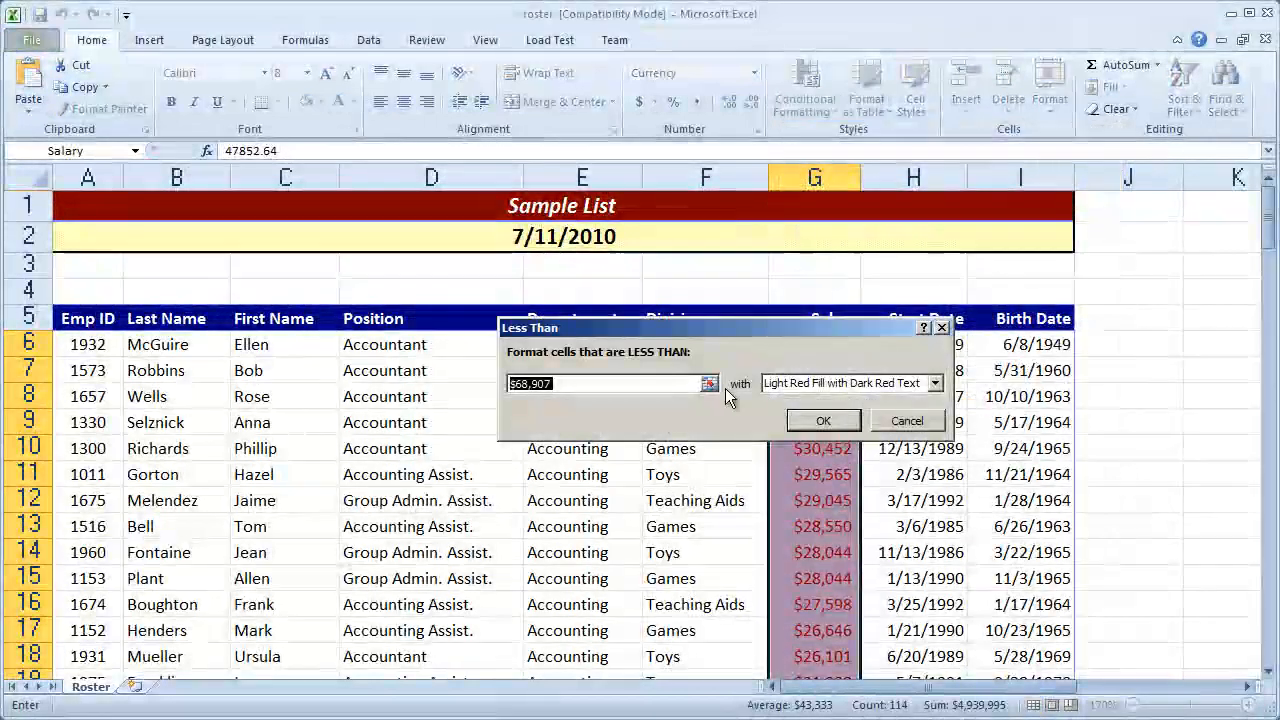
pyautogui.moveTo(620, 382)
pyautogui.write('30000')
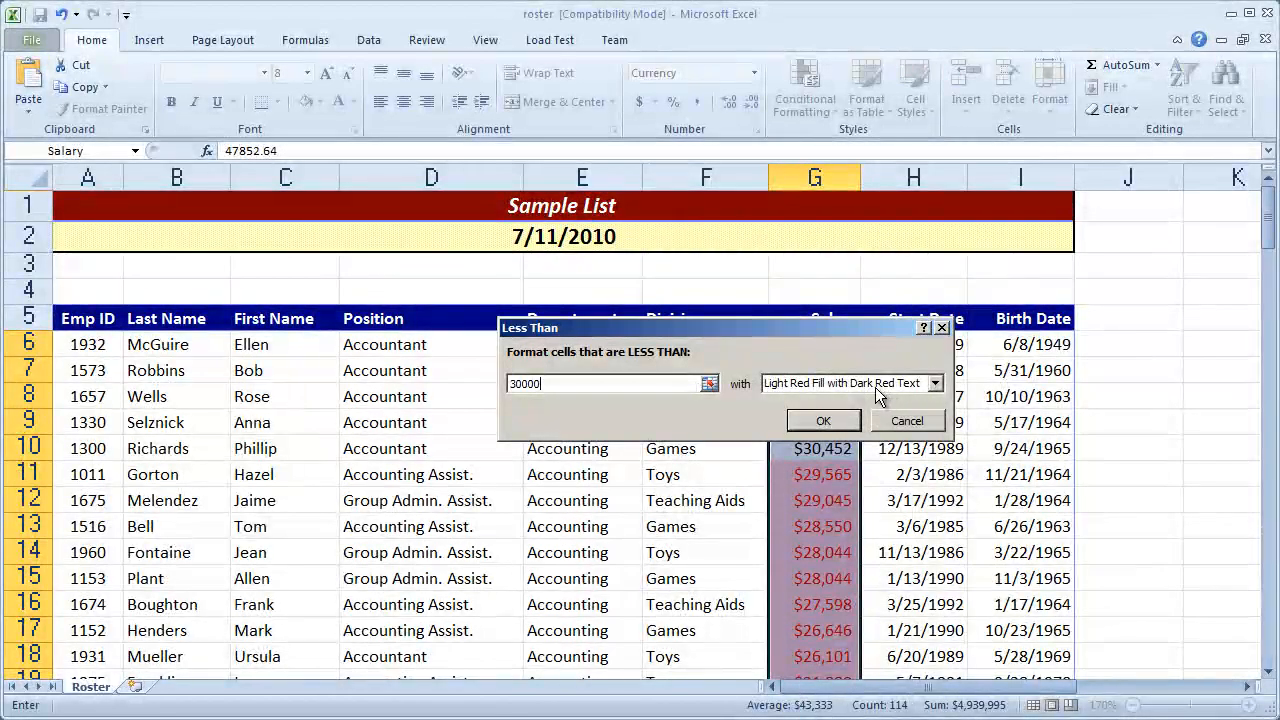
pyautogui.click(933, 383)
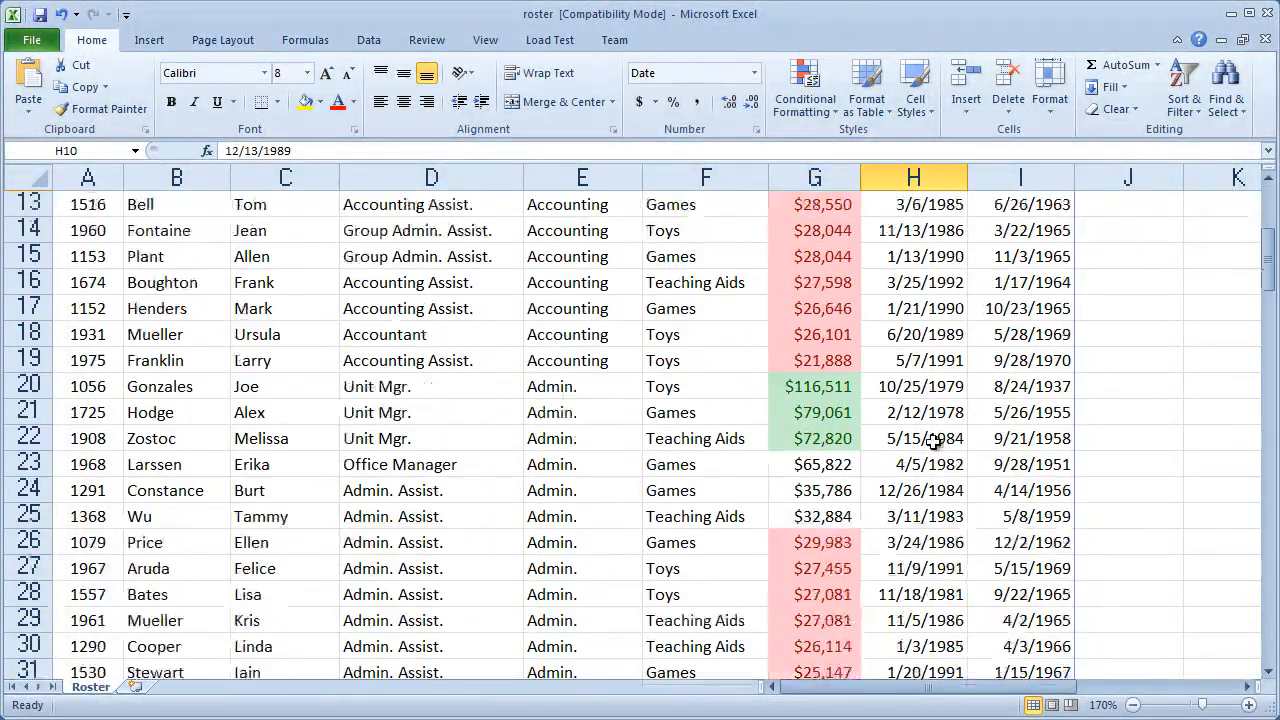
# Enter 20000 as Selznick's salary in G9.
pyautogui.scroll(-3)
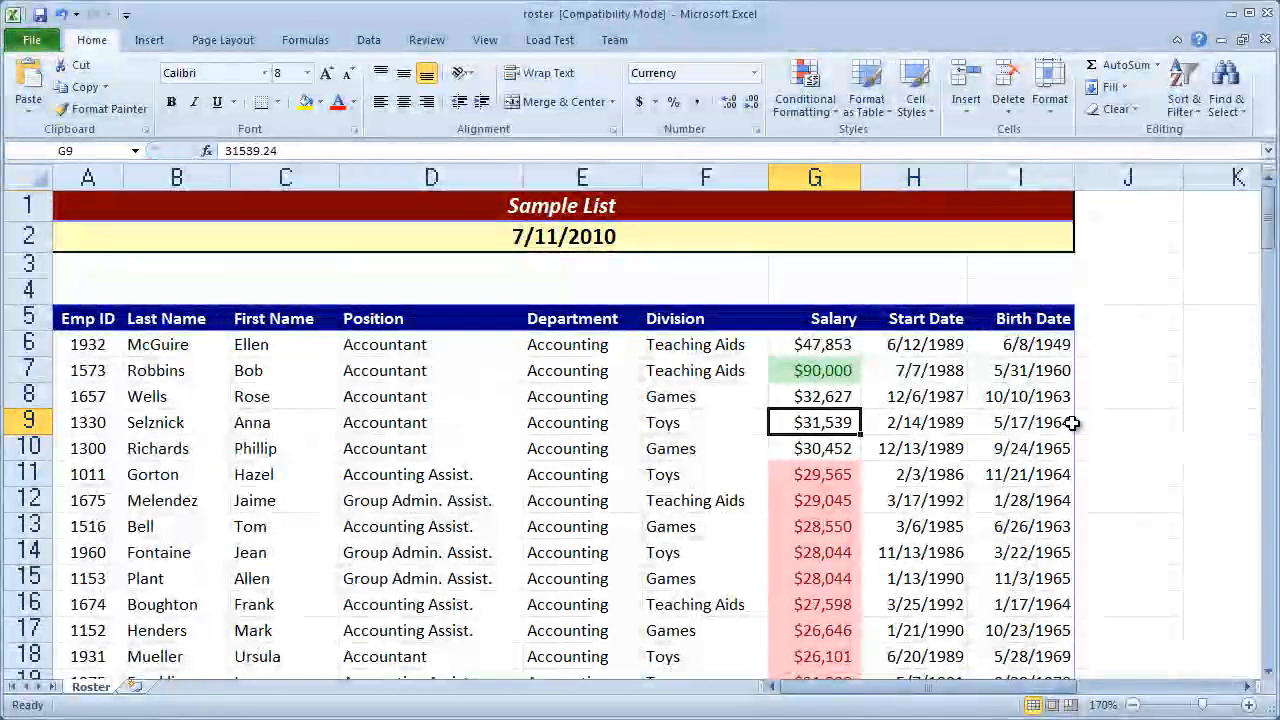
pyautogui.write('200000')
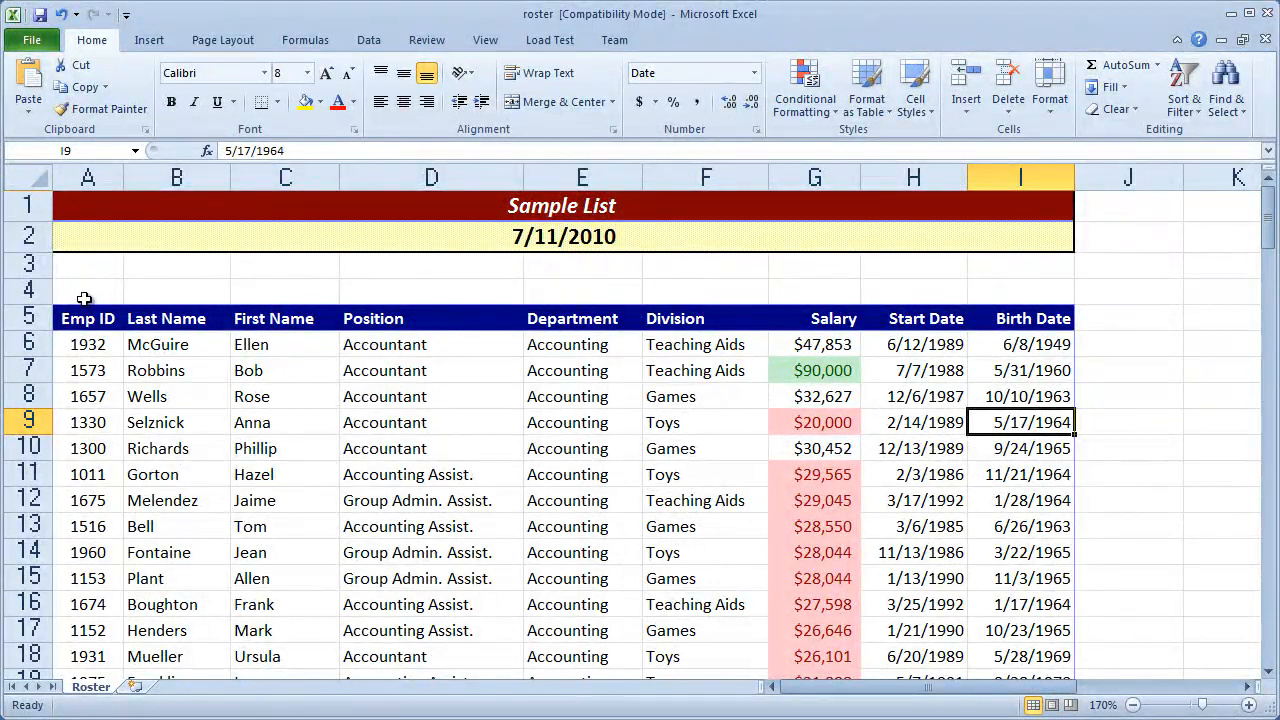
# Select the Position header cell and turn on Filter from the Data tab.
pyautogui.click(285, 318)
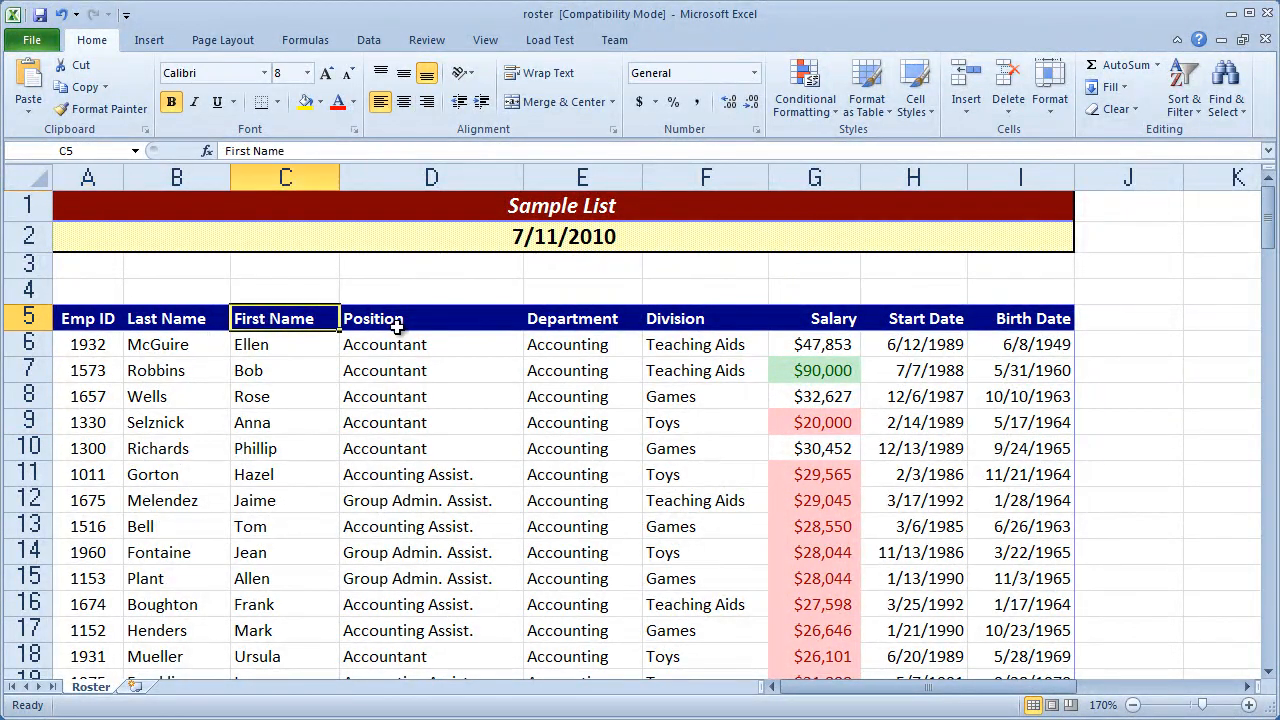
pyautogui.click(430, 318)
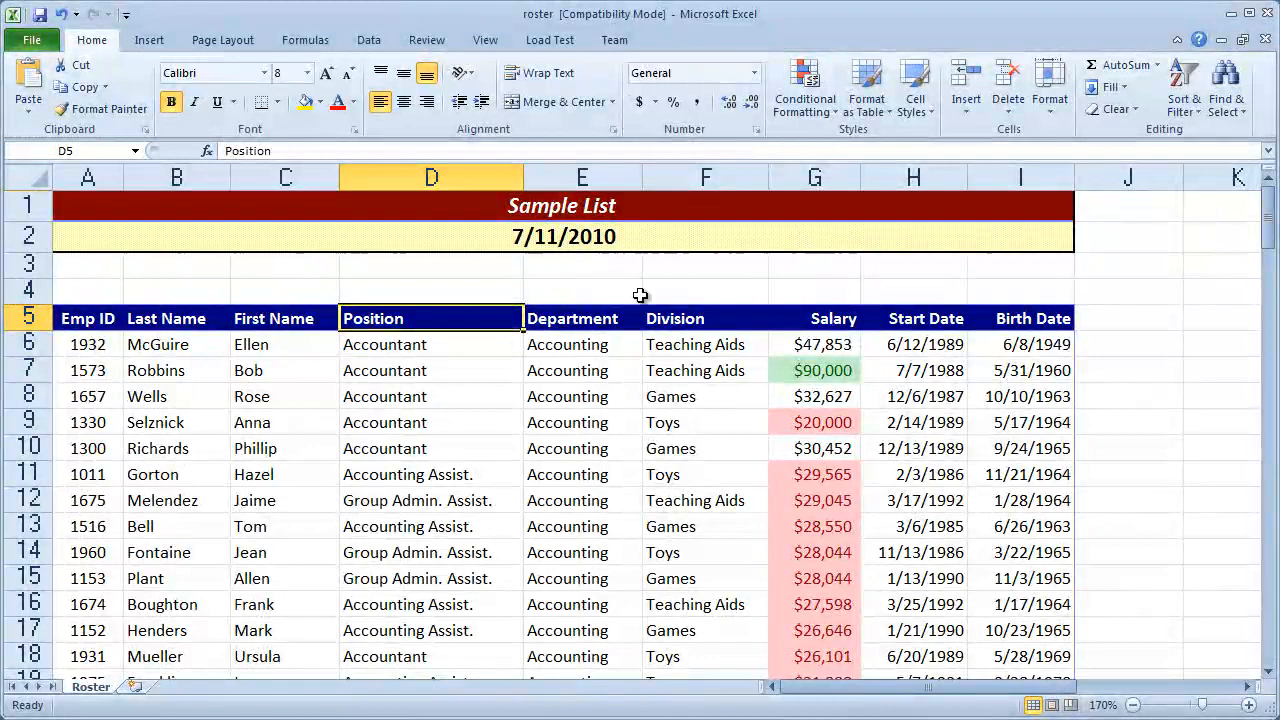
pyautogui.click(368, 40)
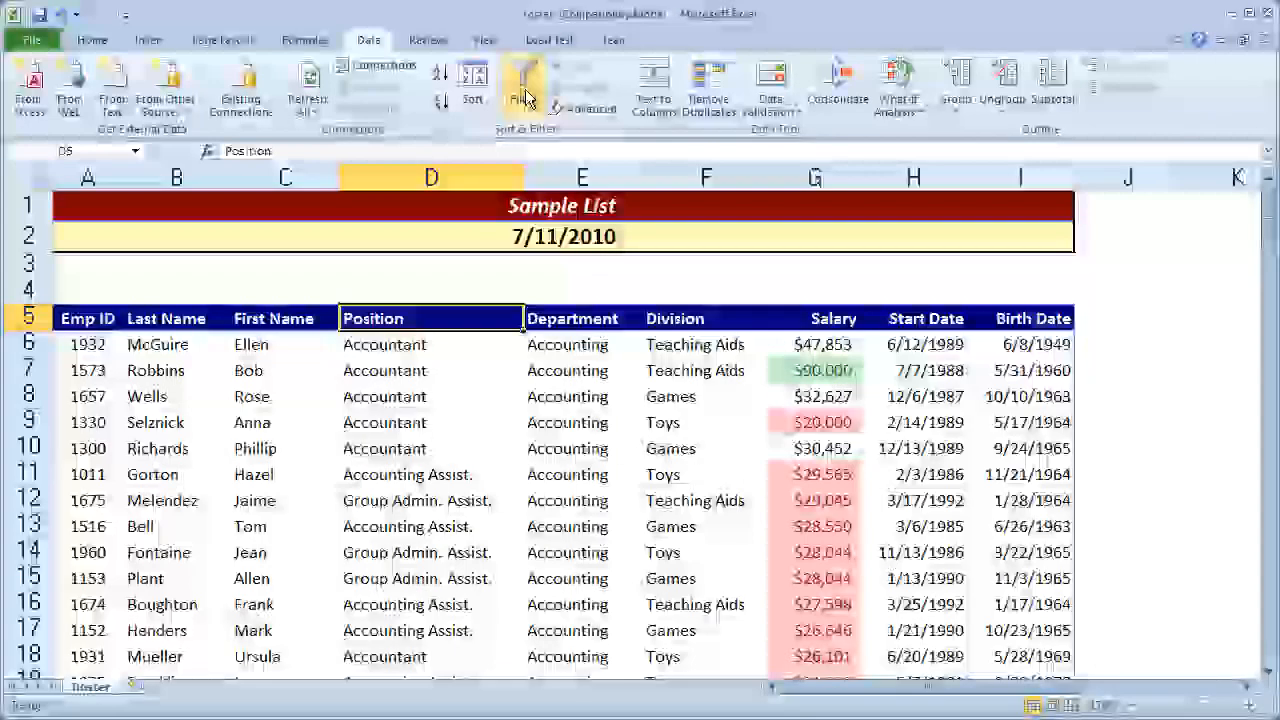
pyautogui.click(523, 85)
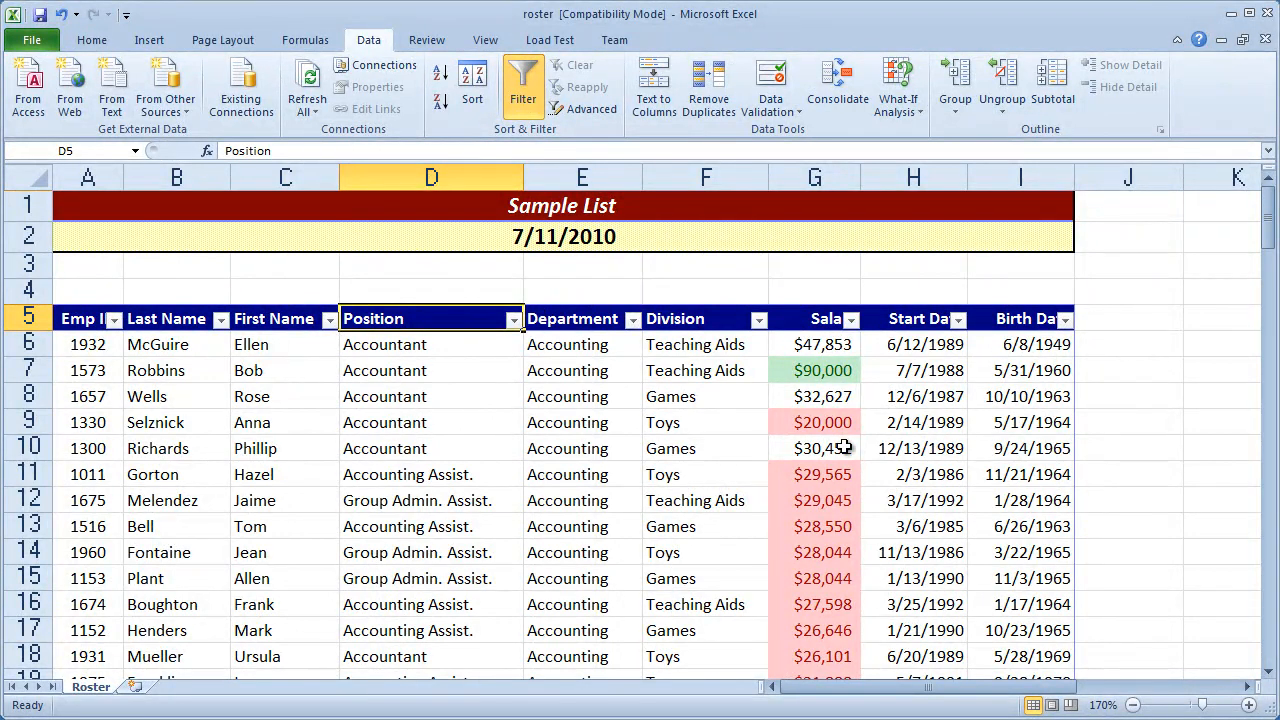
pyautogui.moveTo(849, 318)
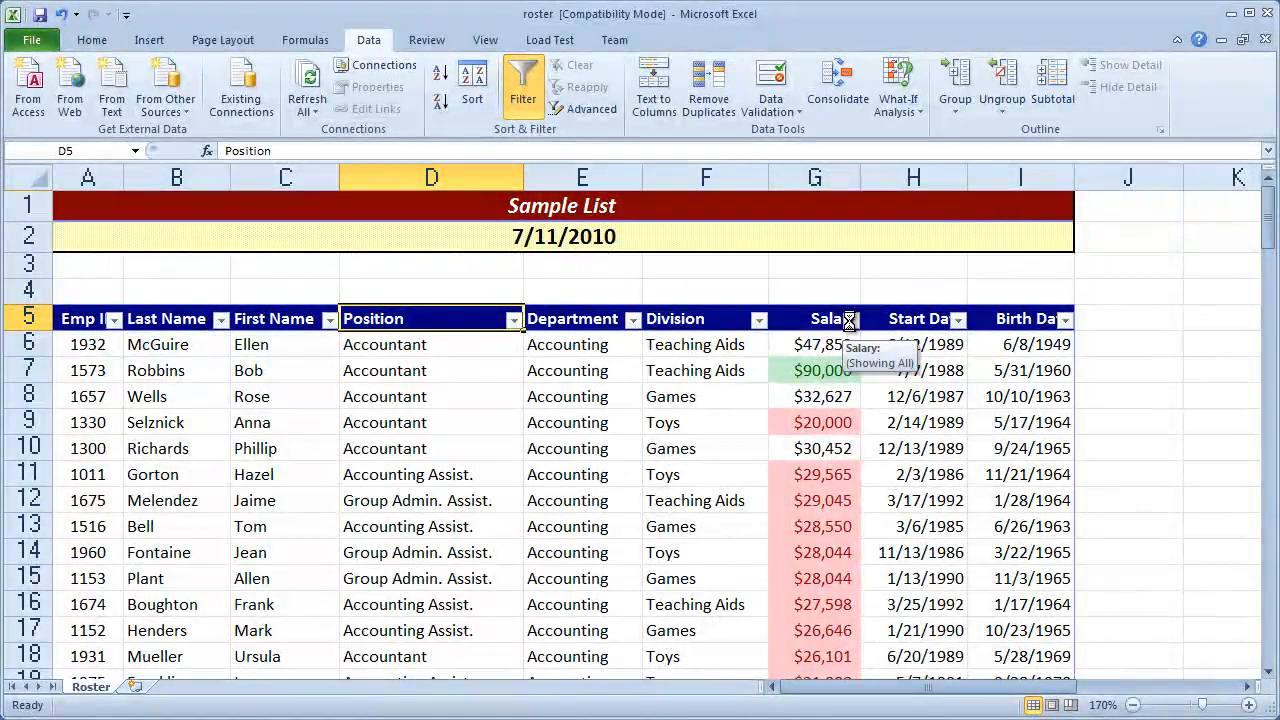
# Filter the Salary column by the green cell color, leaving 11 employees.
pyautogui.click(851, 318)
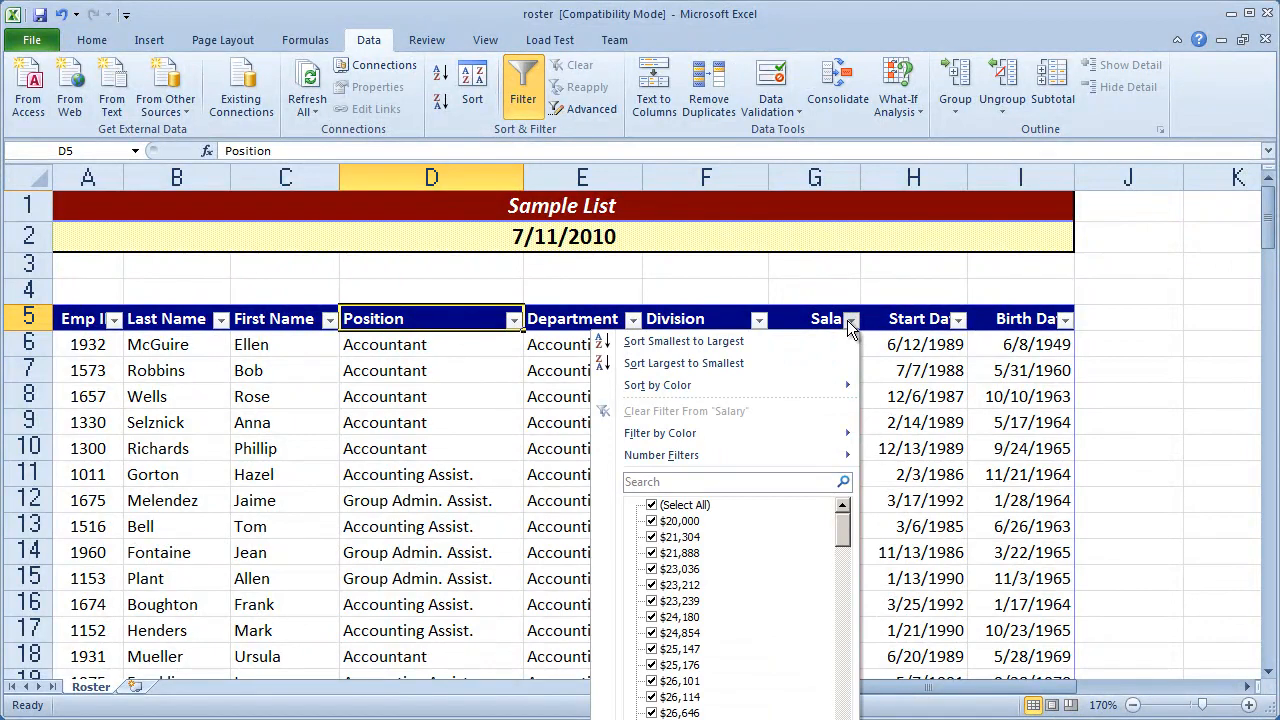
pyautogui.click(657, 385)
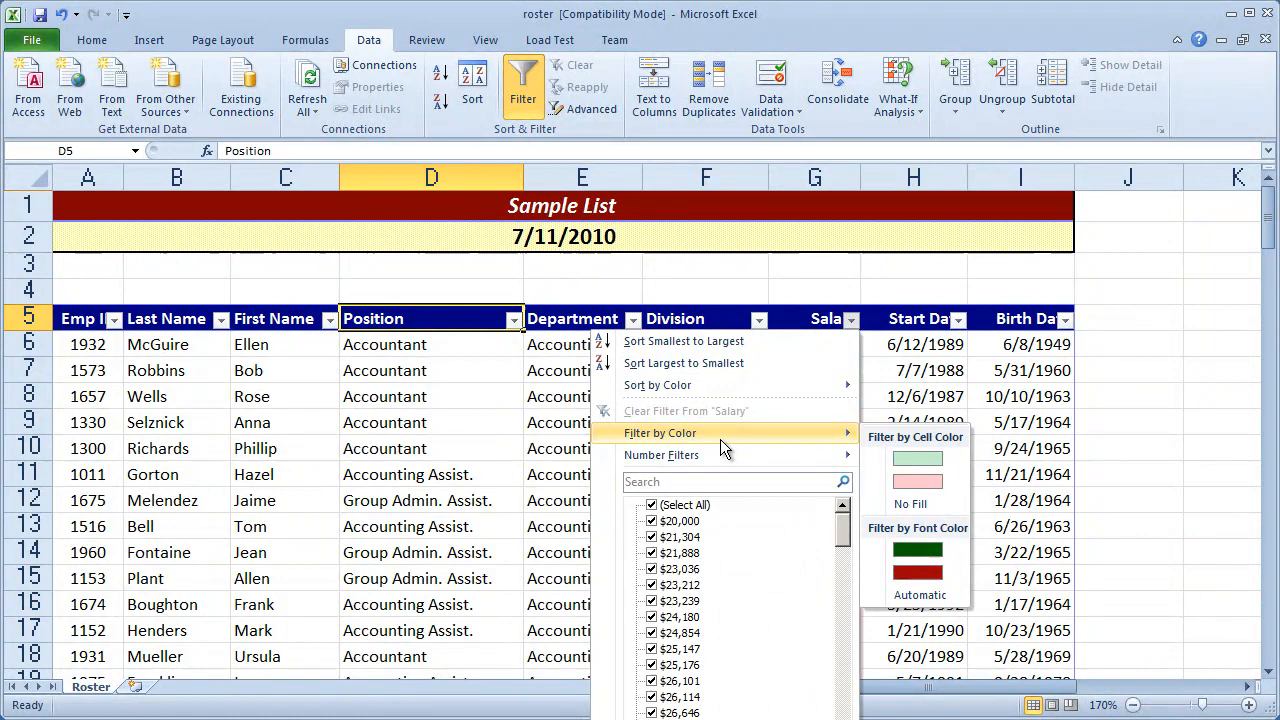
pyautogui.moveTo(916, 459)
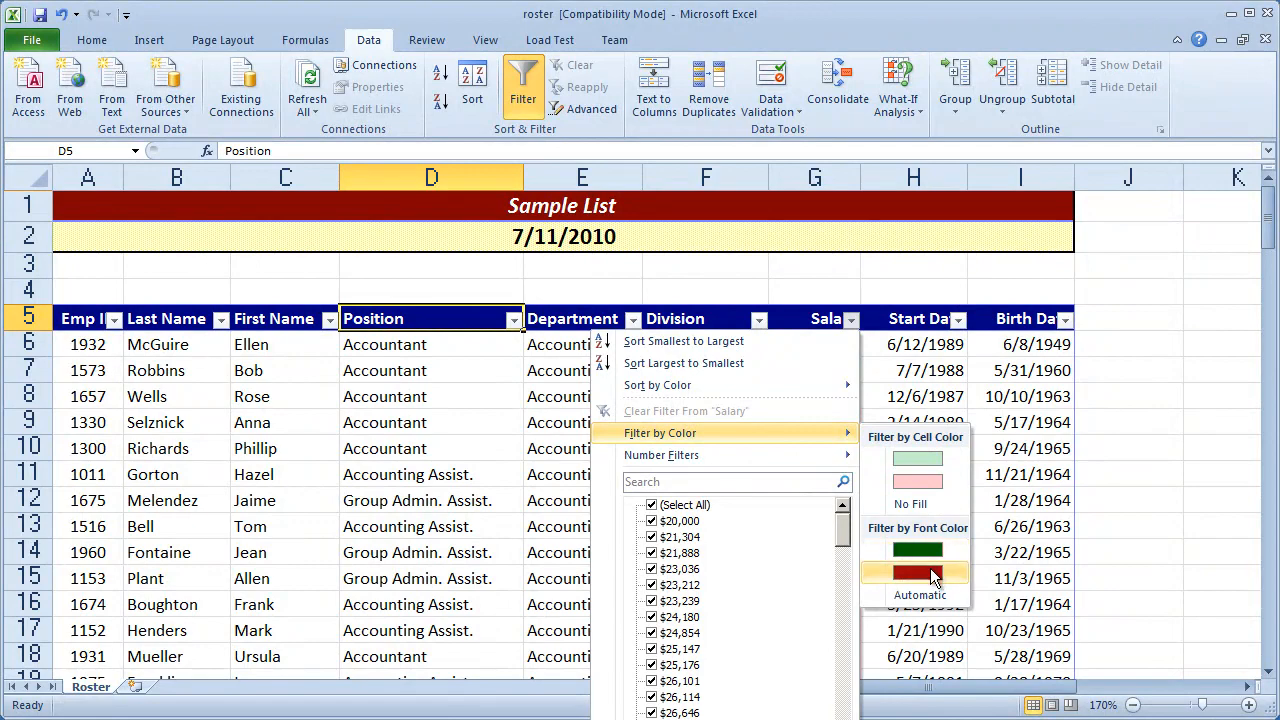
pyautogui.moveTo(930, 578)
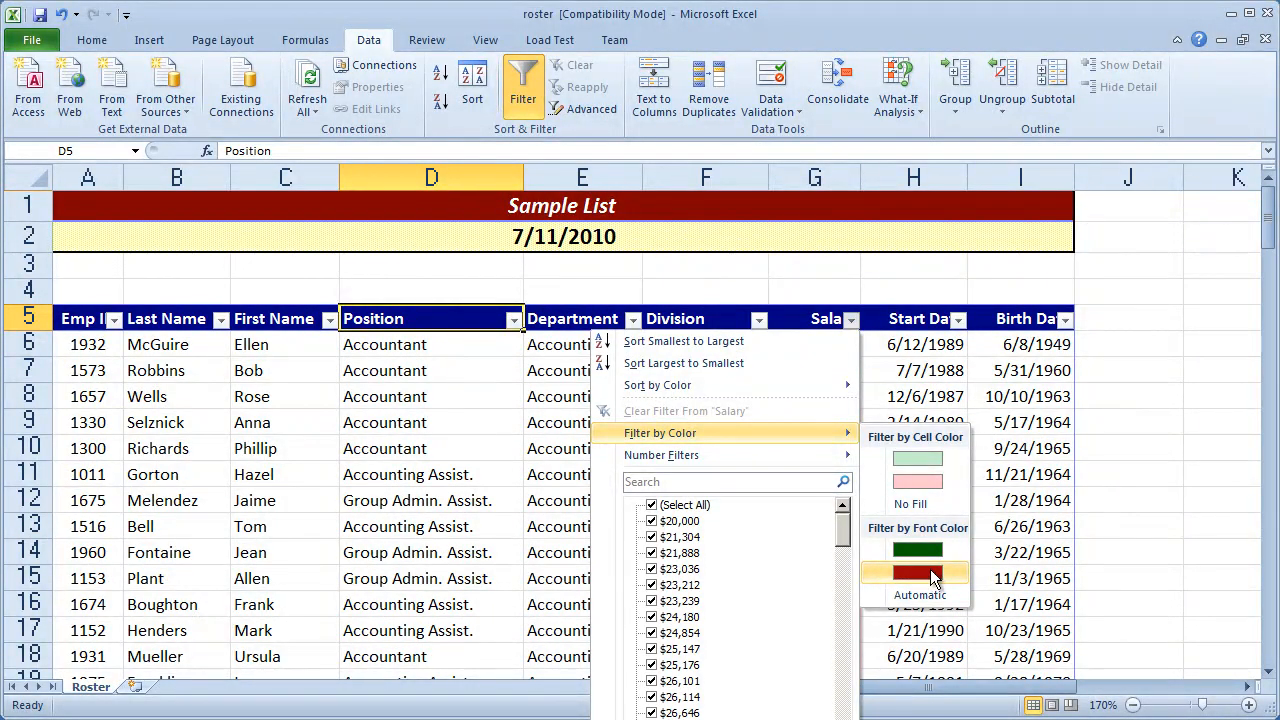
pyautogui.moveTo(918, 458)
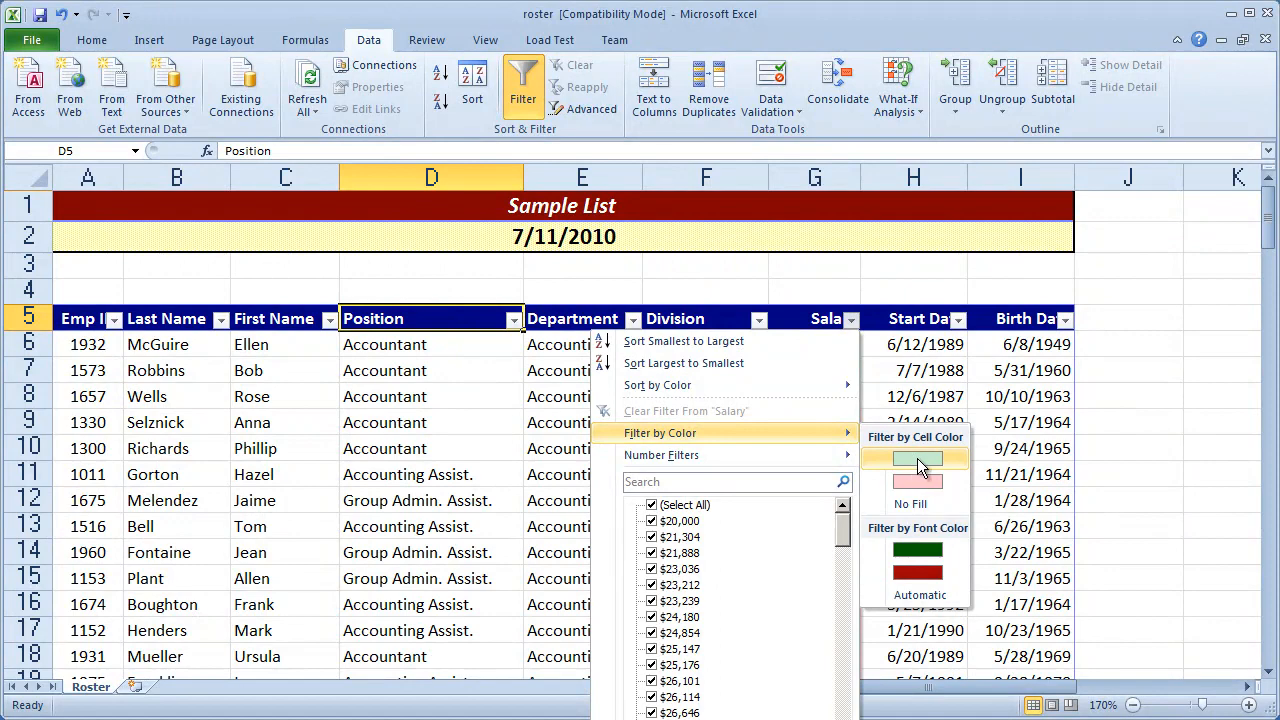
pyautogui.click(917, 459)
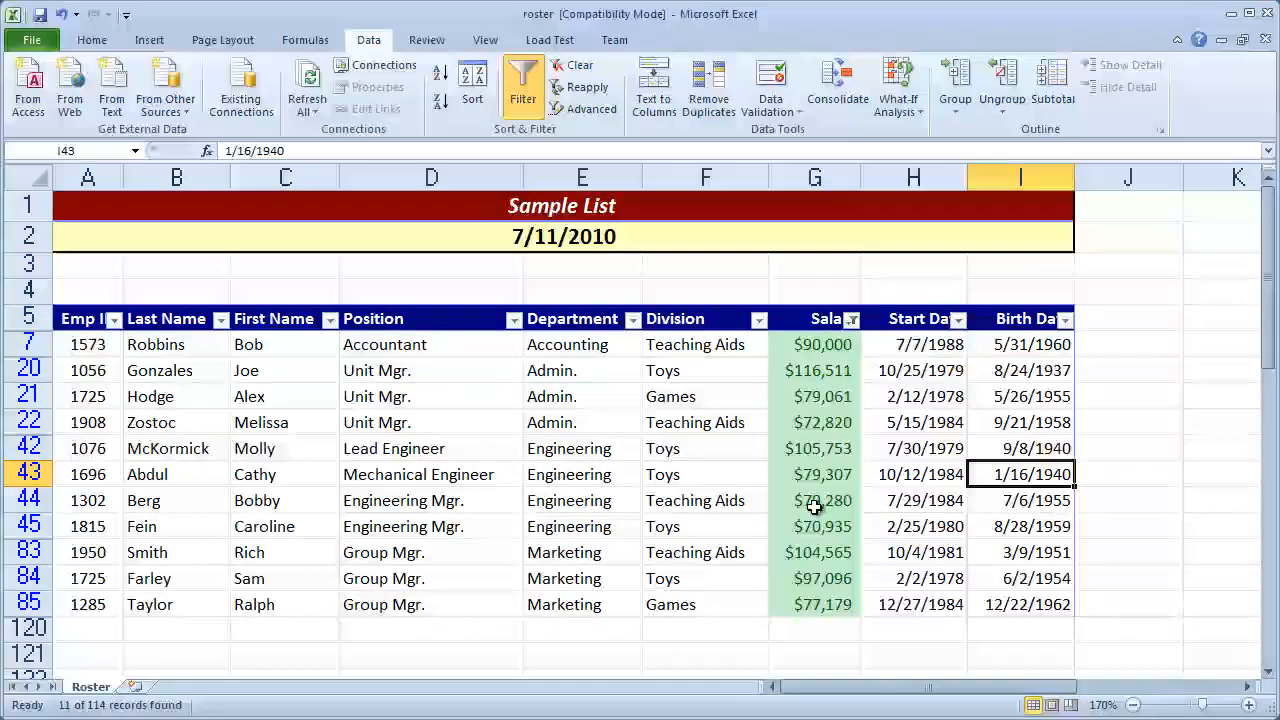
# Switch the Salary color filter to the light red cells, showing 39 employees.
pyautogui.click(852, 318)
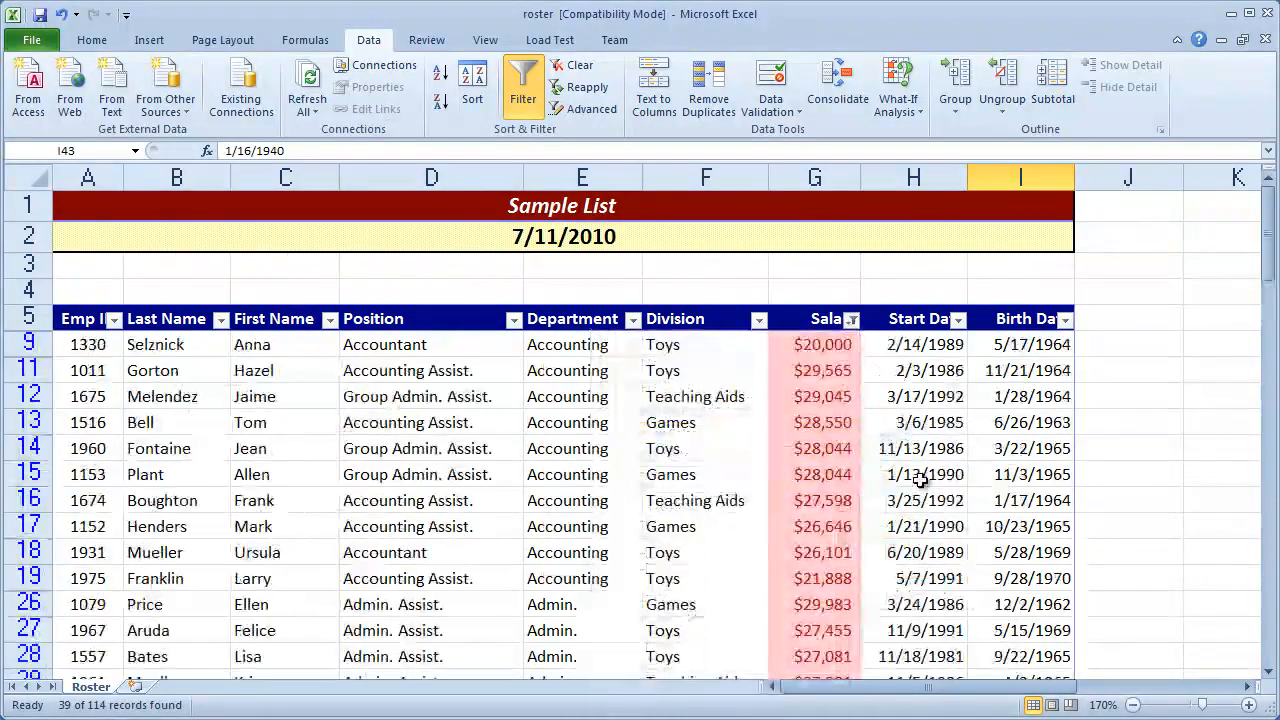
pyautogui.scroll(-3)
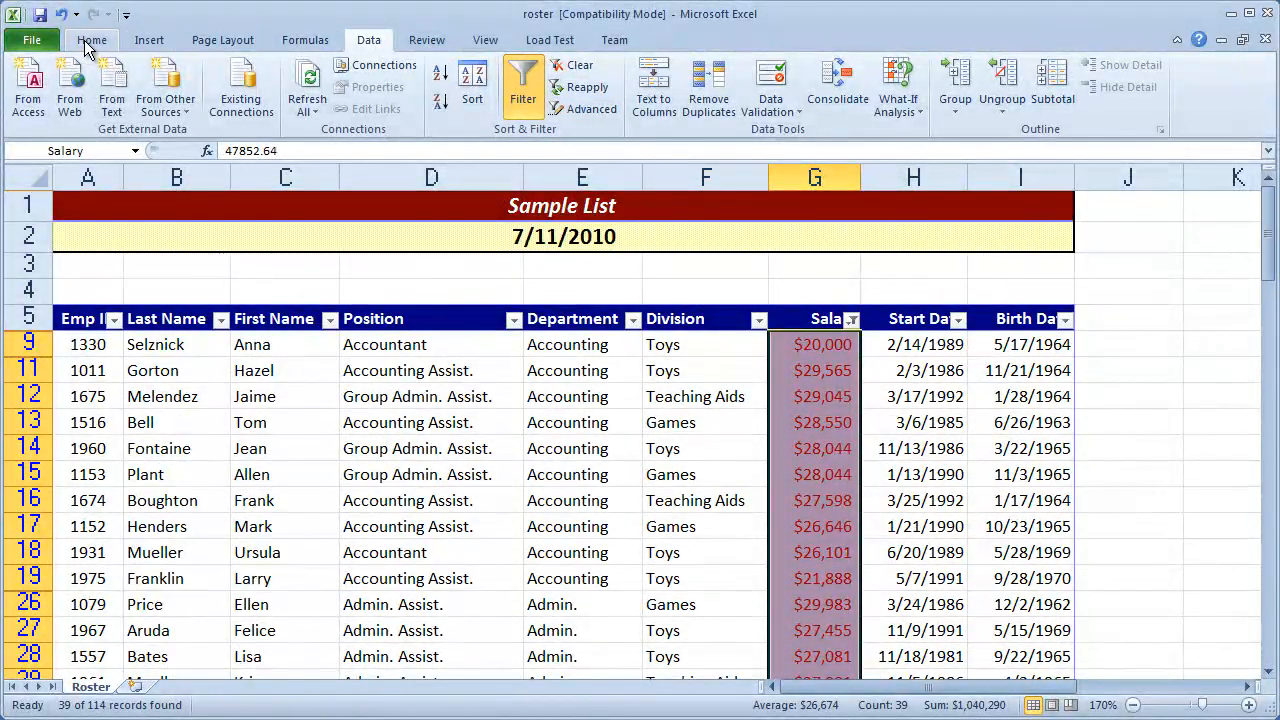
# Open Manage Rules and list the formatting rules for This Worksheet.
pyautogui.click(805, 88)
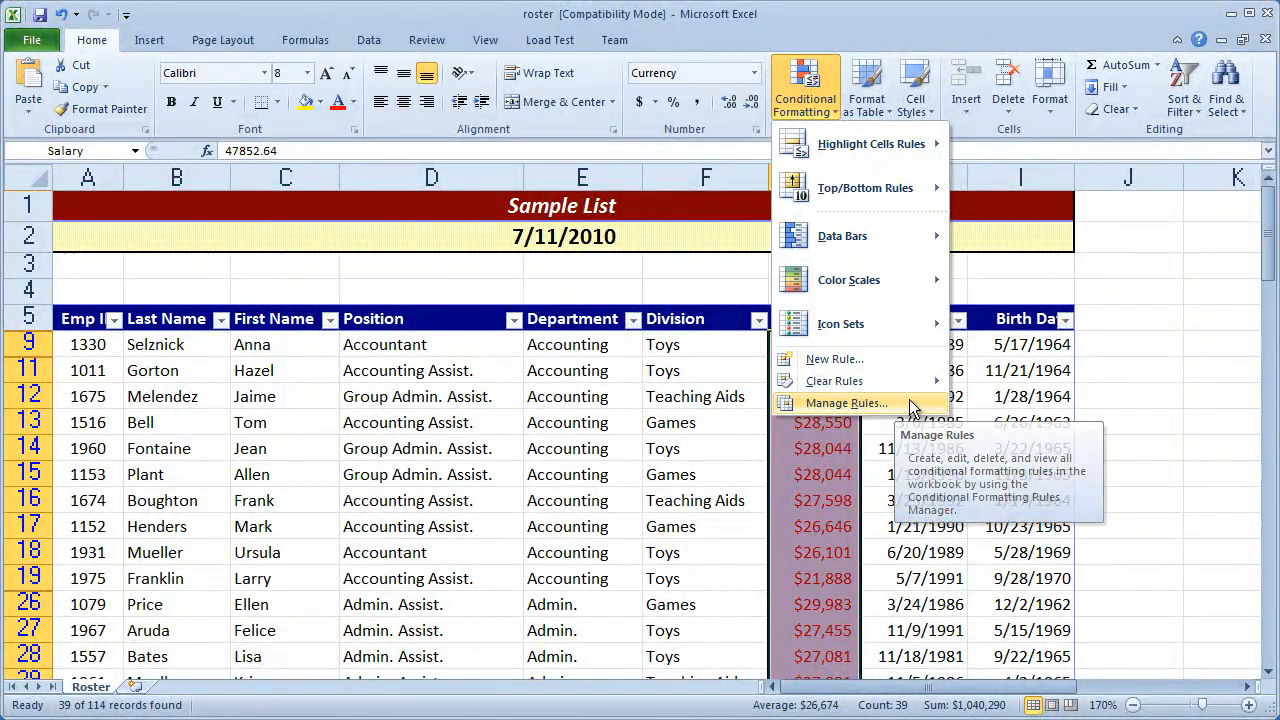
pyautogui.click(846, 403)
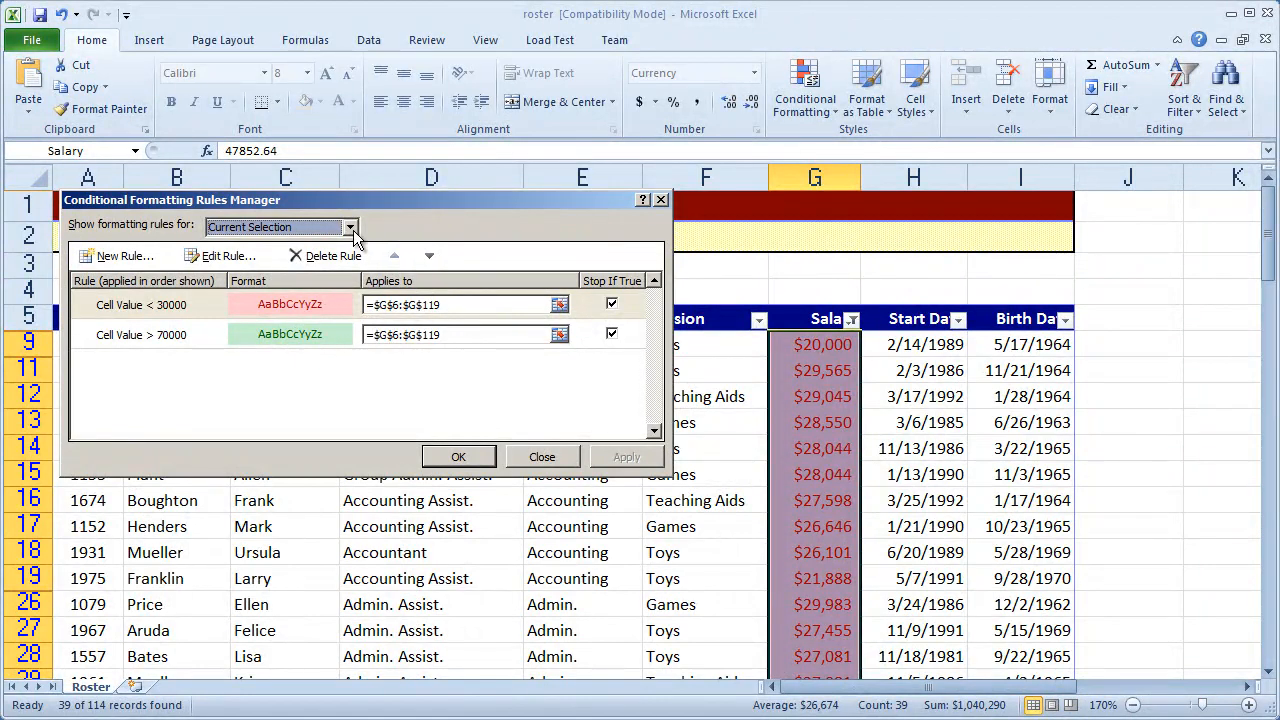
pyautogui.click(349, 226)
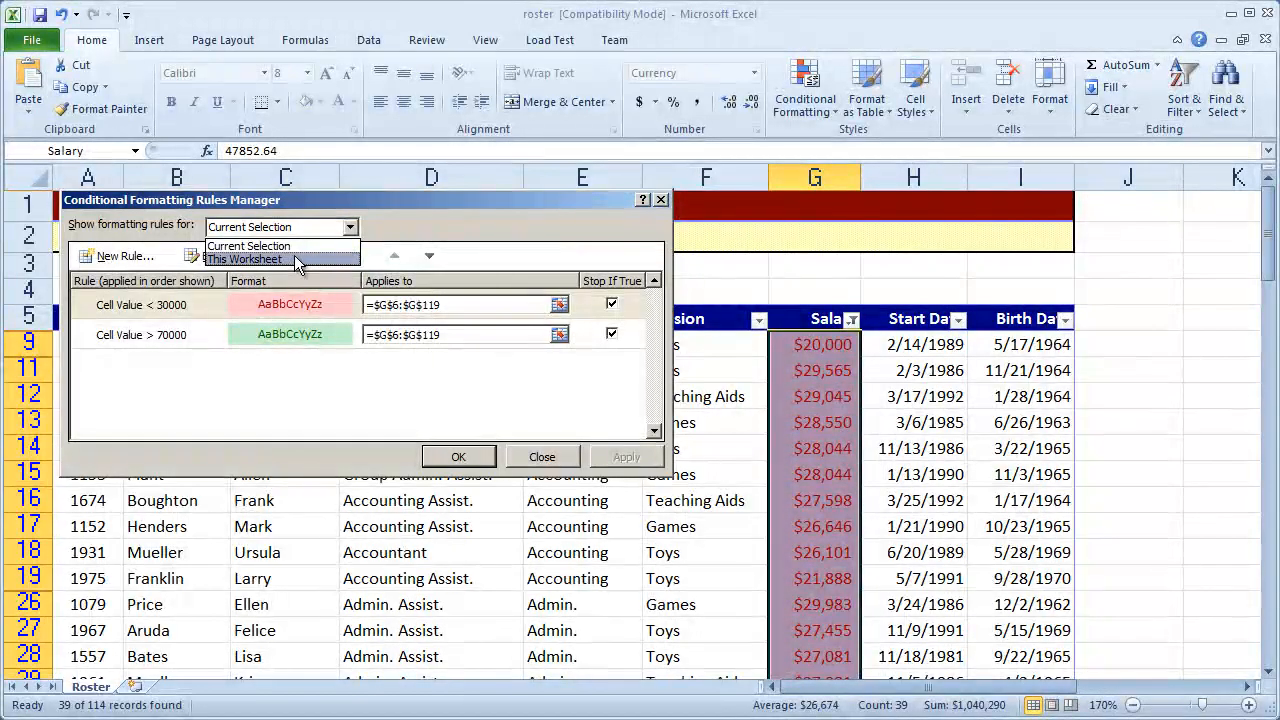
pyautogui.click(244, 259)
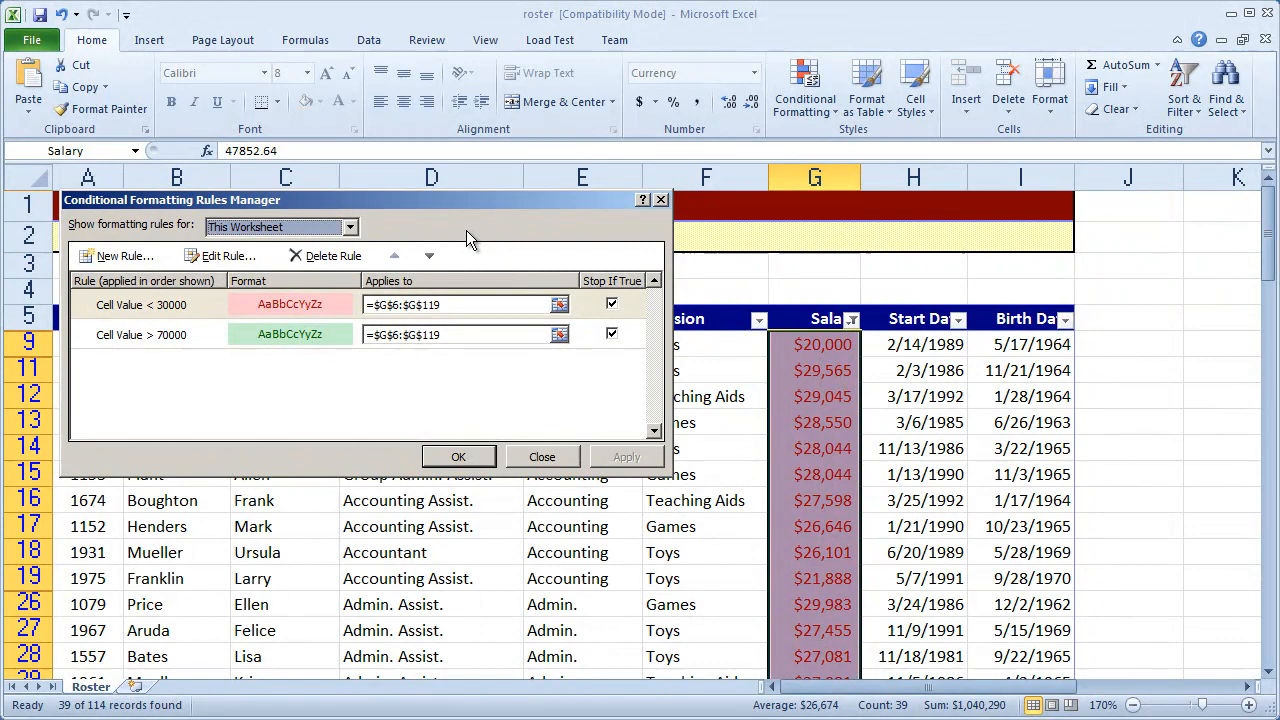
pyautogui.moveTo(440, 320)
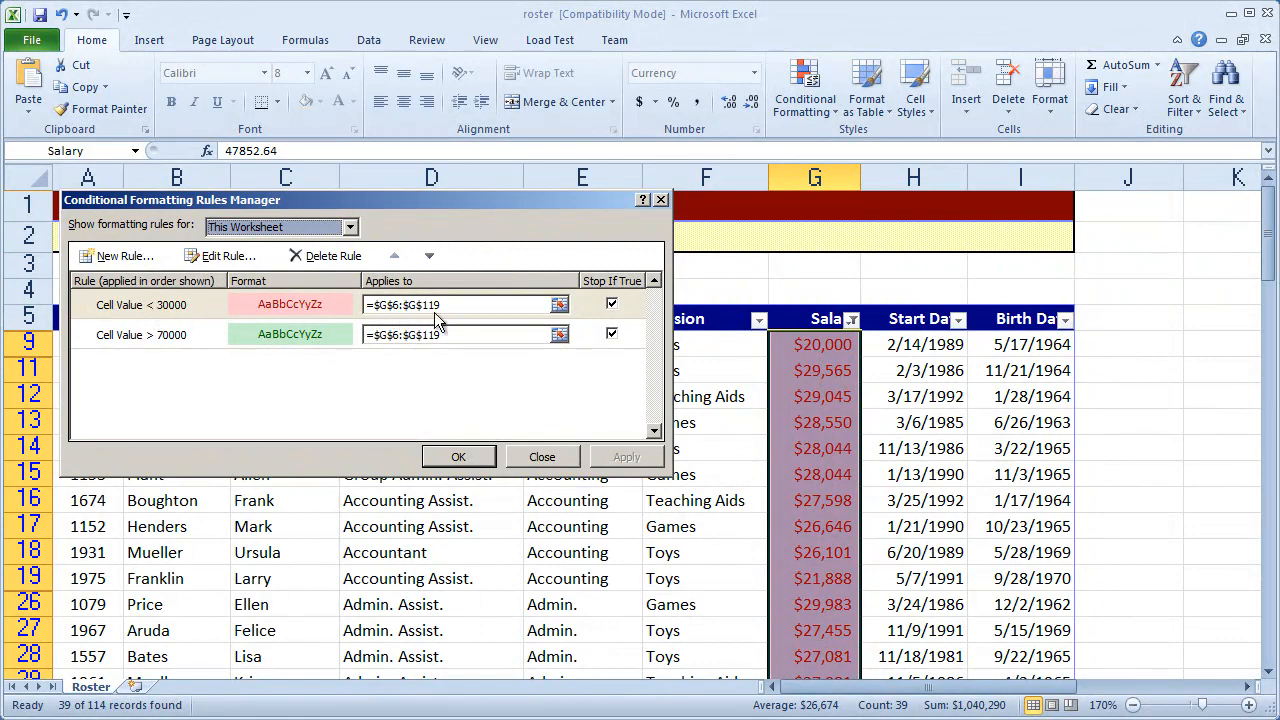
# Select the under-30000 rule and open it for editing.
pyautogui.click(140, 305)
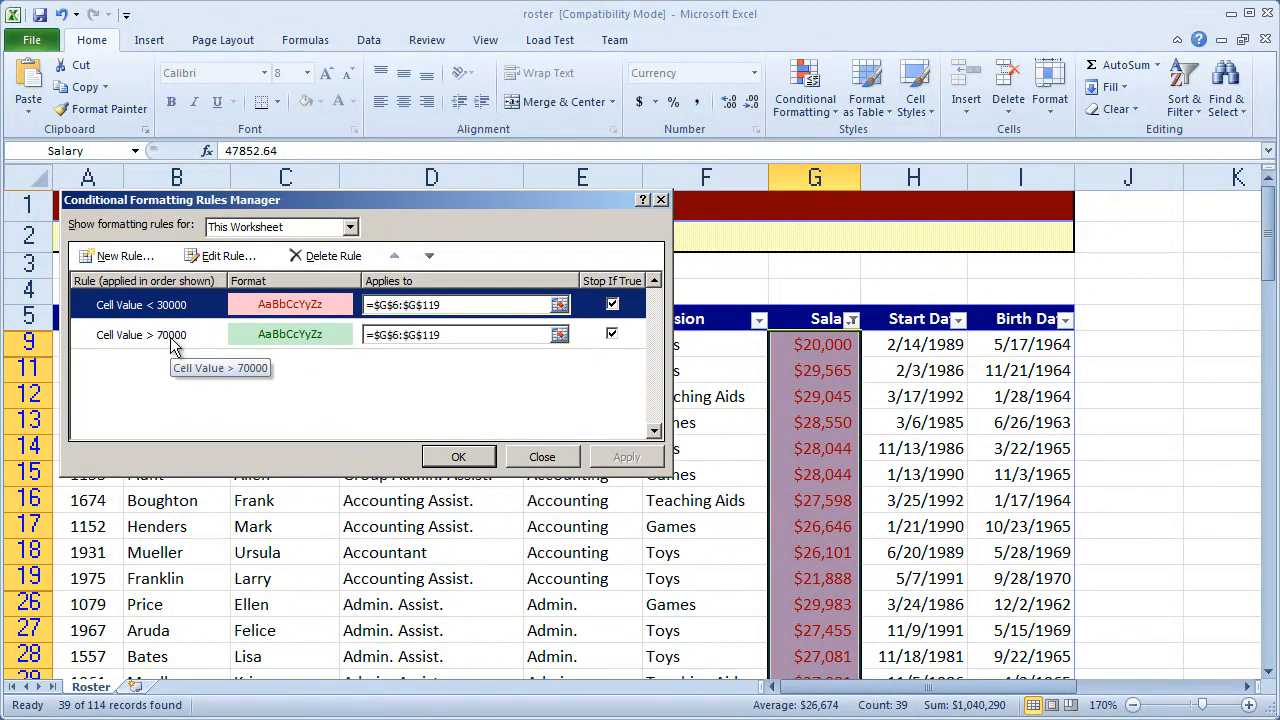
pyautogui.click(141, 304)
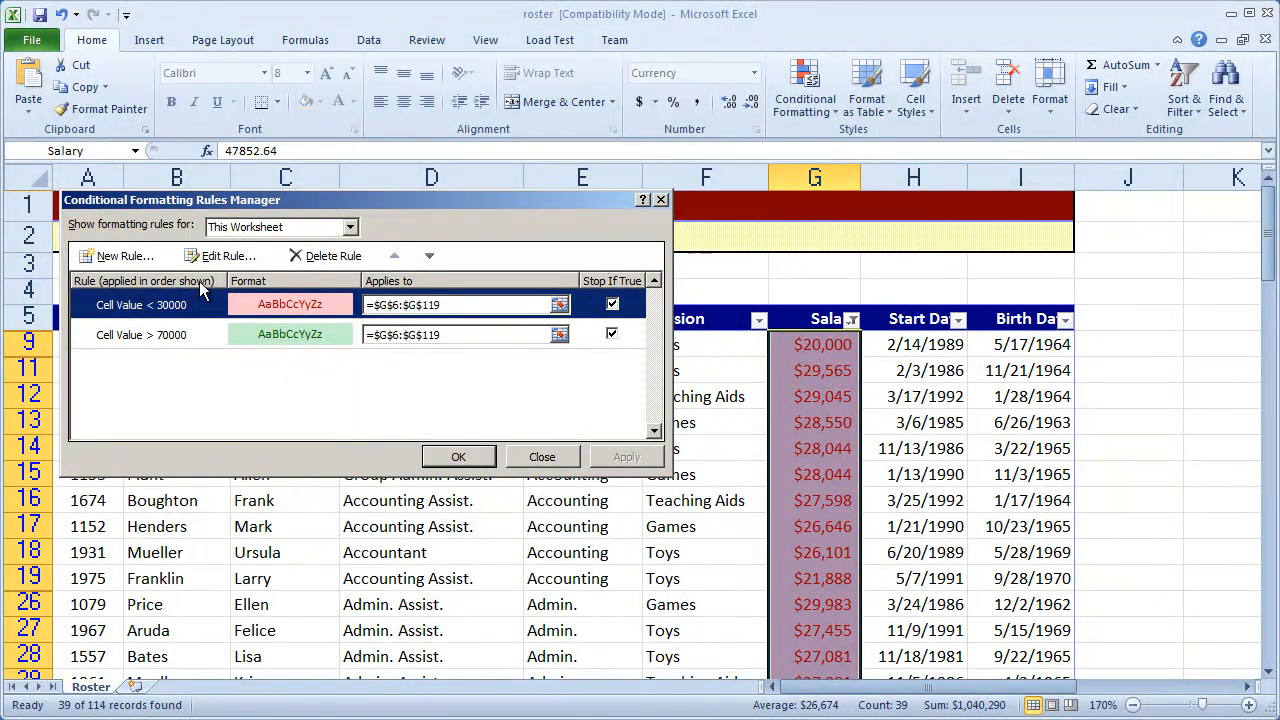
pyautogui.click(228, 255)
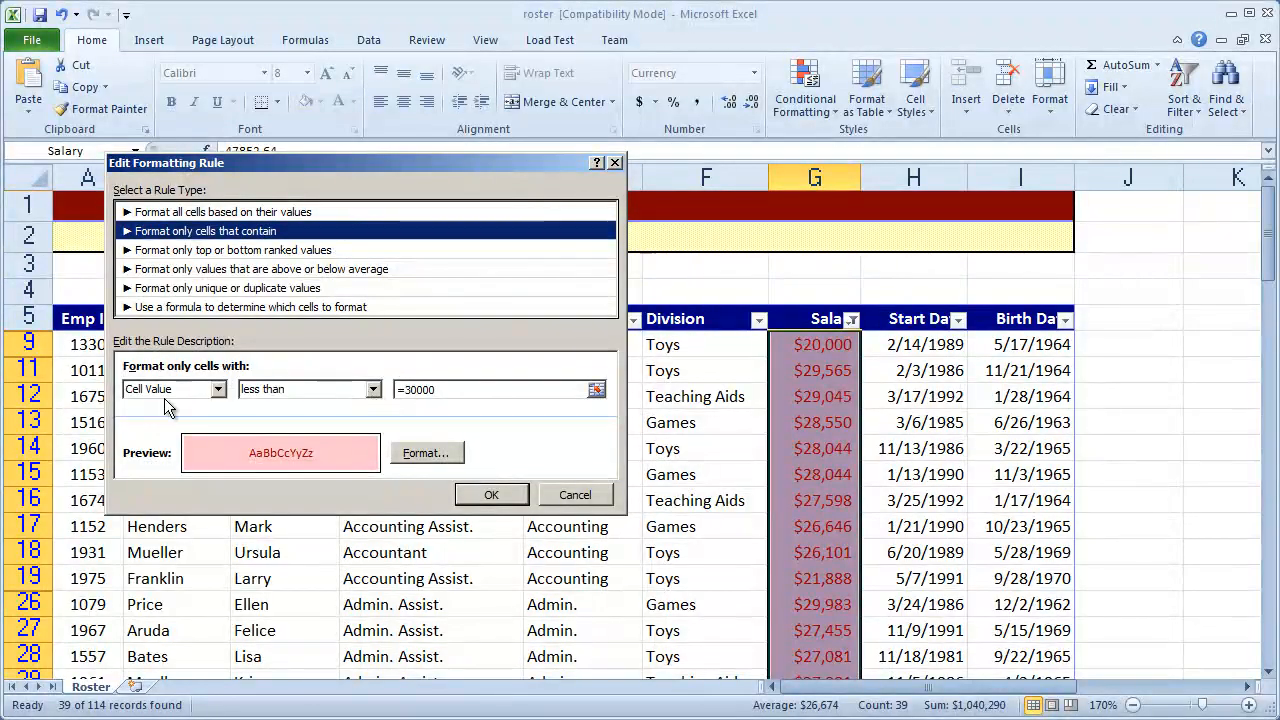
pyautogui.moveTo(399, 418)
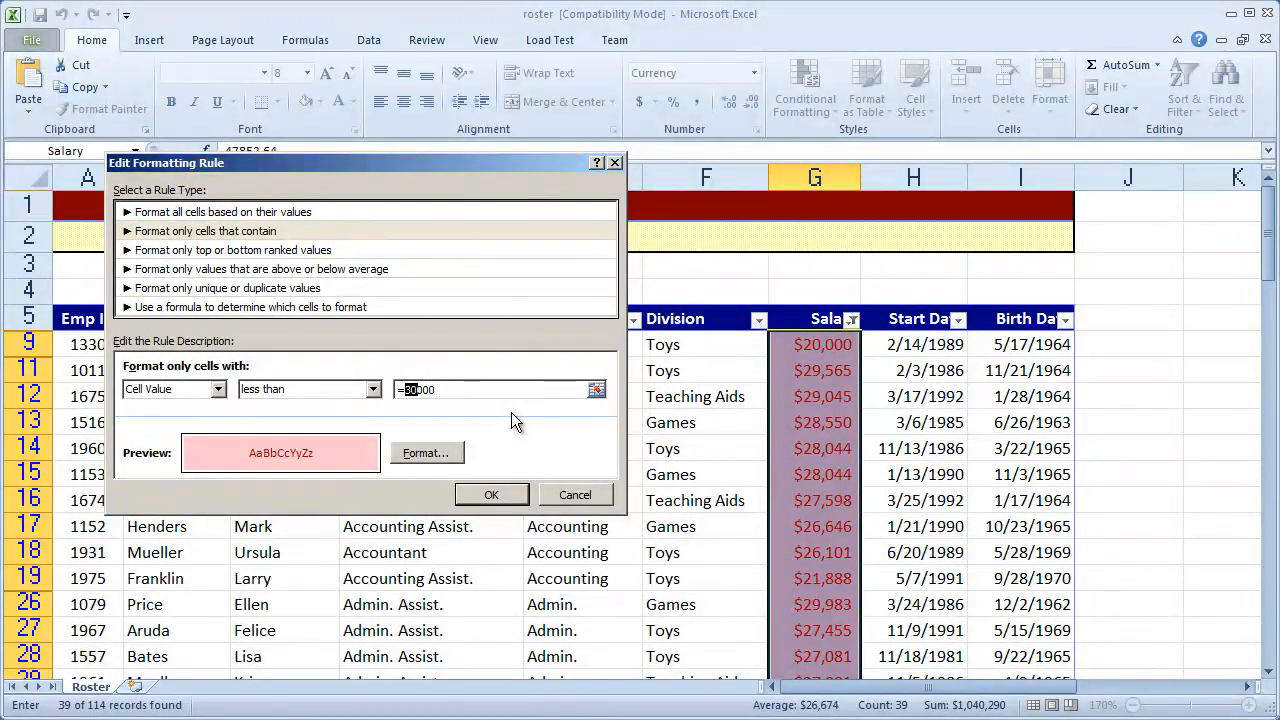
# Change the rule's threshold from 30000 to 23000 and open its cell format settings.
pyautogui.write('23000')
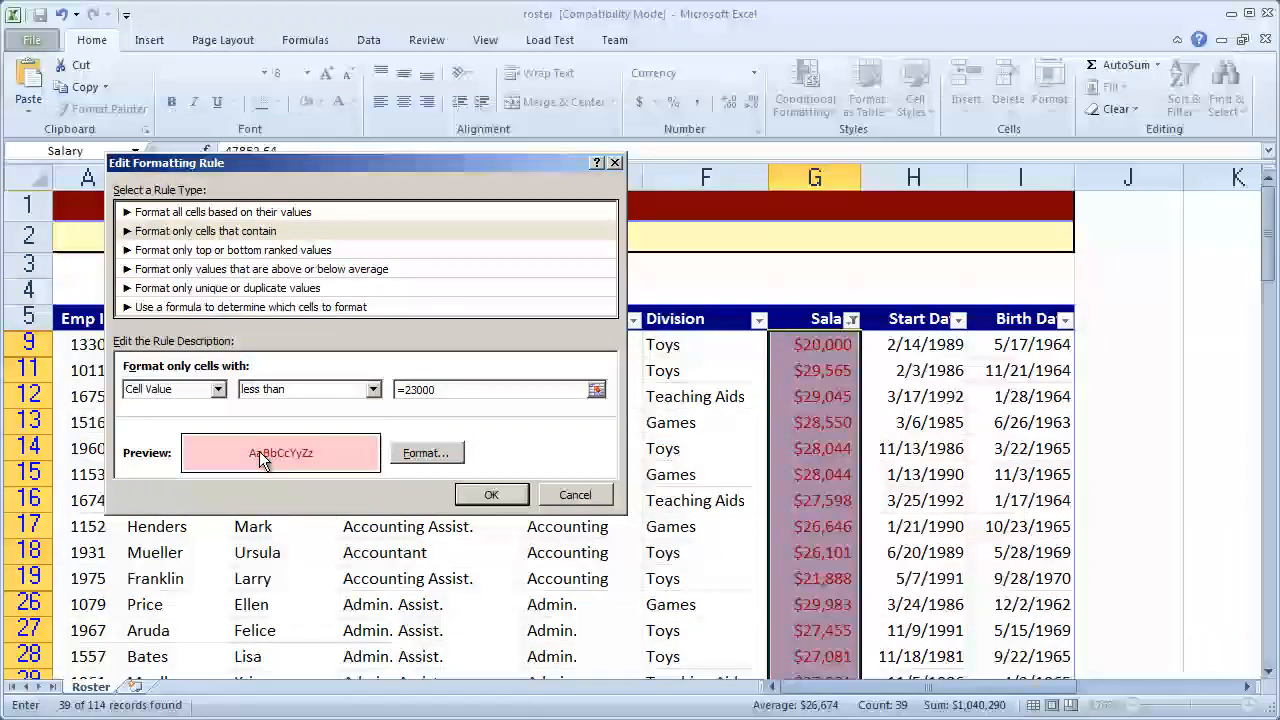
pyautogui.click(426, 453)
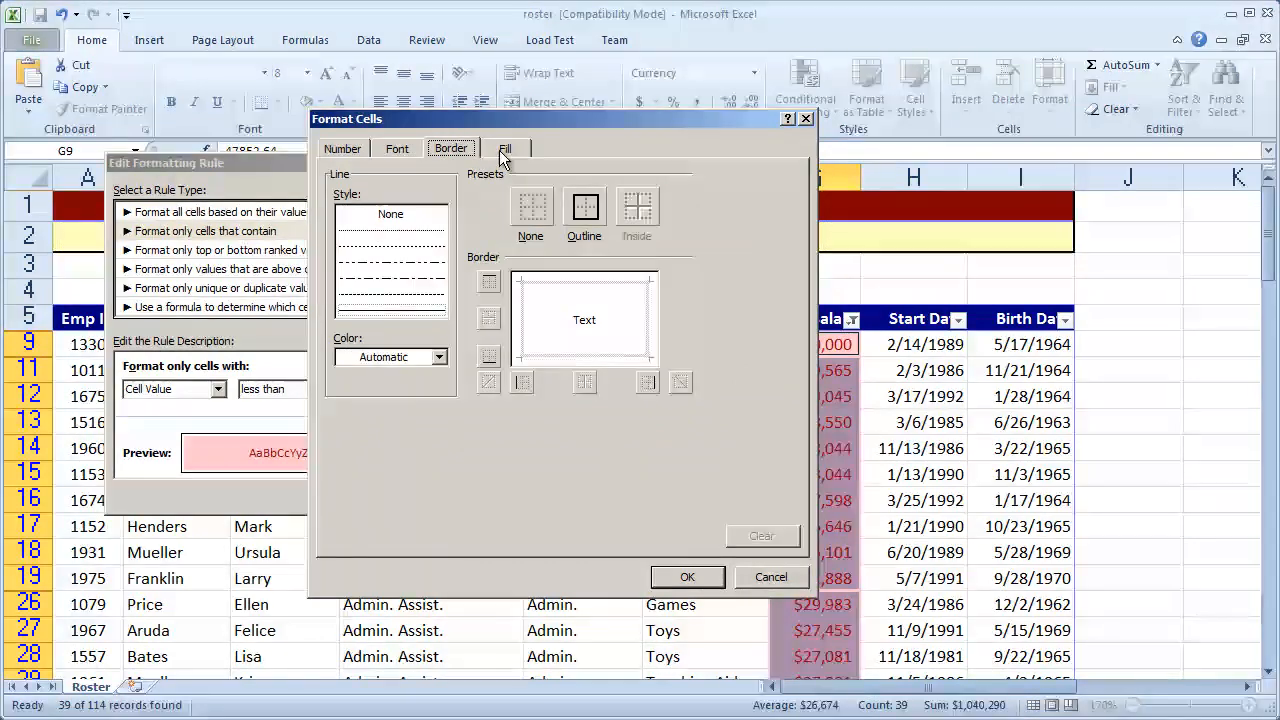
# Set the below-23000 rule's fill to light orange and apply it to the salaries.
pyautogui.click(504, 148)
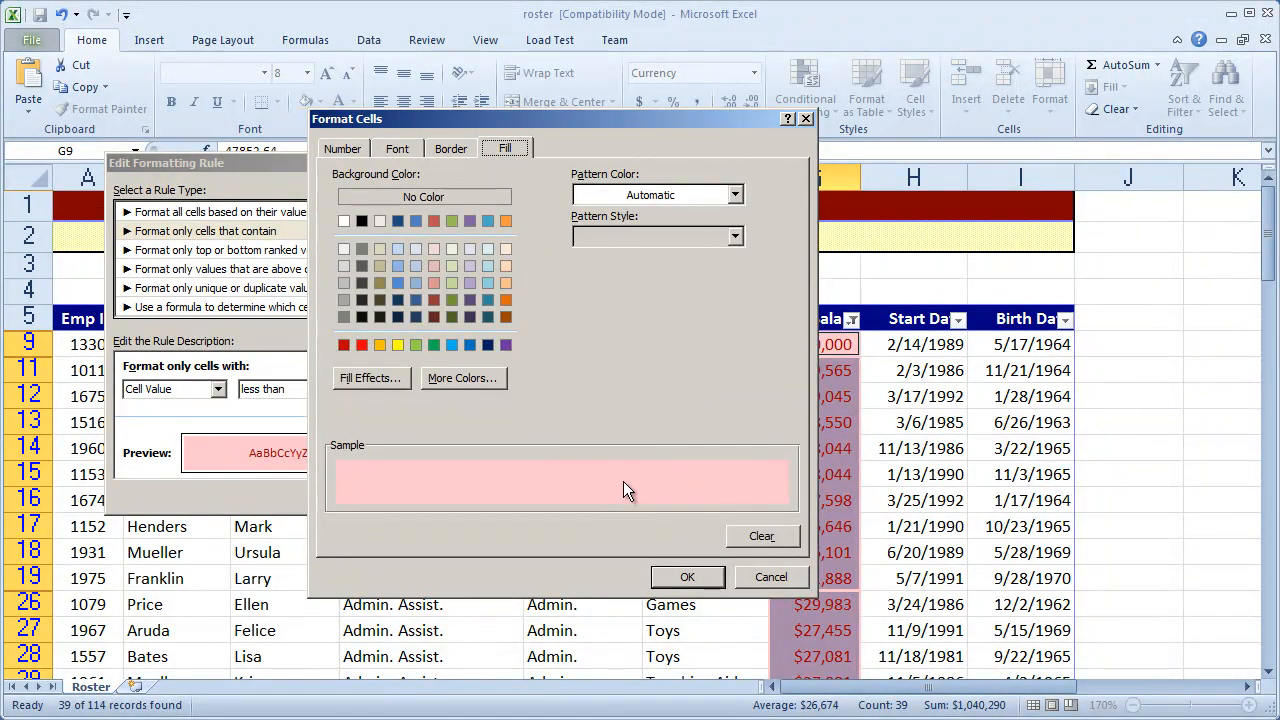
pyautogui.moveTo(508, 270)
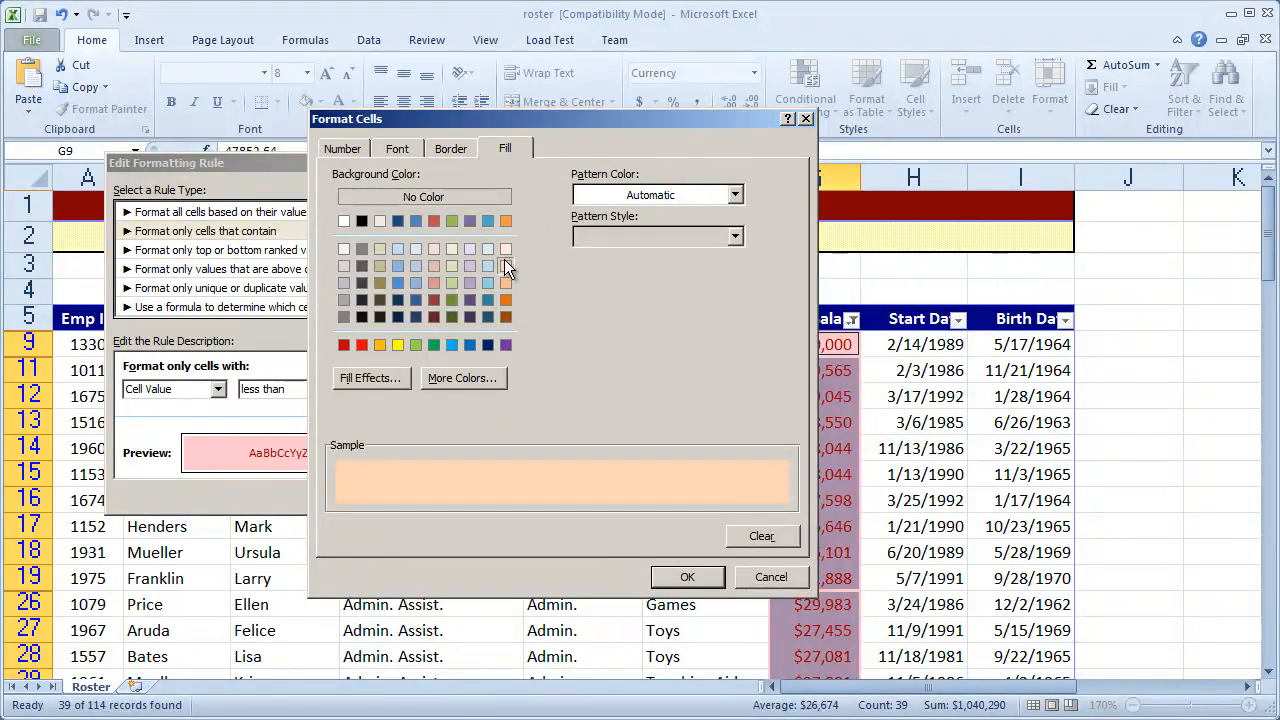
pyautogui.click(506, 249)
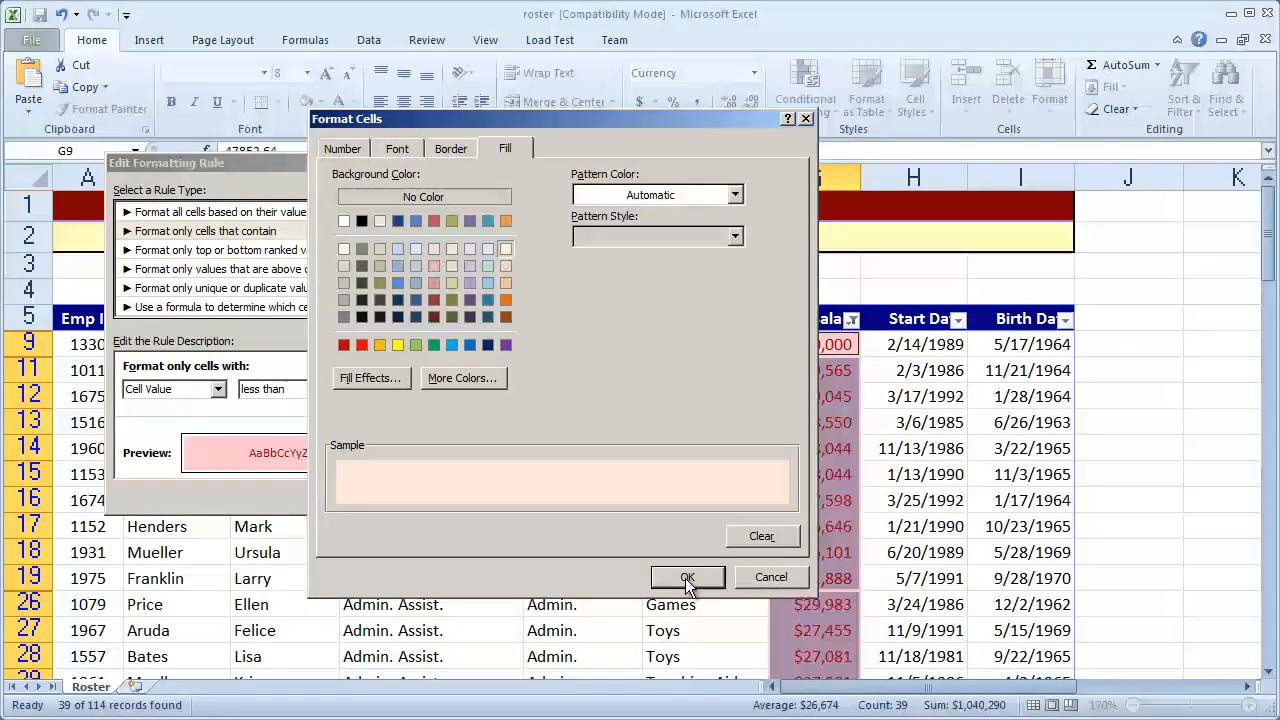
pyautogui.click(687, 577)
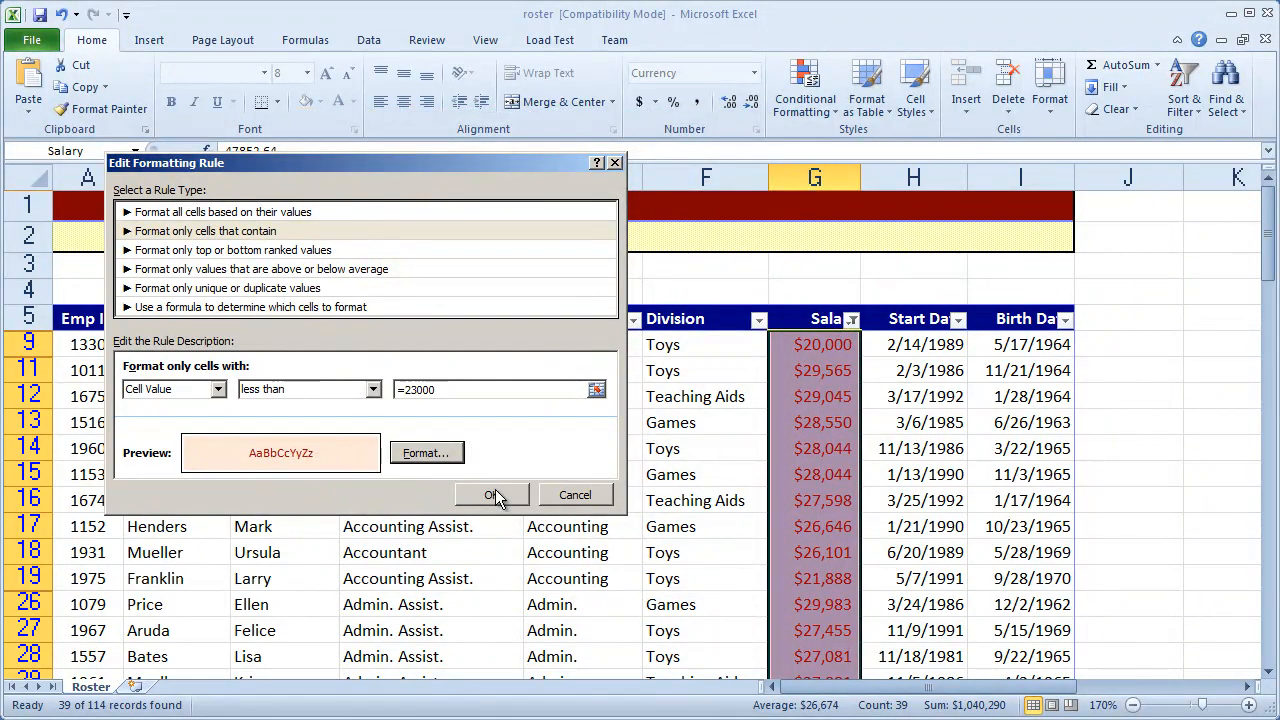
pyautogui.click(491, 495)
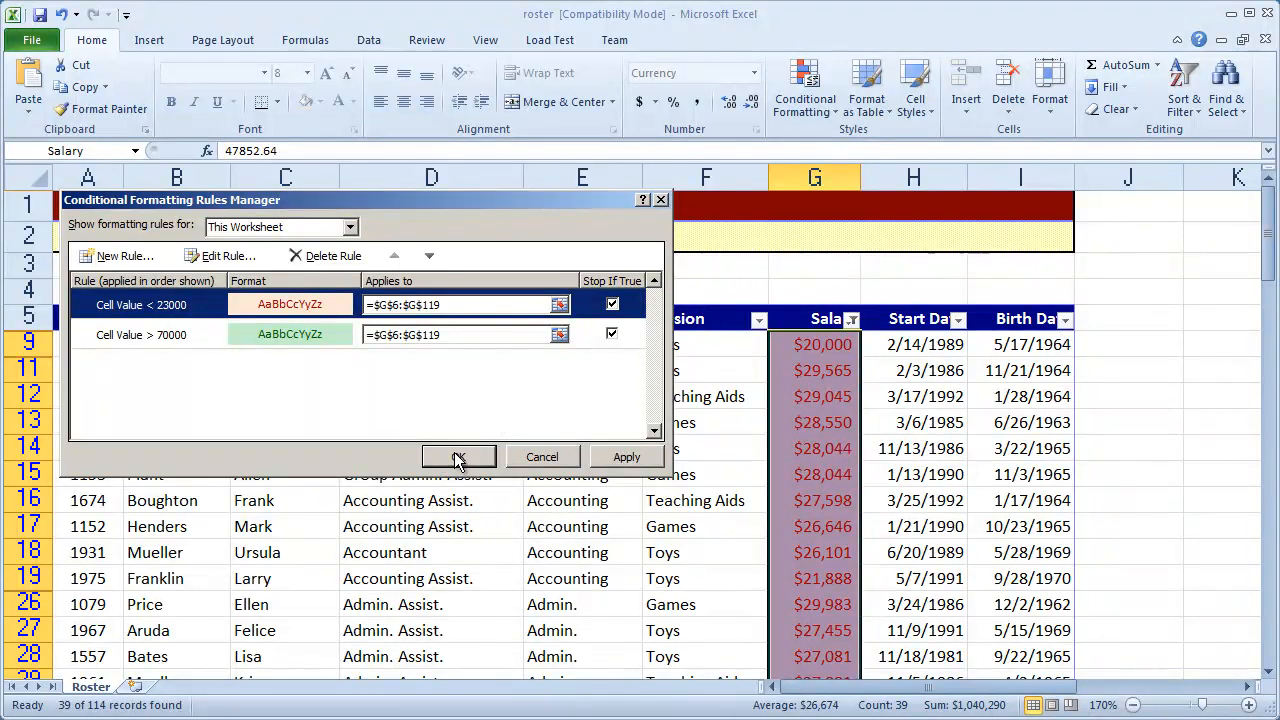
pyautogui.click(459, 457)
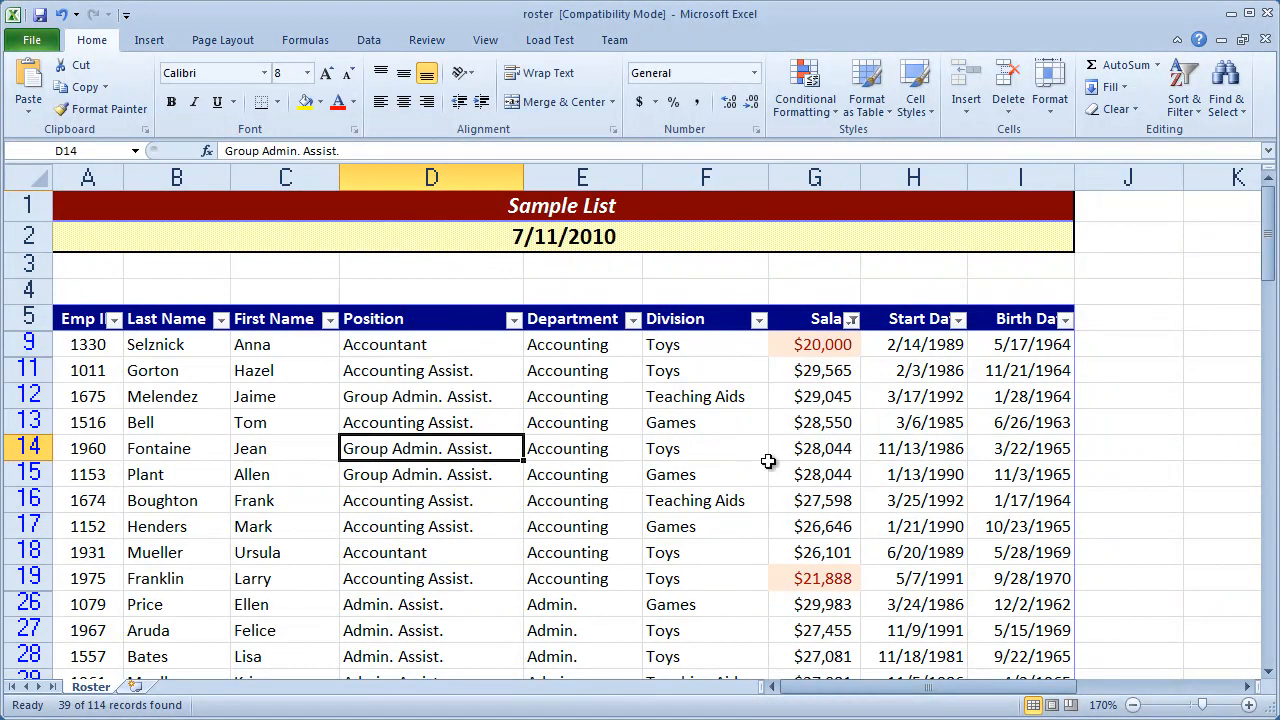
pyautogui.moveTo(938, 478)
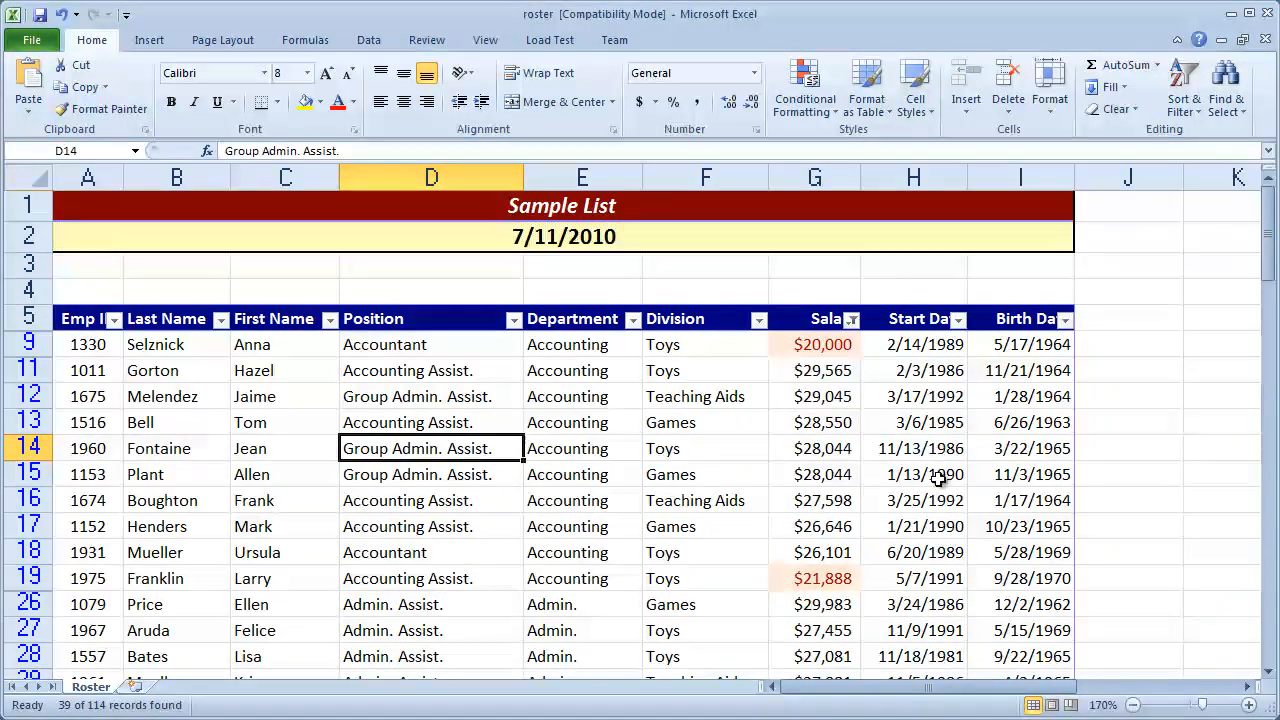
pyautogui.scroll(-3)
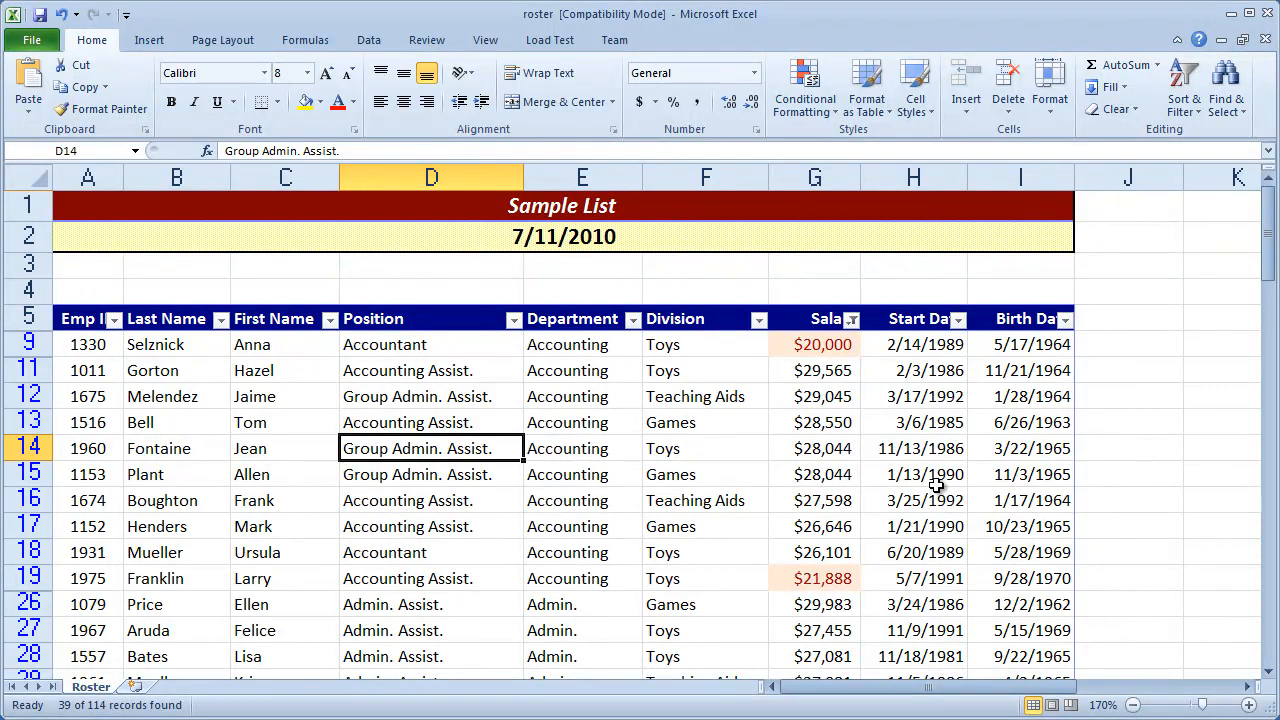
pyautogui.moveTo(800, 460)
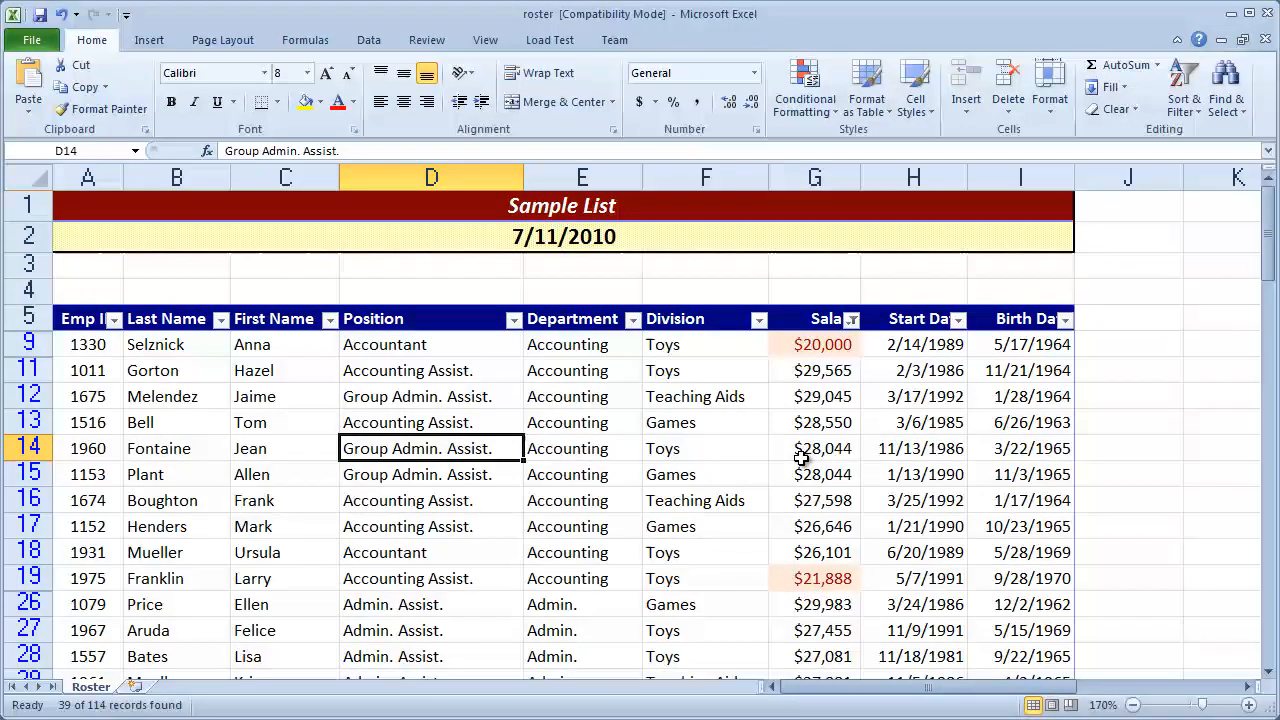
pyautogui.moveTo(368, 40)
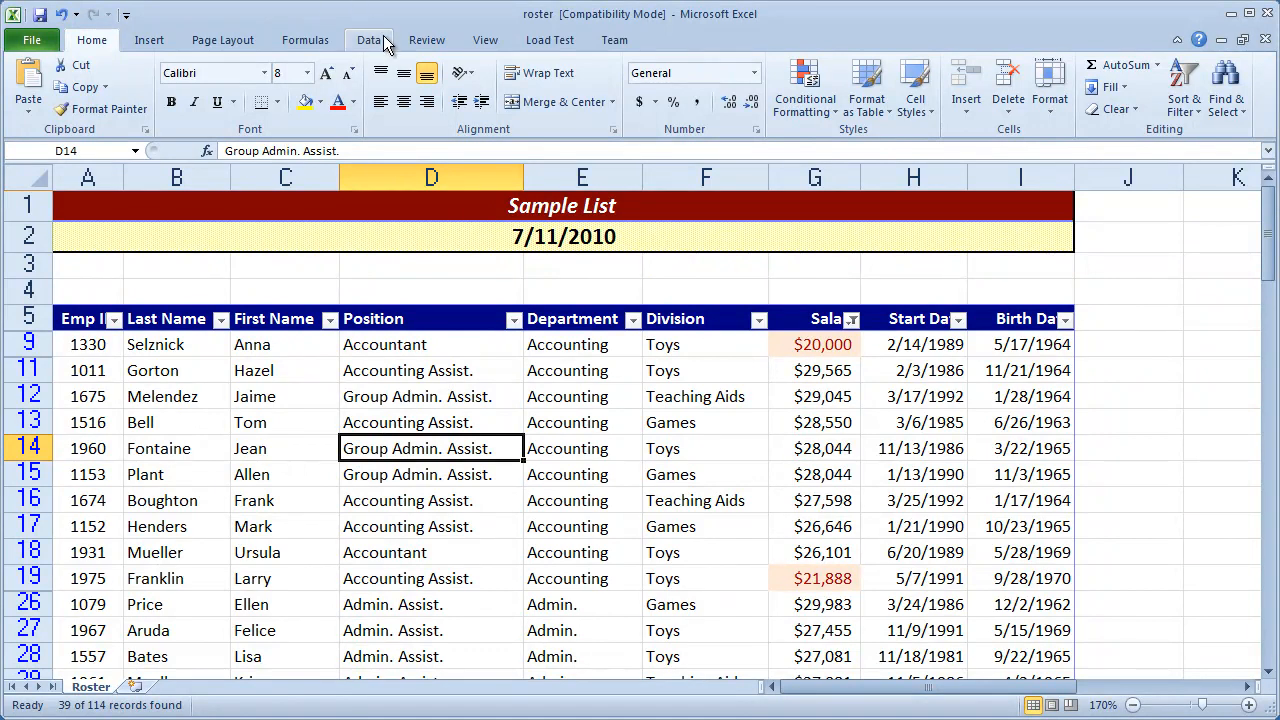
# Reapply the red-salary filter from the Data tab, leaving 0 of 114 employees.
pyautogui.click(368, 40)
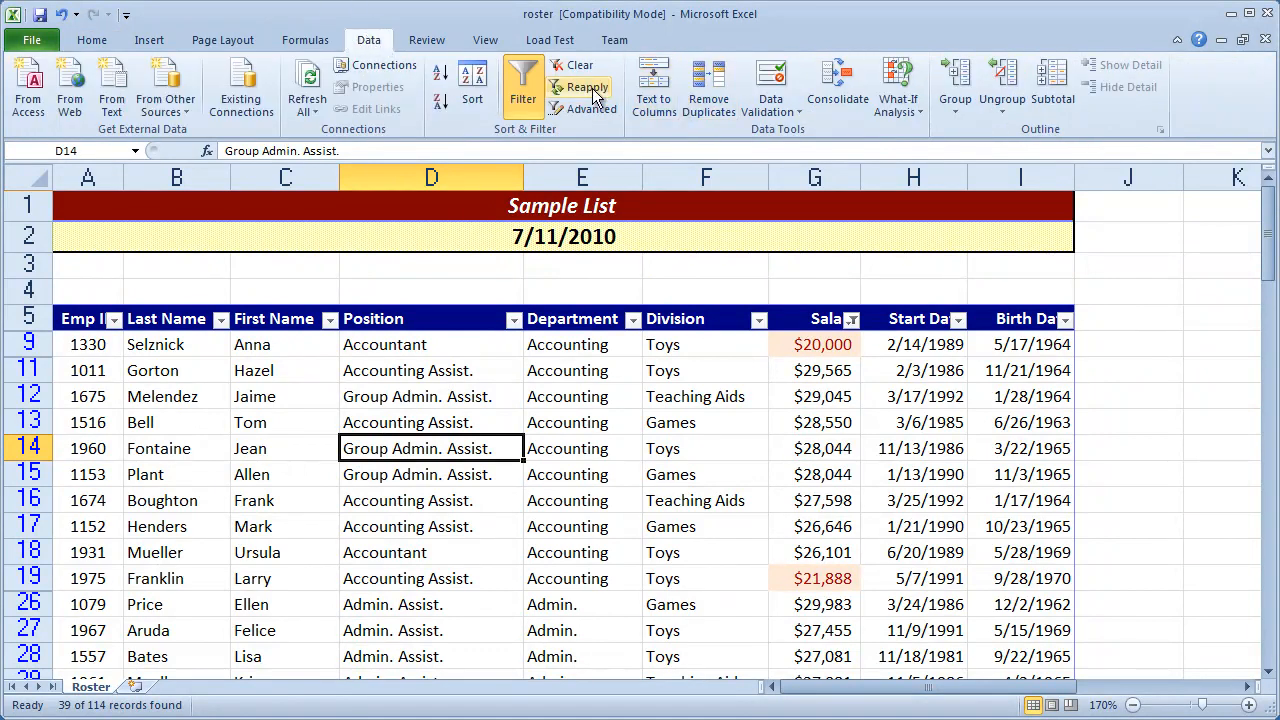
pyautogui.moveTo(586, 87)
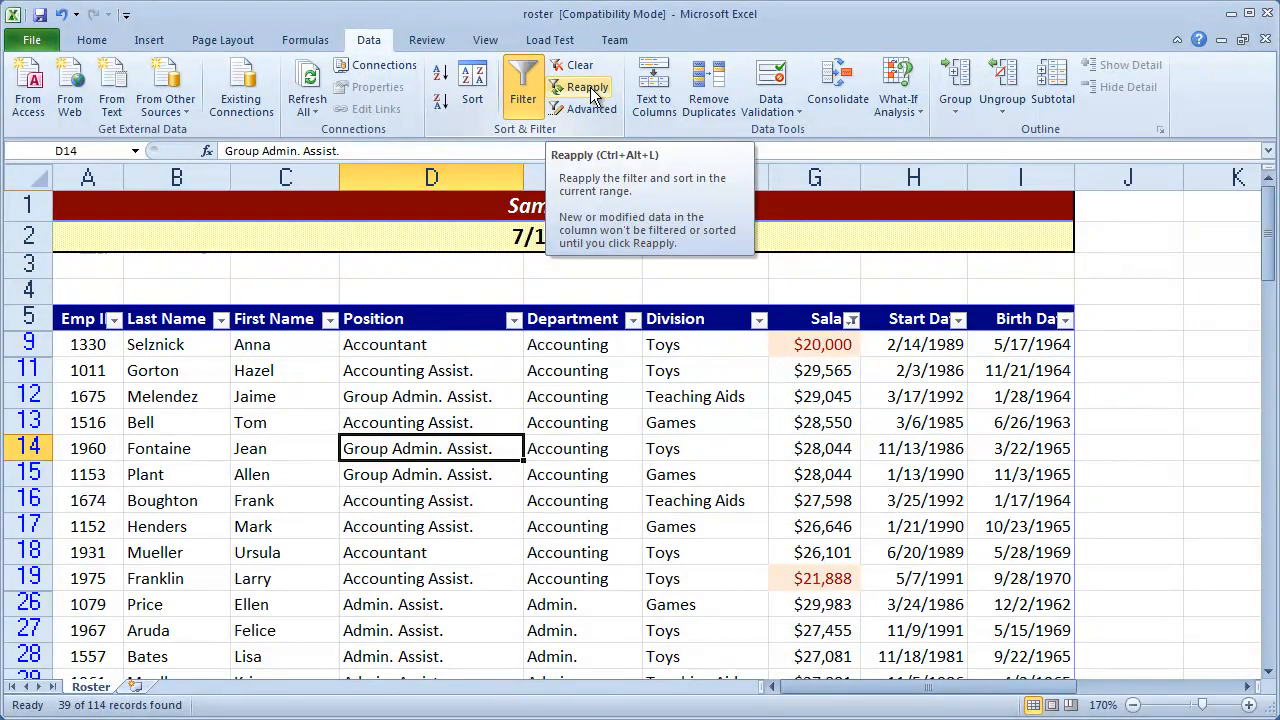
pyautogui.click(588, 87)
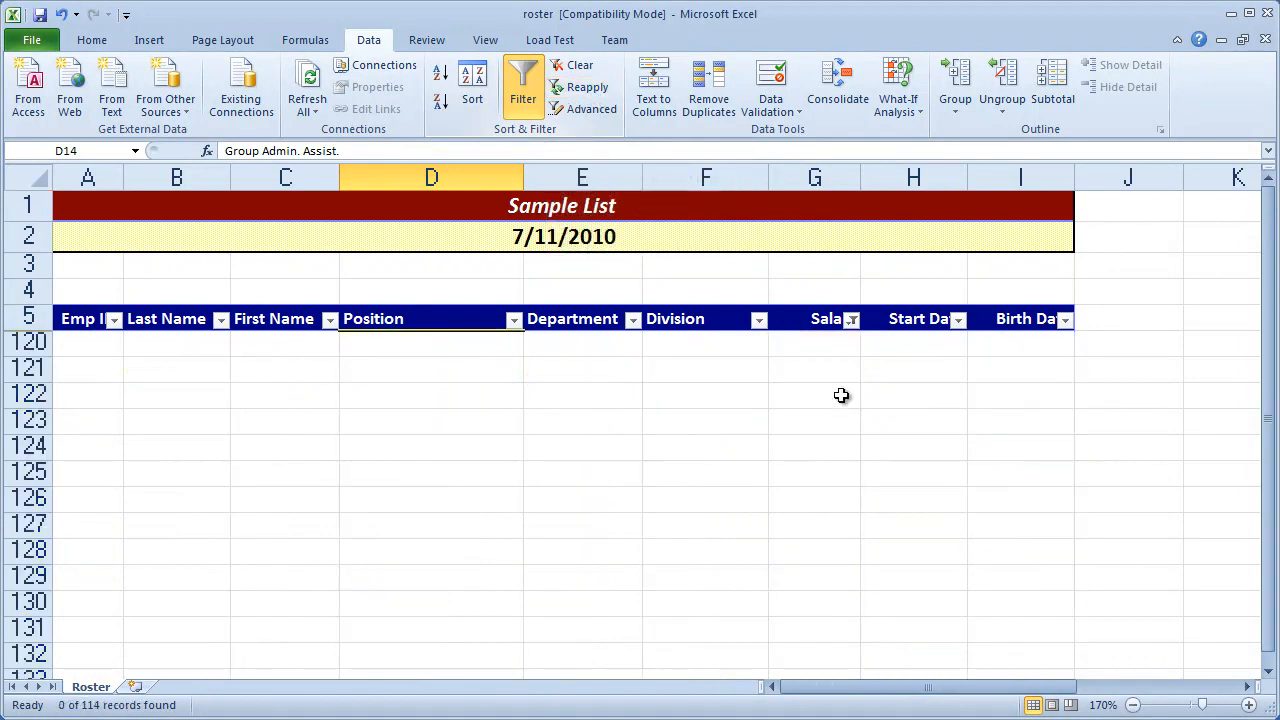
pyautogui.moveTo(858, 333)
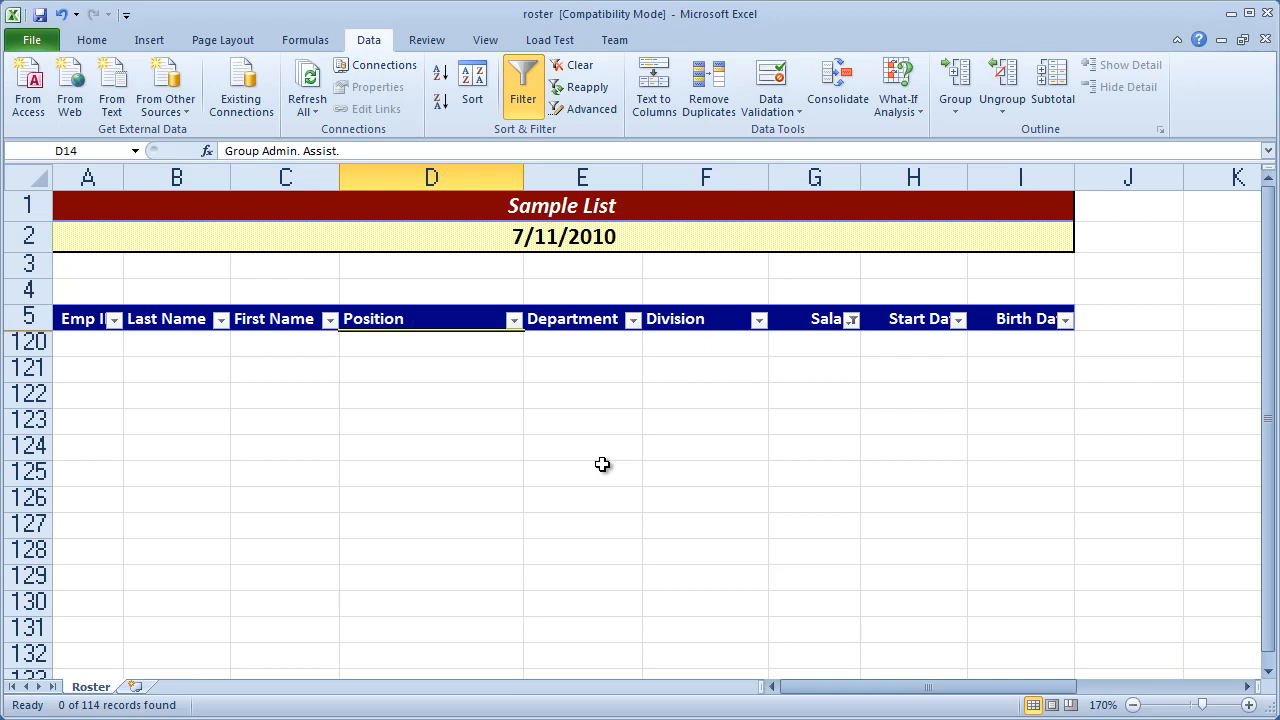
pyautogui.moveTo(866, 327)
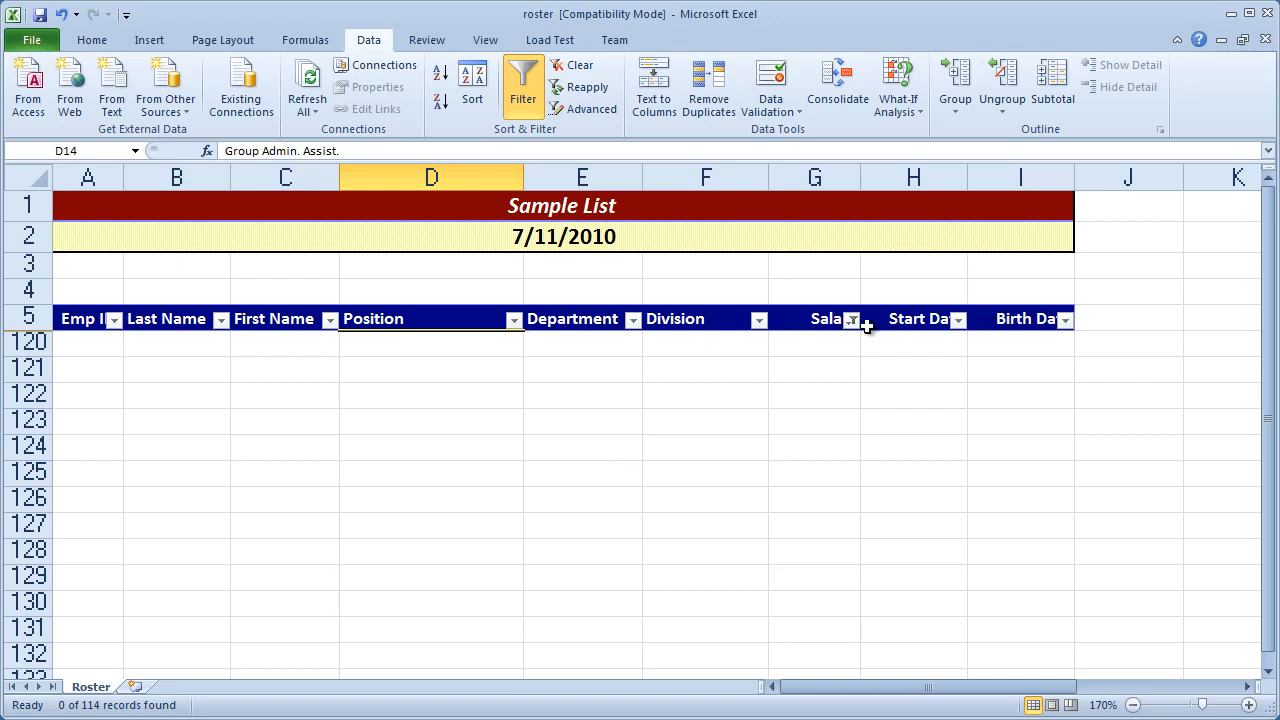
# Filter the Salary column by light orange cell color, showing 3 of 114 employees.
pyautogui.click(851, 318)
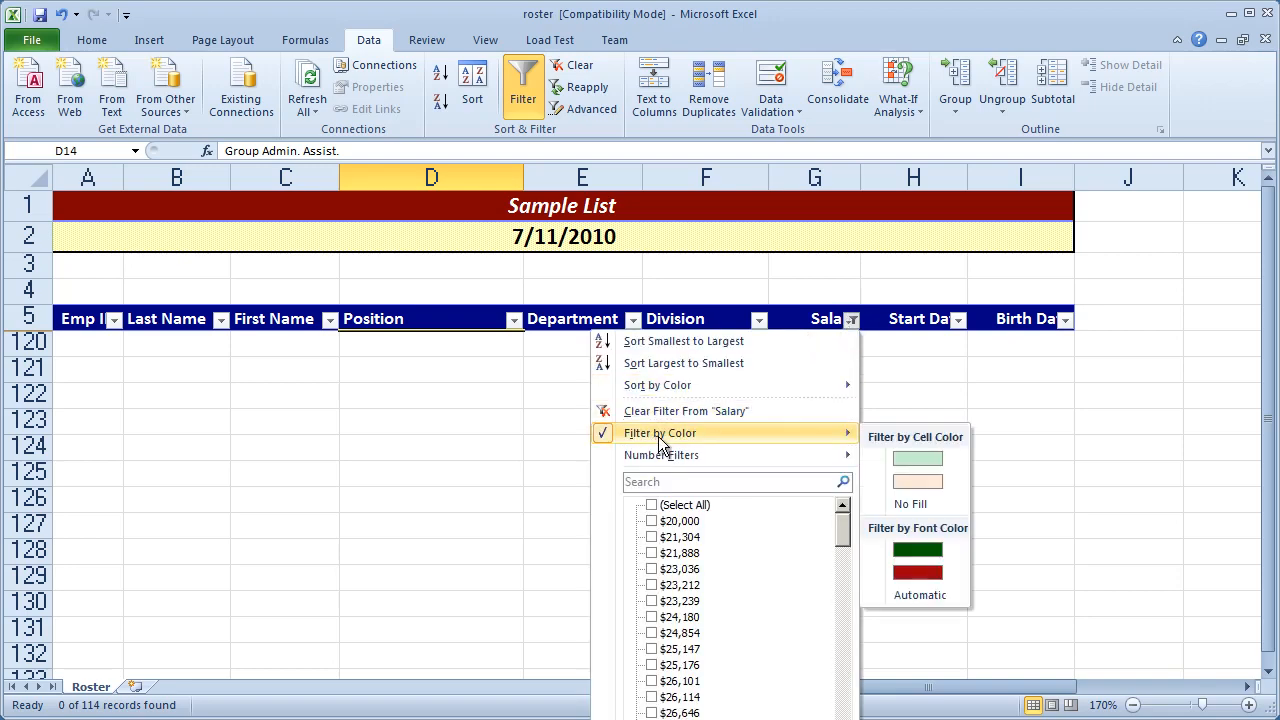
pyautogui.moveTo(917, 482)
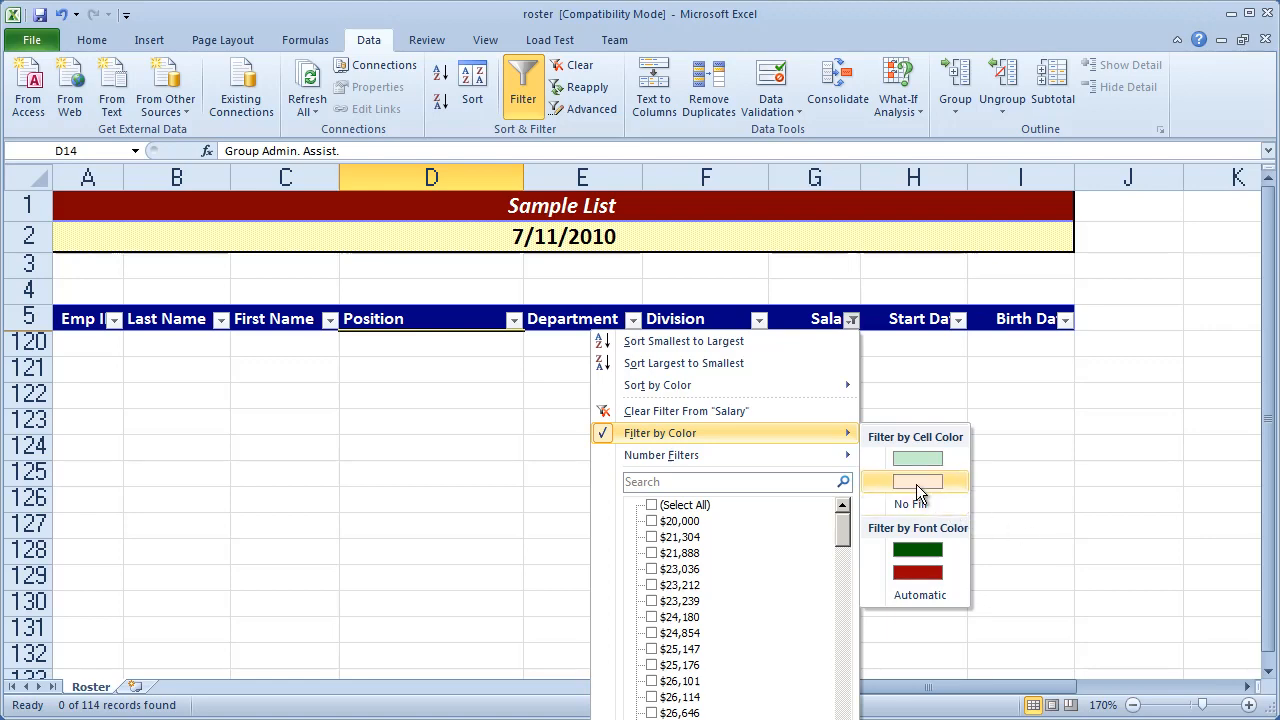
pyautogui.click(917, 481)
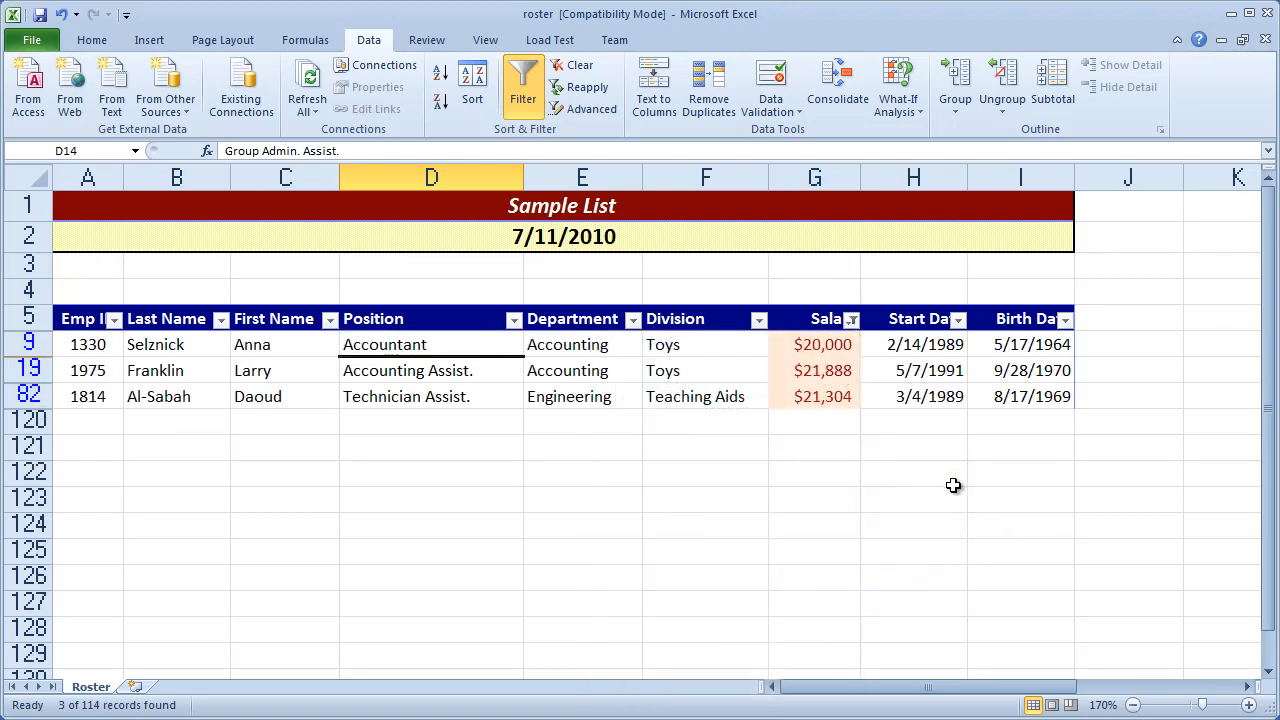
pyautogui.click(1020, 498)
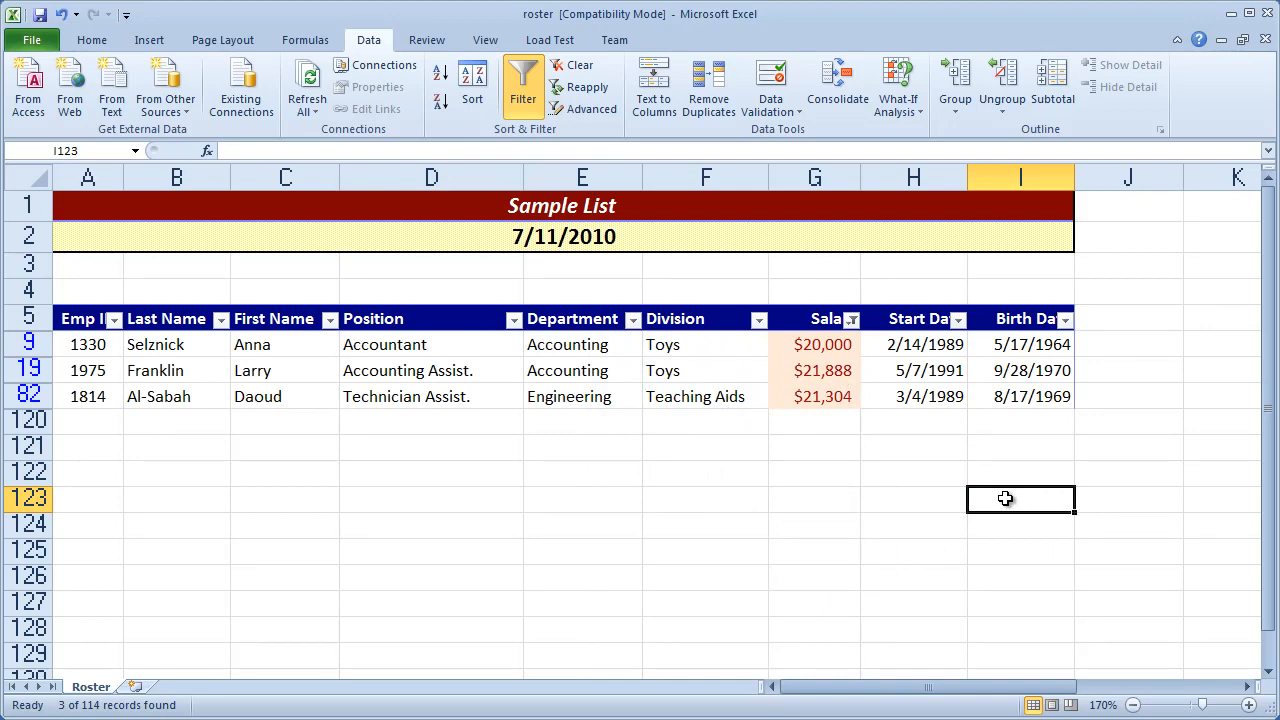
pyautogui.moveTo(727, 202)
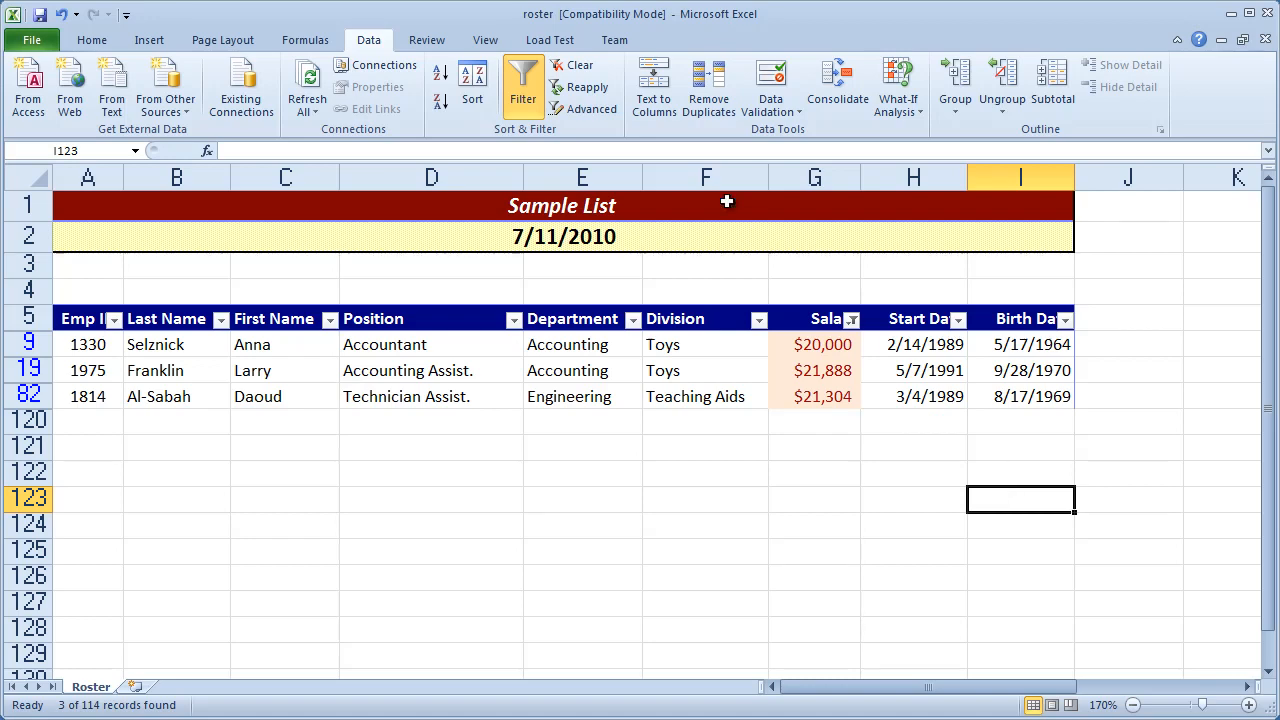
pyautogui.moveTo(580, 65)
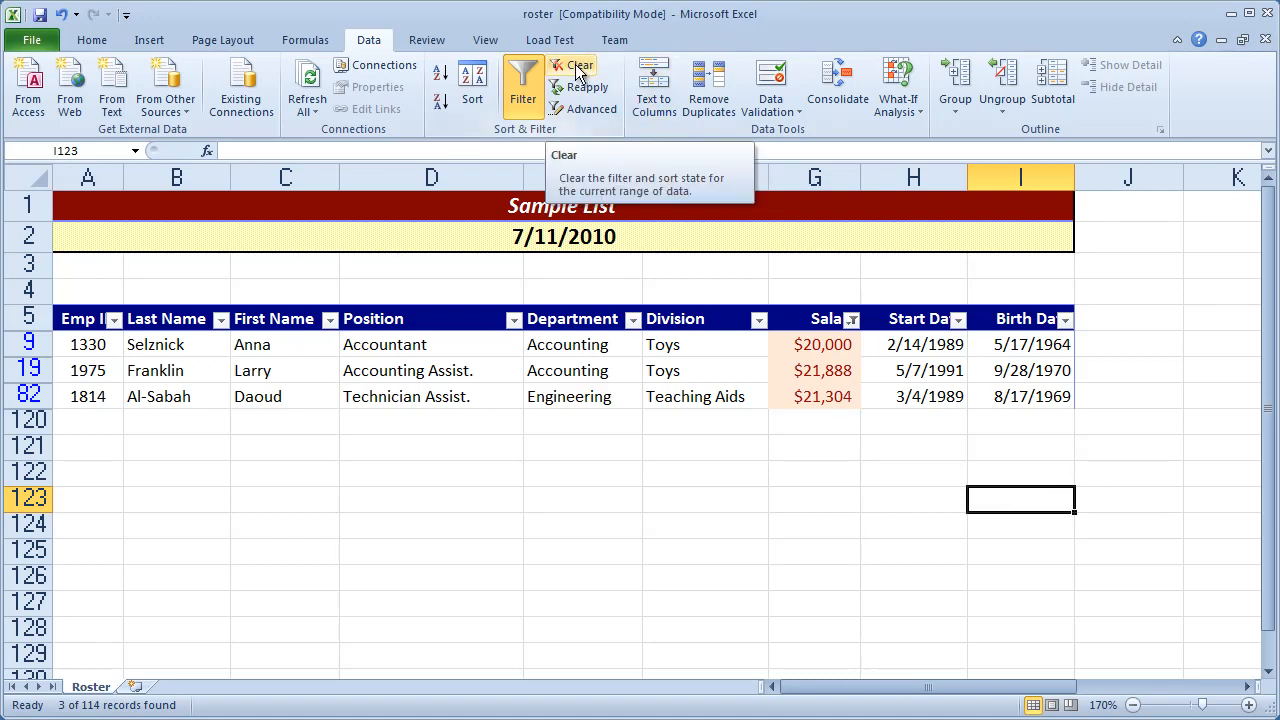
# Clear the salary filter and sort the Salary column with green cells on top.
pyautogui.click(580, 65)
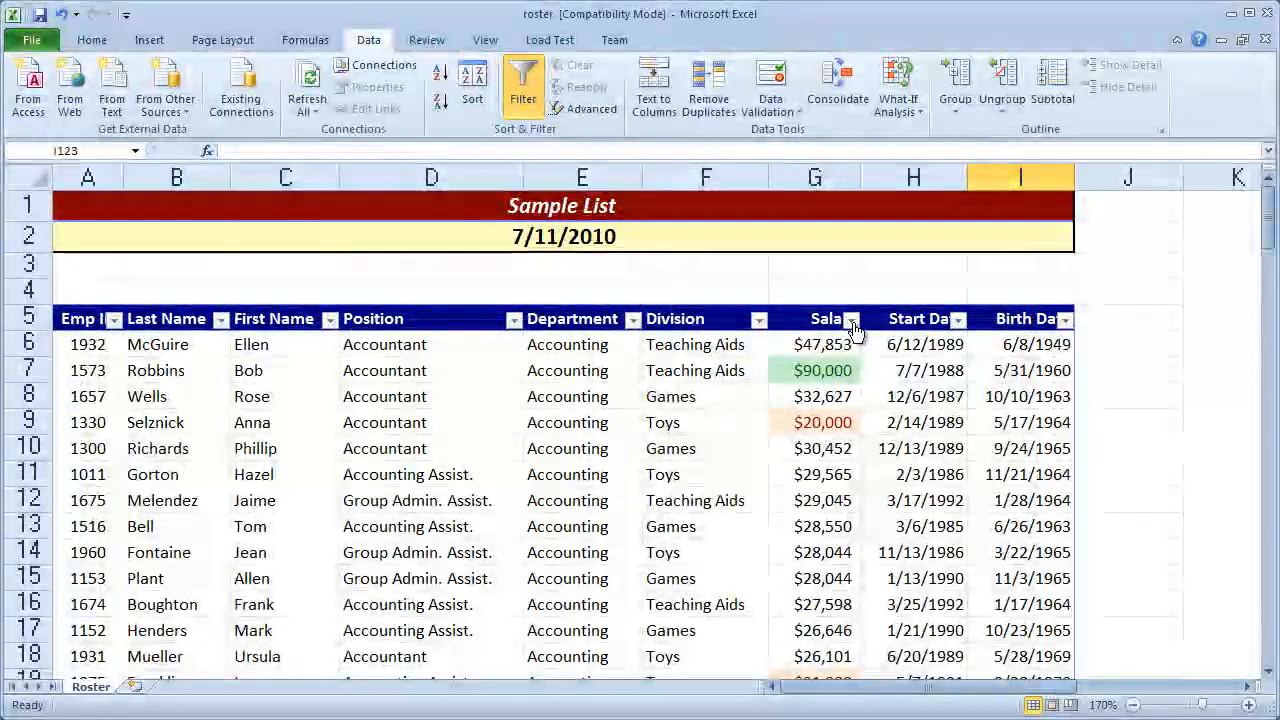
pyautogui.click(852, 318)
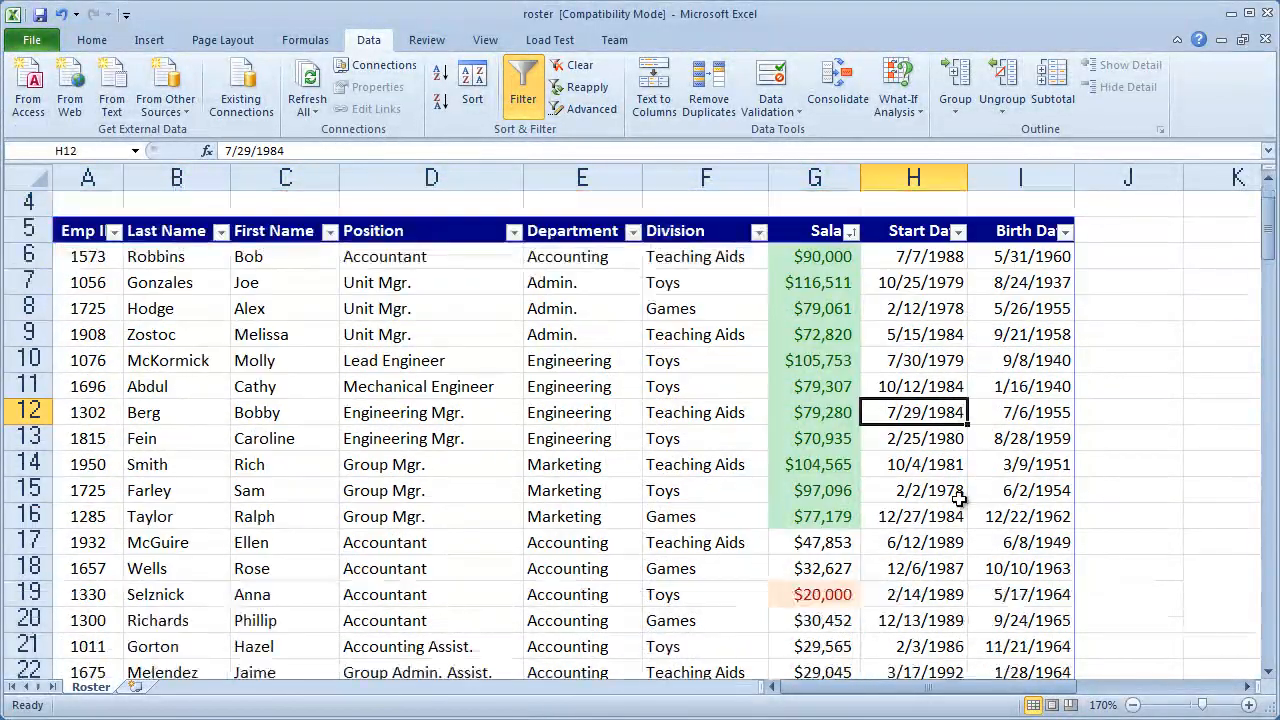
pyautogui.scroll(-3)
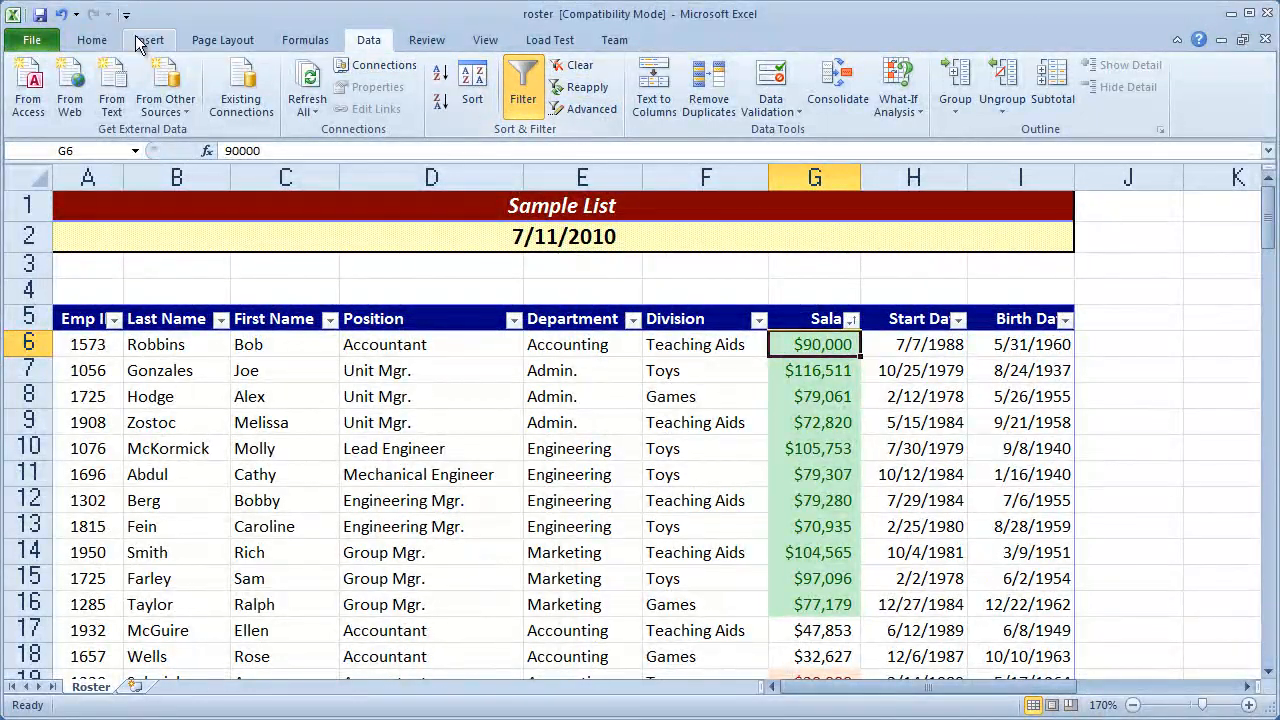
# Return to the Home tab ribbon with the roster still sorted by green salaries.
pyautogui.click(91, 39)
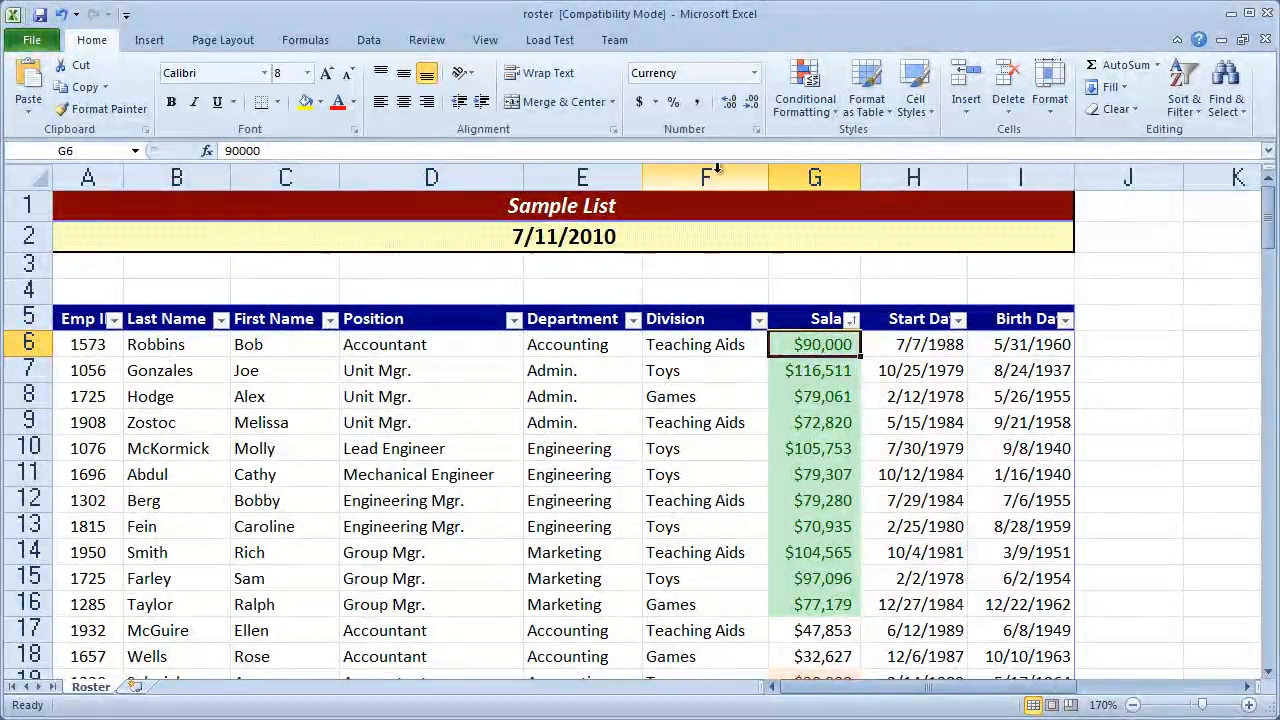
pyautogui.moveTo(805, 85)
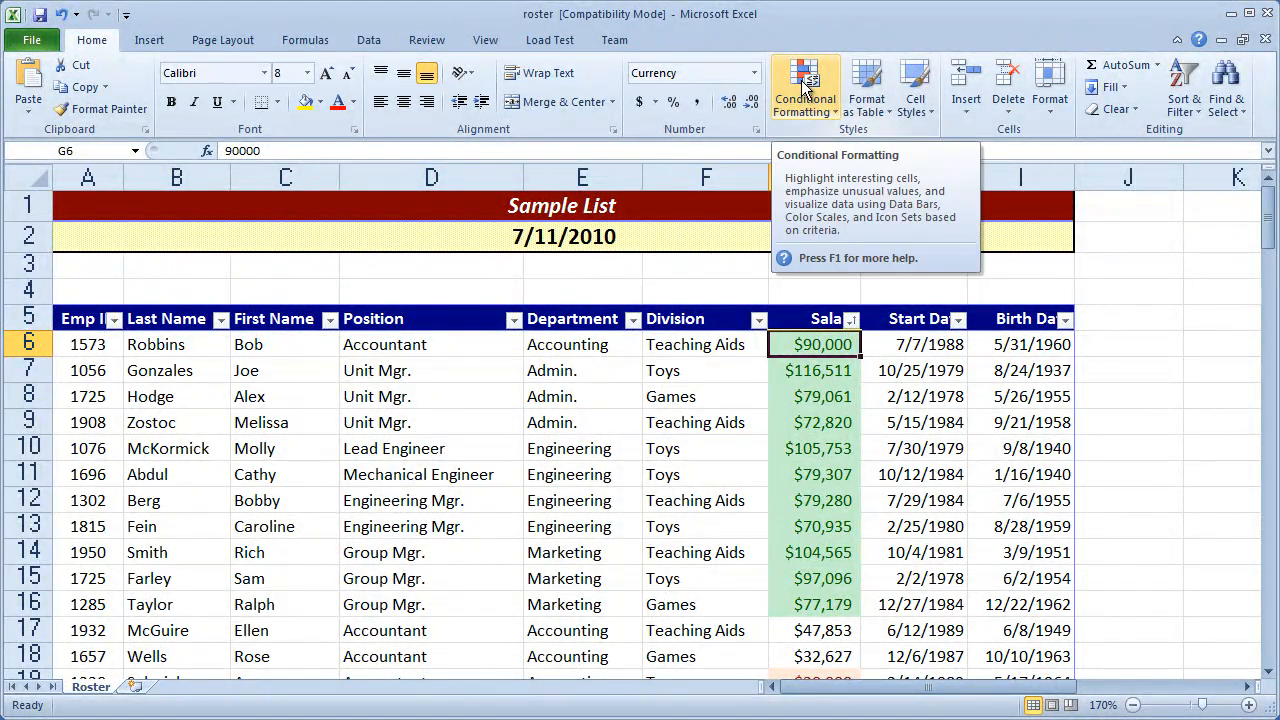